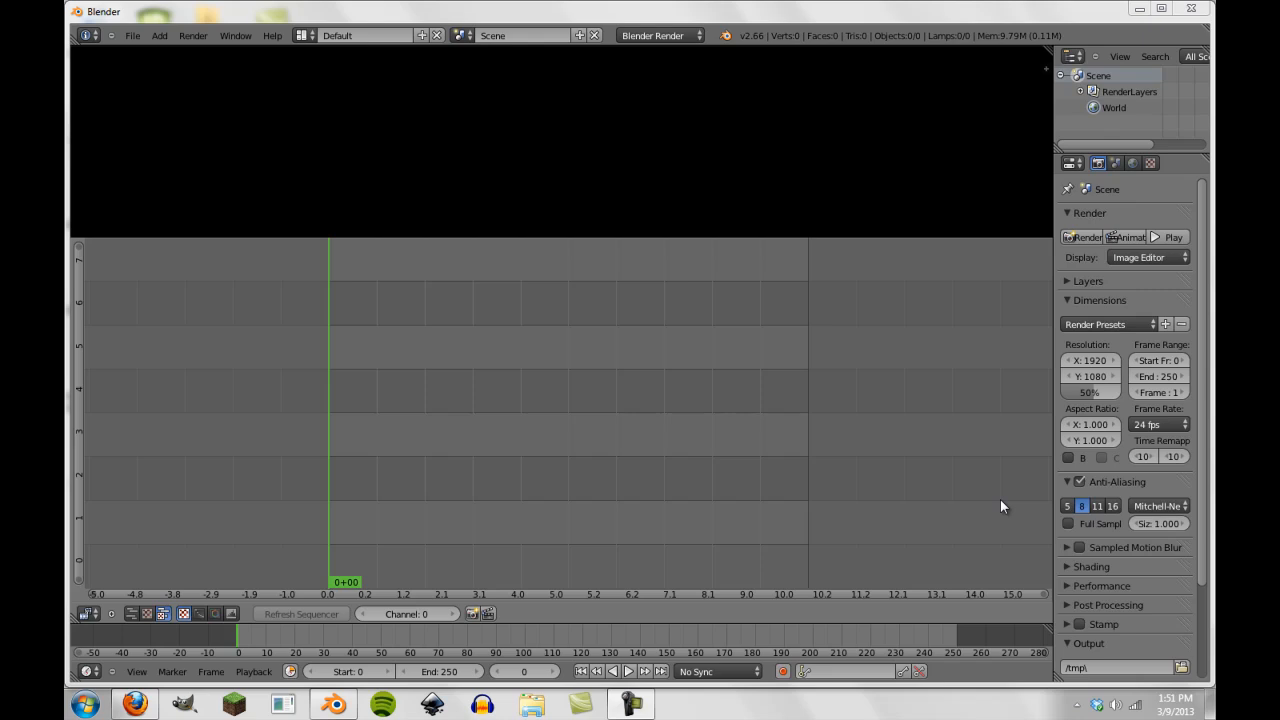
pyautogui.moveTo(869, 463)
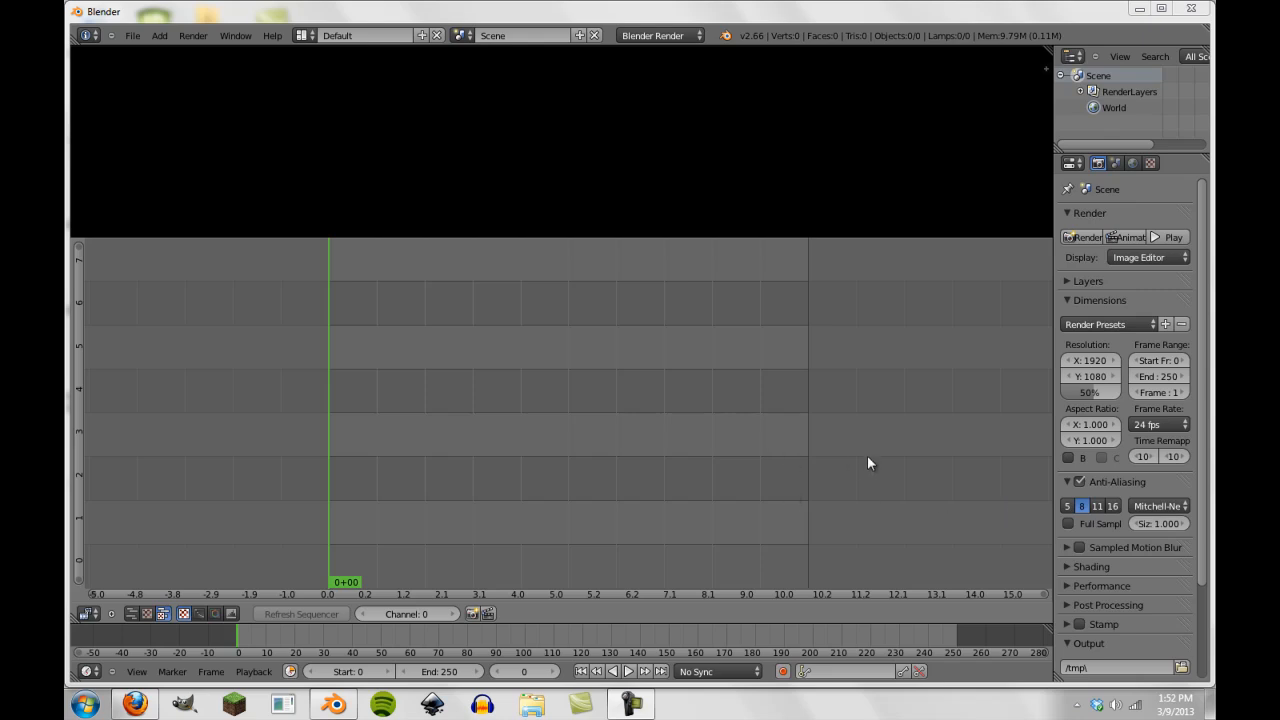
pyautogui.moveTo(863, 450)
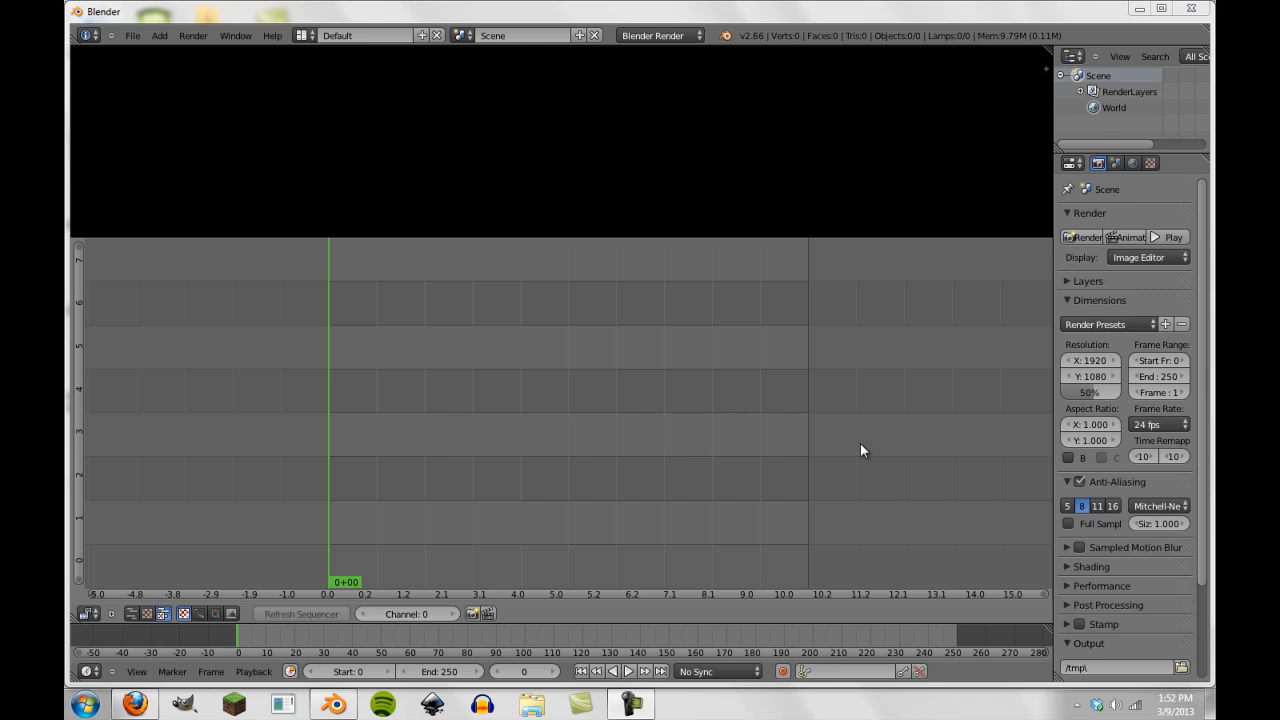
pyautogui.moveTo(646, 370)
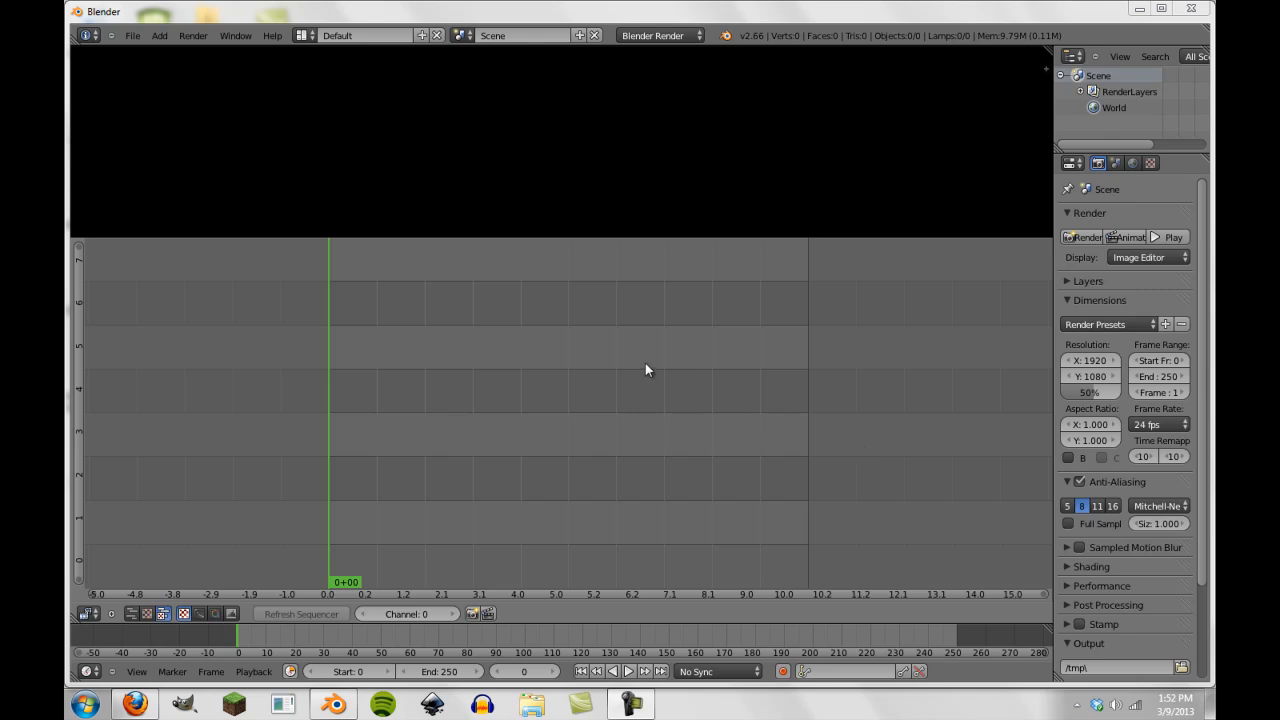
pyautogui.moveTo(405, 148)
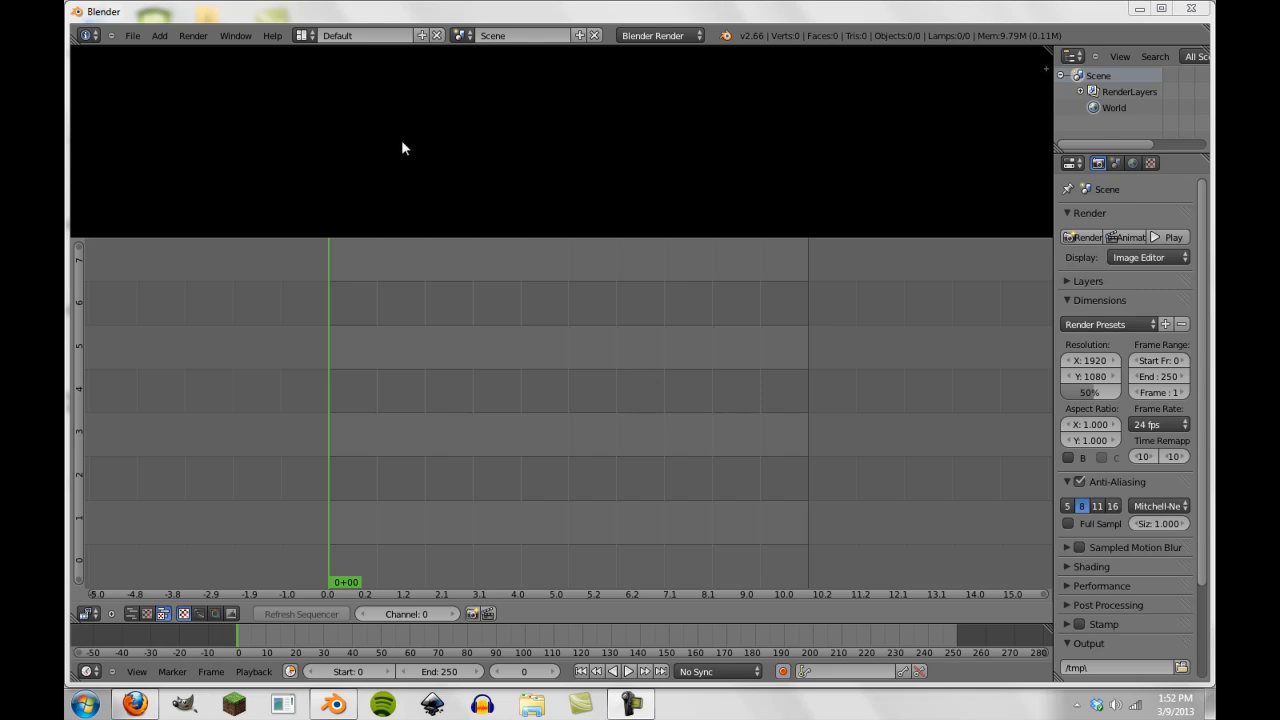
pyautogui.moveTo(245, 280)
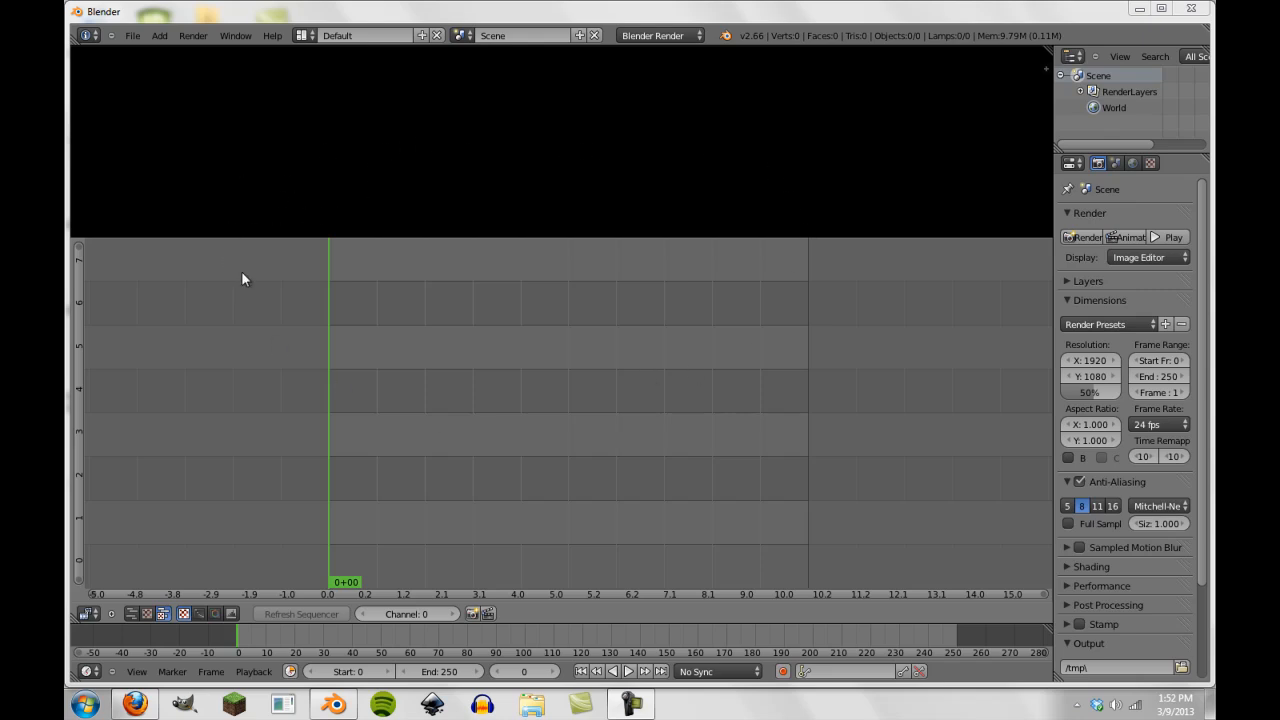
pyautogui.moveTo(164, 613)
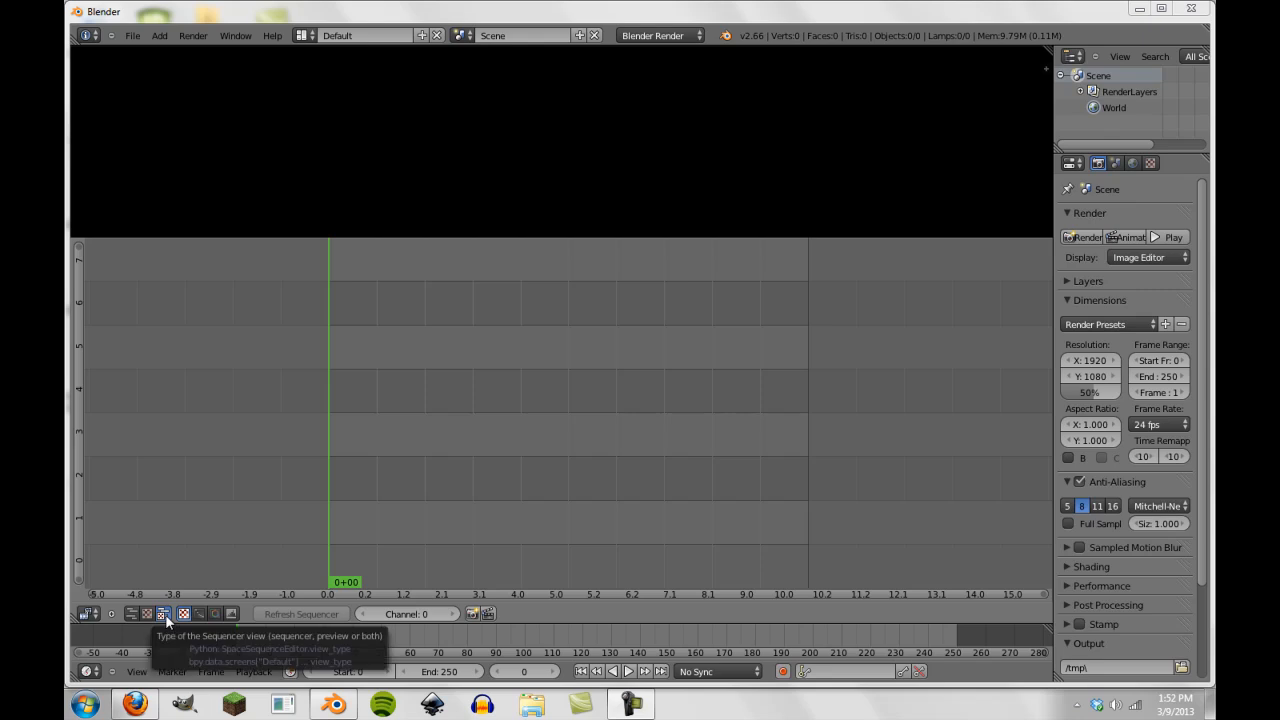
pyautogui.moveTo(220, 586)
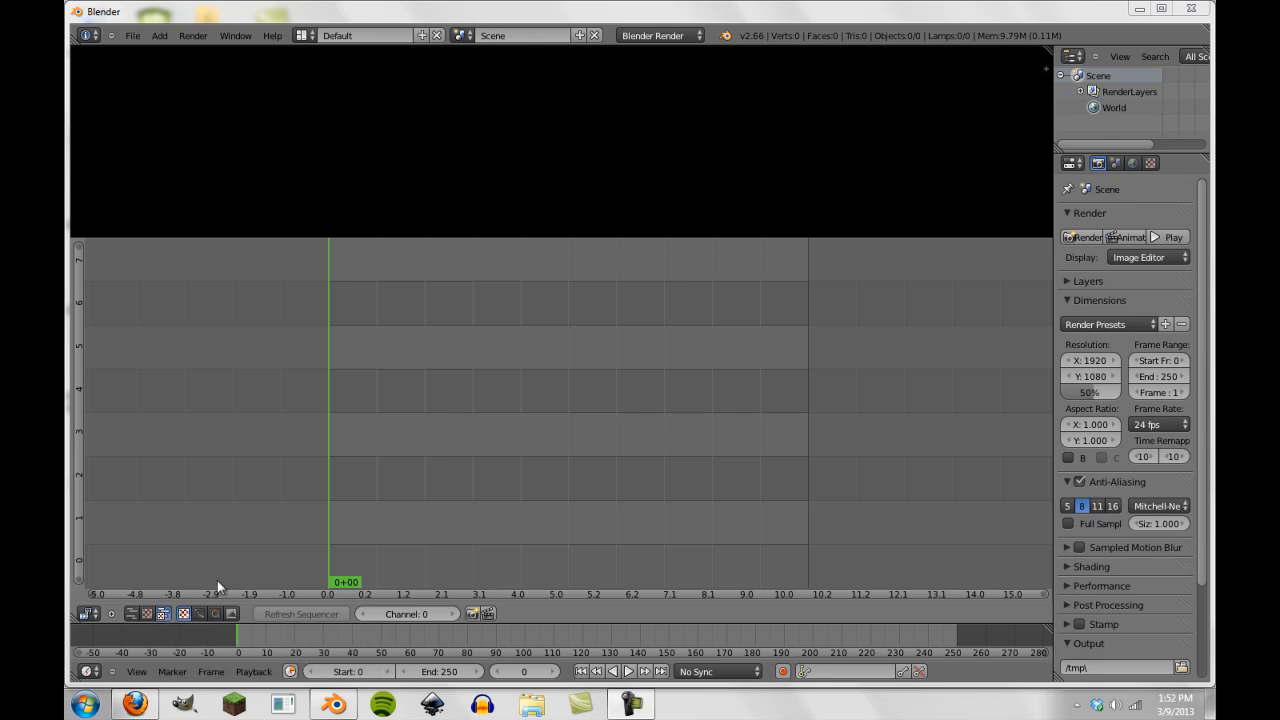
pyautogui.moveTo(378, 523)
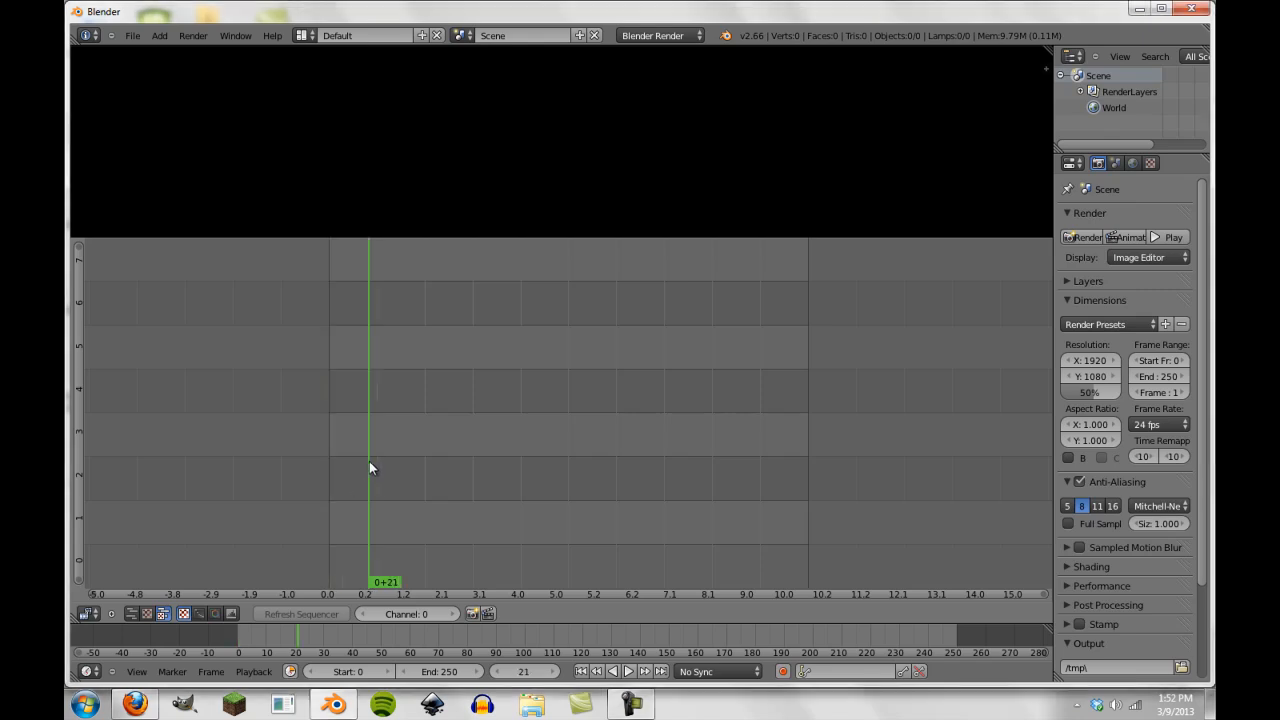
# Step: Add Party Horn.mp3 from the Desktop as a channel 2 sound strip, shifted to frame 33
pyautogui.click(370, 467)
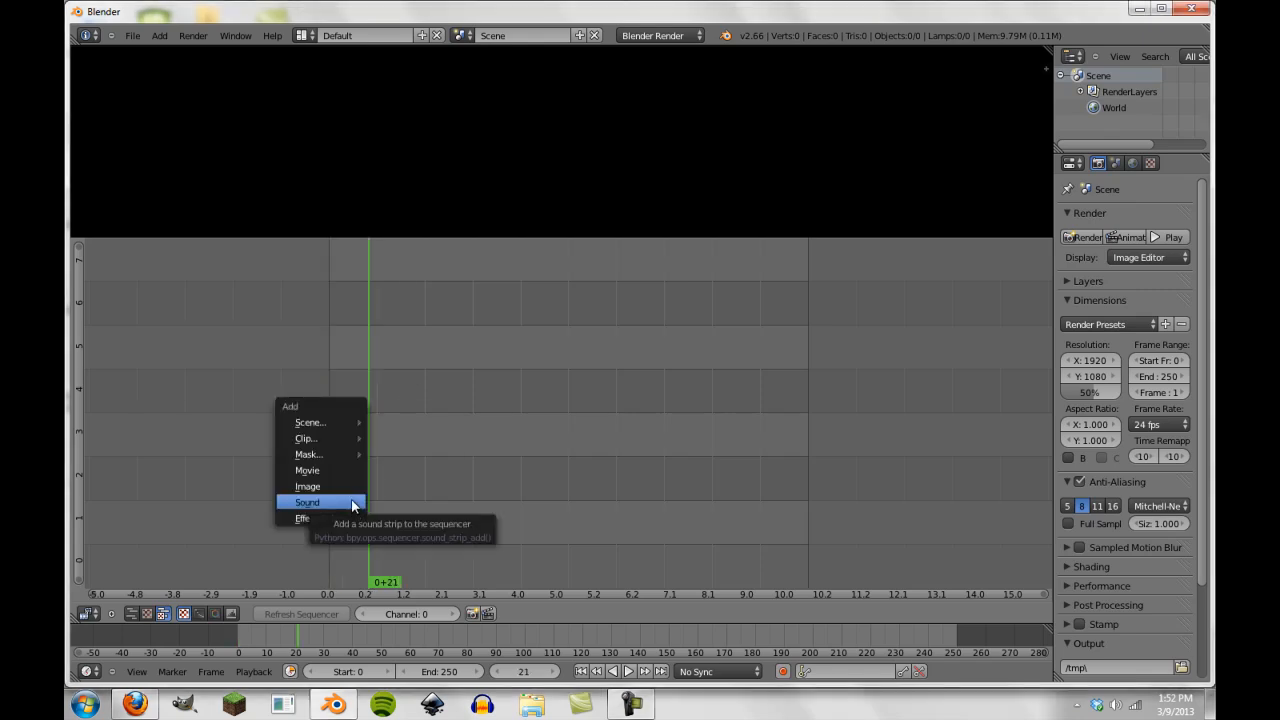
pyautogui.click(307, 502)
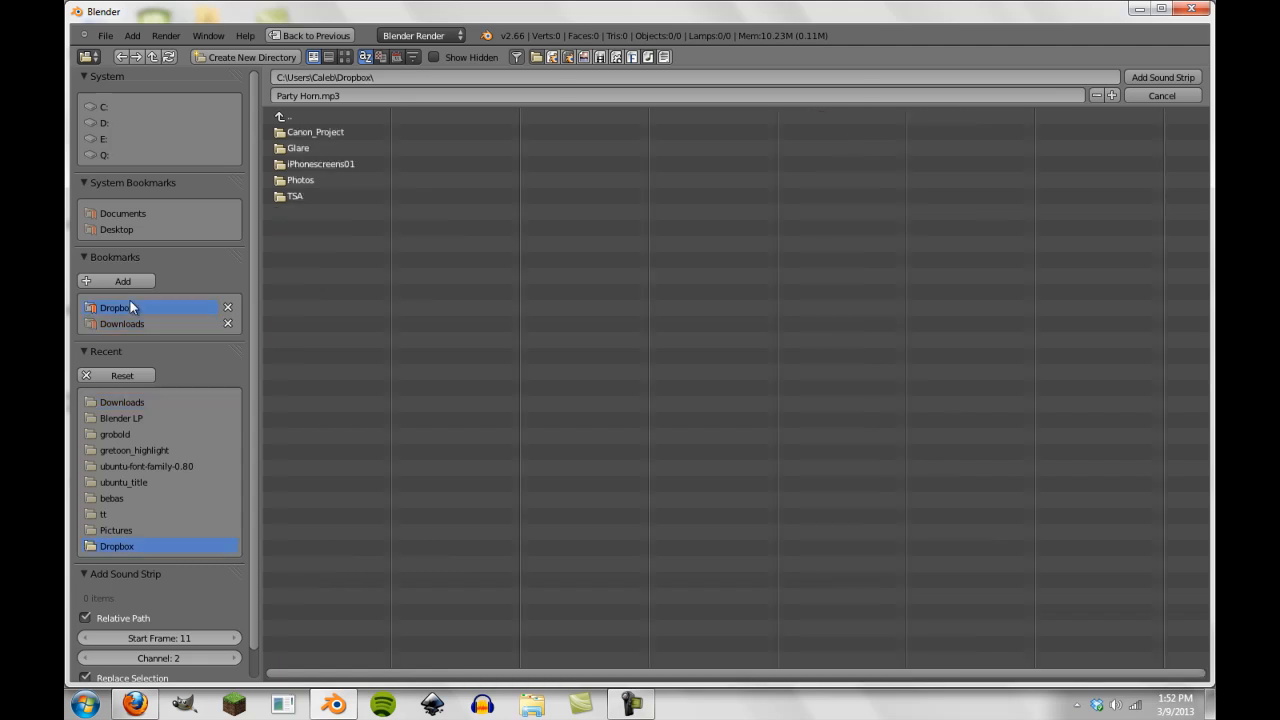
pyautogui.click(116, 229)
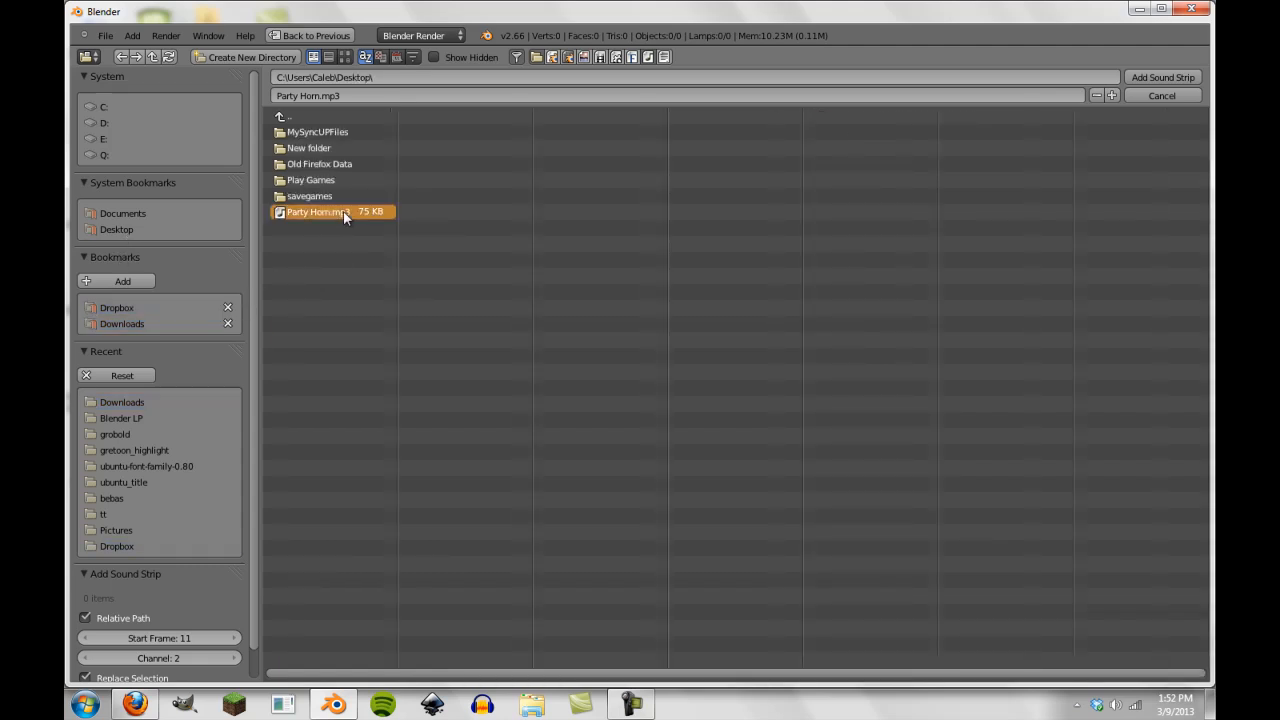
pyautogui.click(1162, 77)
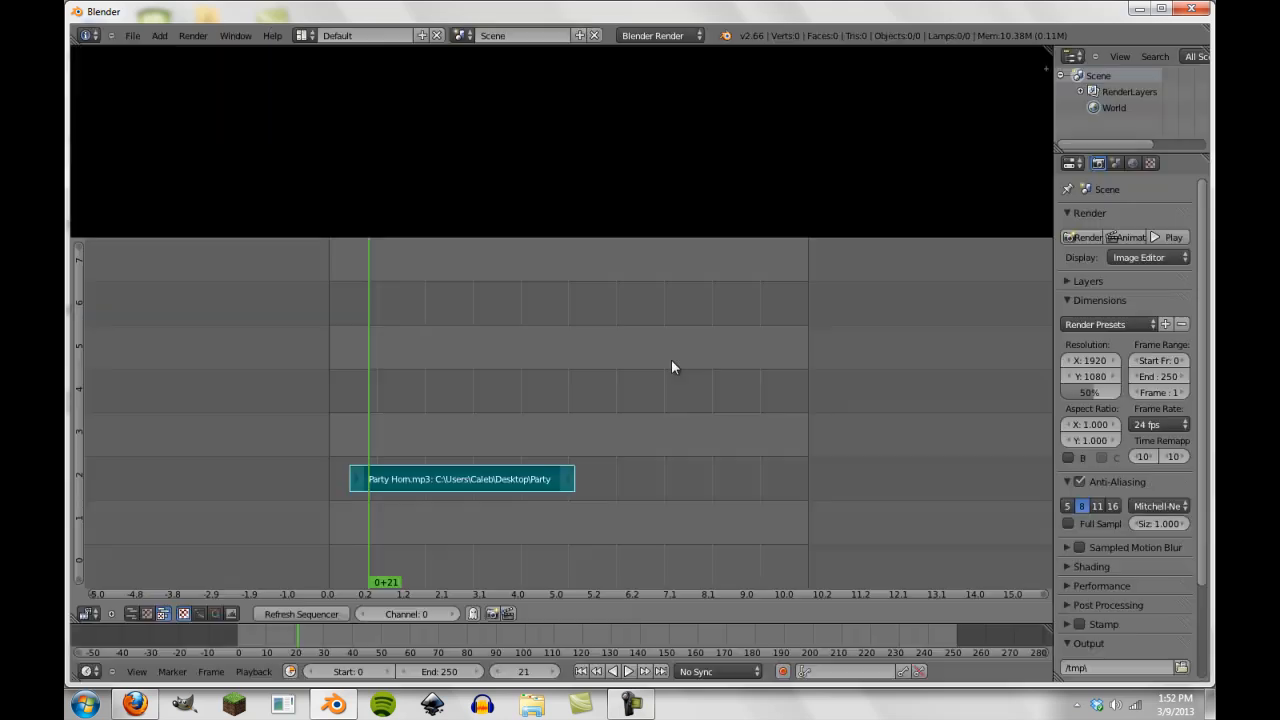
pyautogui.moveTo(461, 478); pyautogui.dragTo(437, 478)
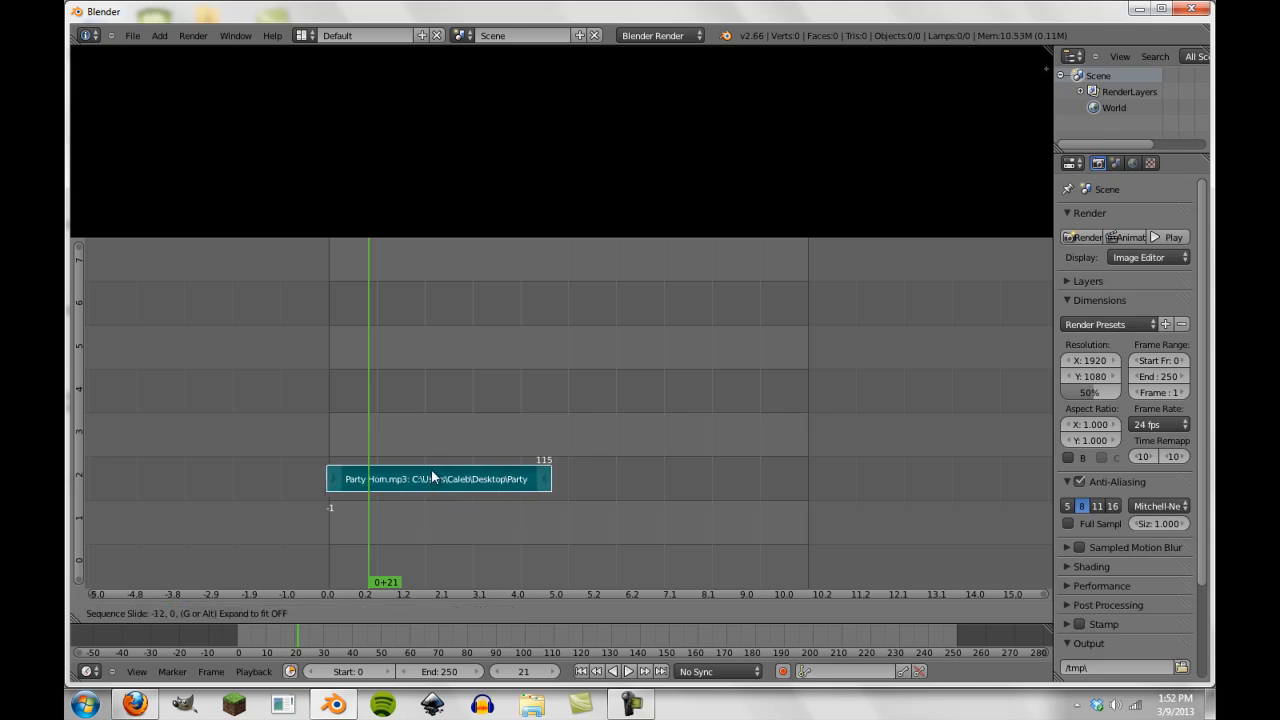
pyautogui.moveTo(437, 478); pyautogui.dragTo(503, 478)
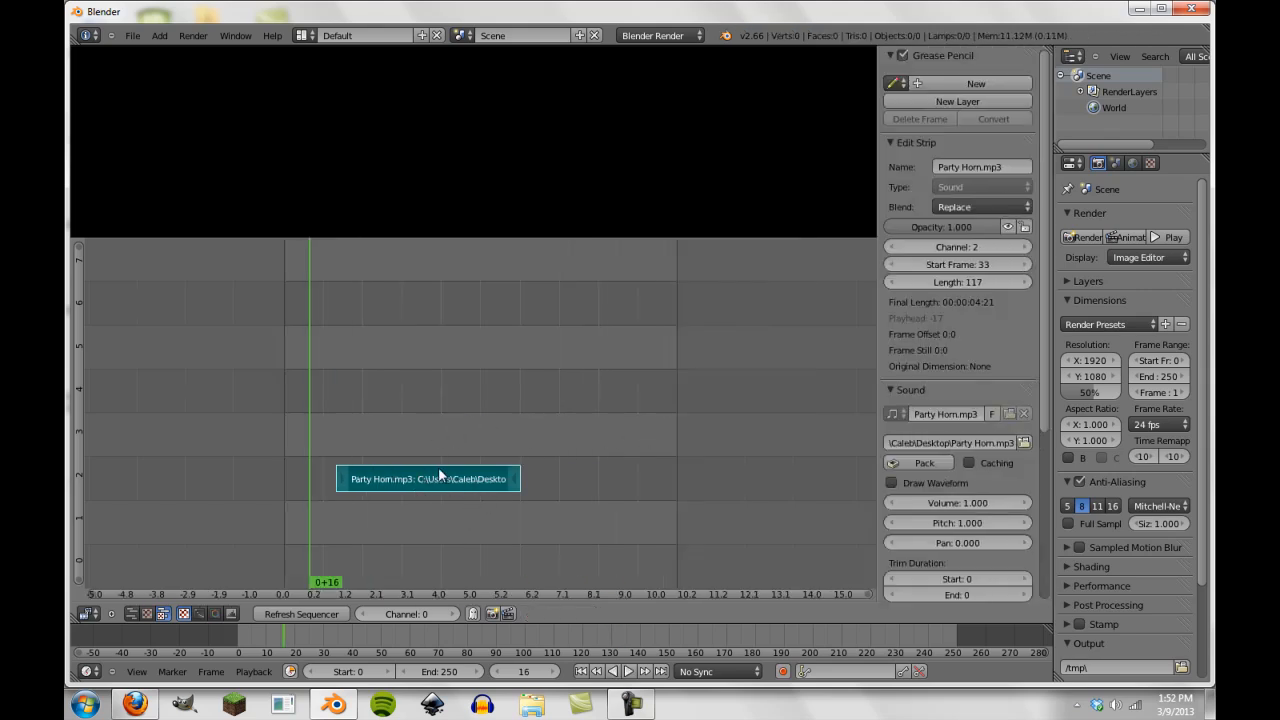
# Step: Collapse the Scene Preview, View Settings and Modifiers panels and begin renaming the sound to Horn_01
pyautogui.scroll(-3)
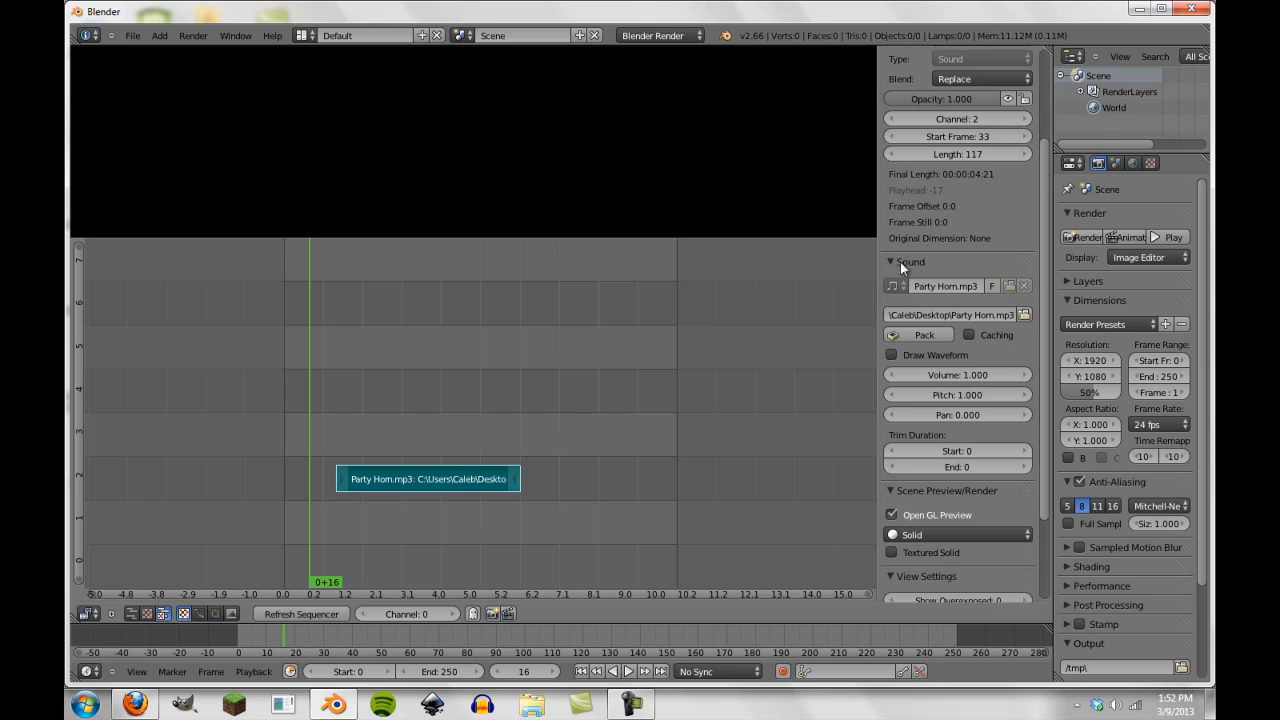
pyautogui.scroll(-3)
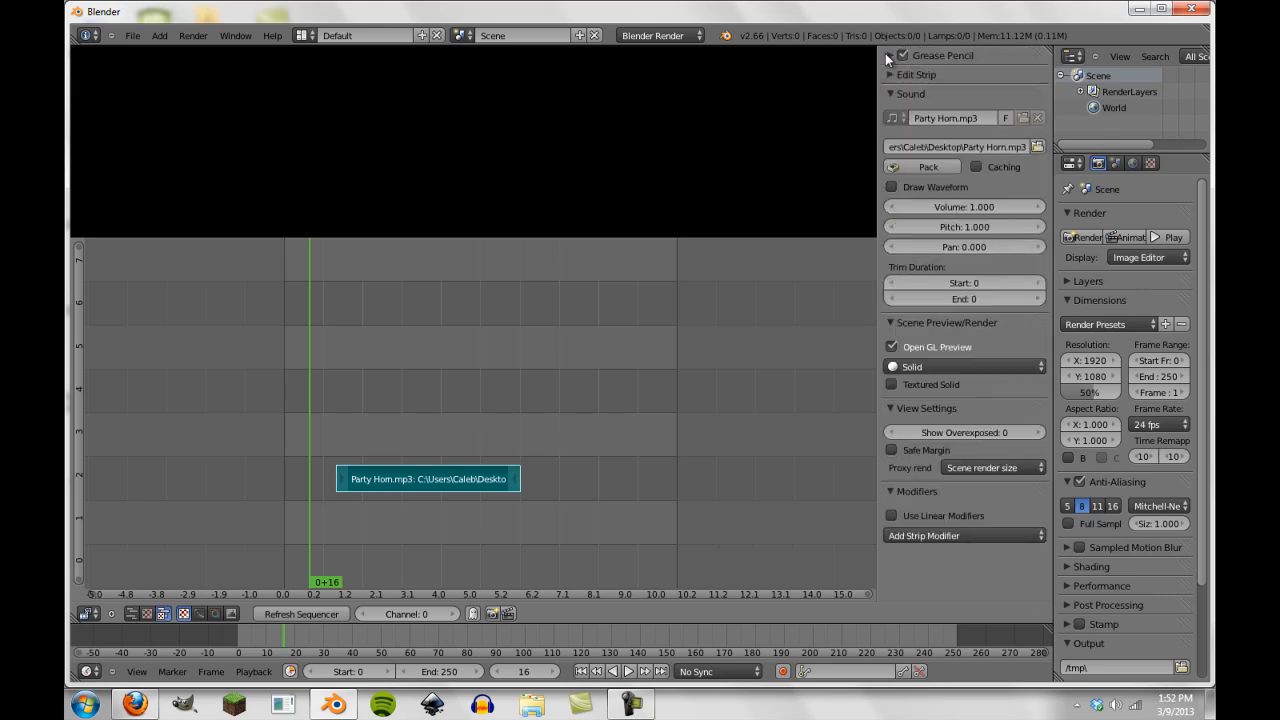
pyautogui.click(908, 322)
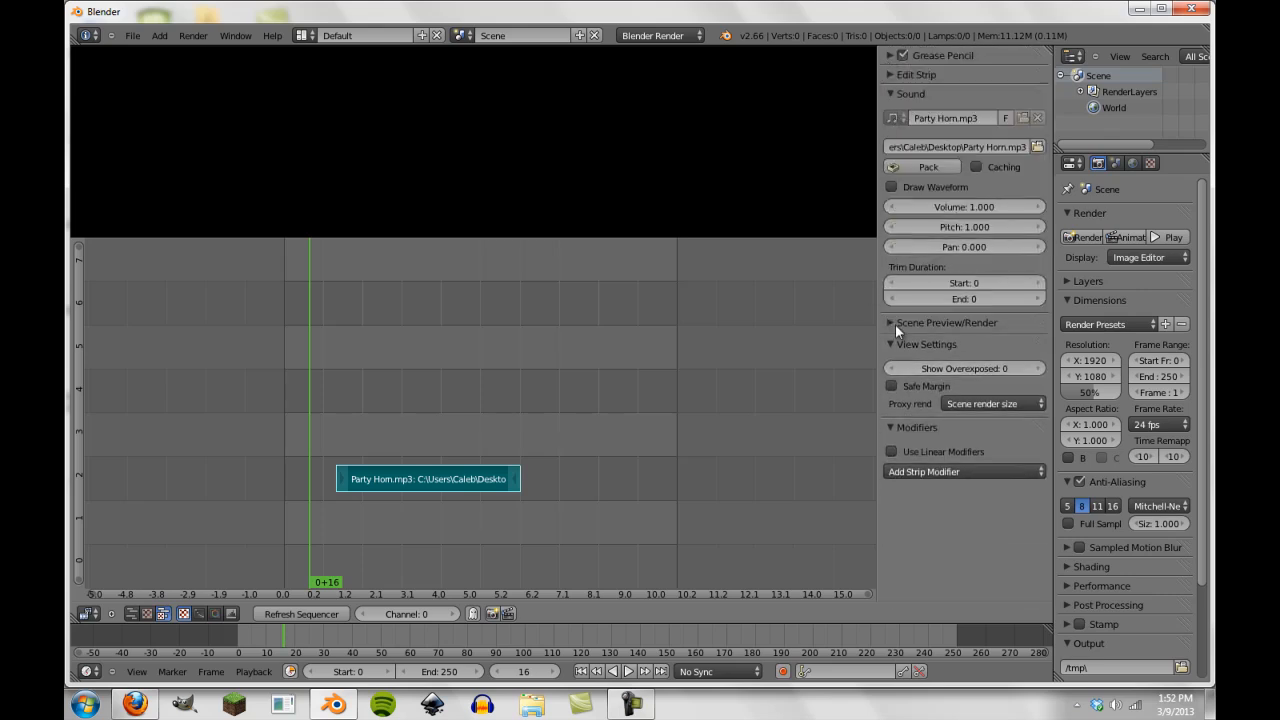
pyautogui.click(926, 341)
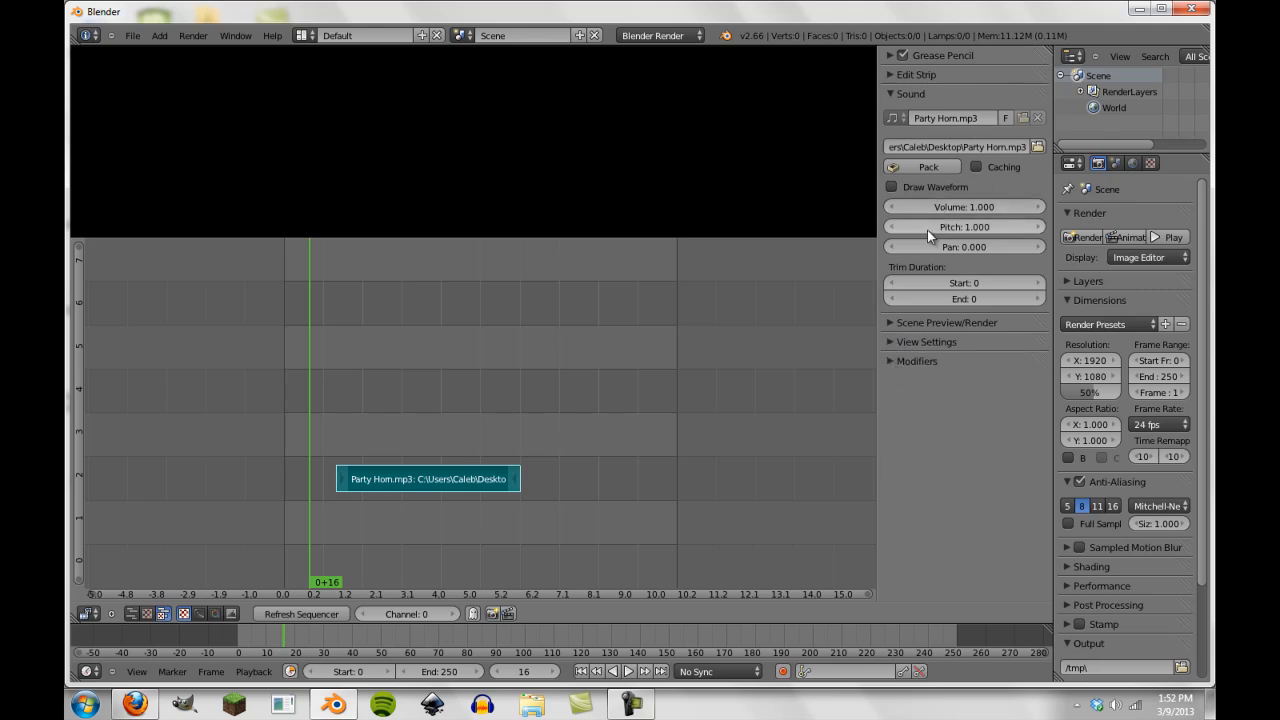
pyautogui.moveTo(980, 267)
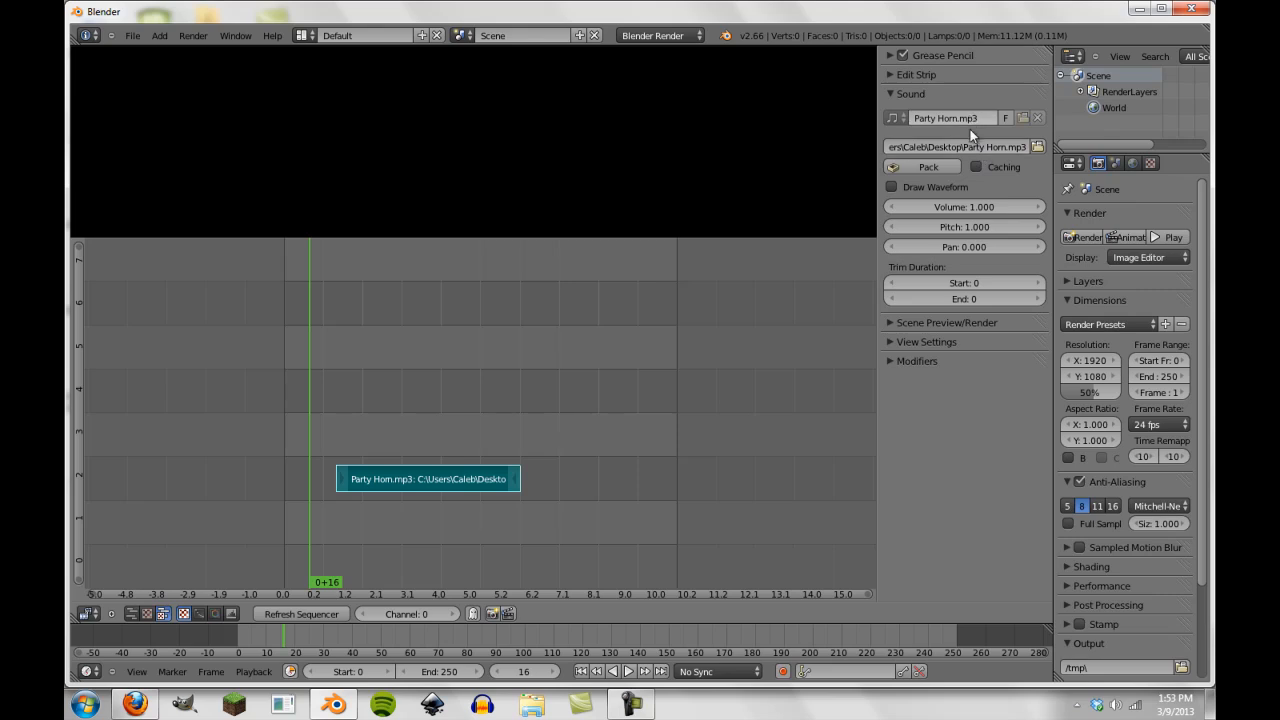
pyautogui.click(950, 117)
pyautogui.write('Horn_01')
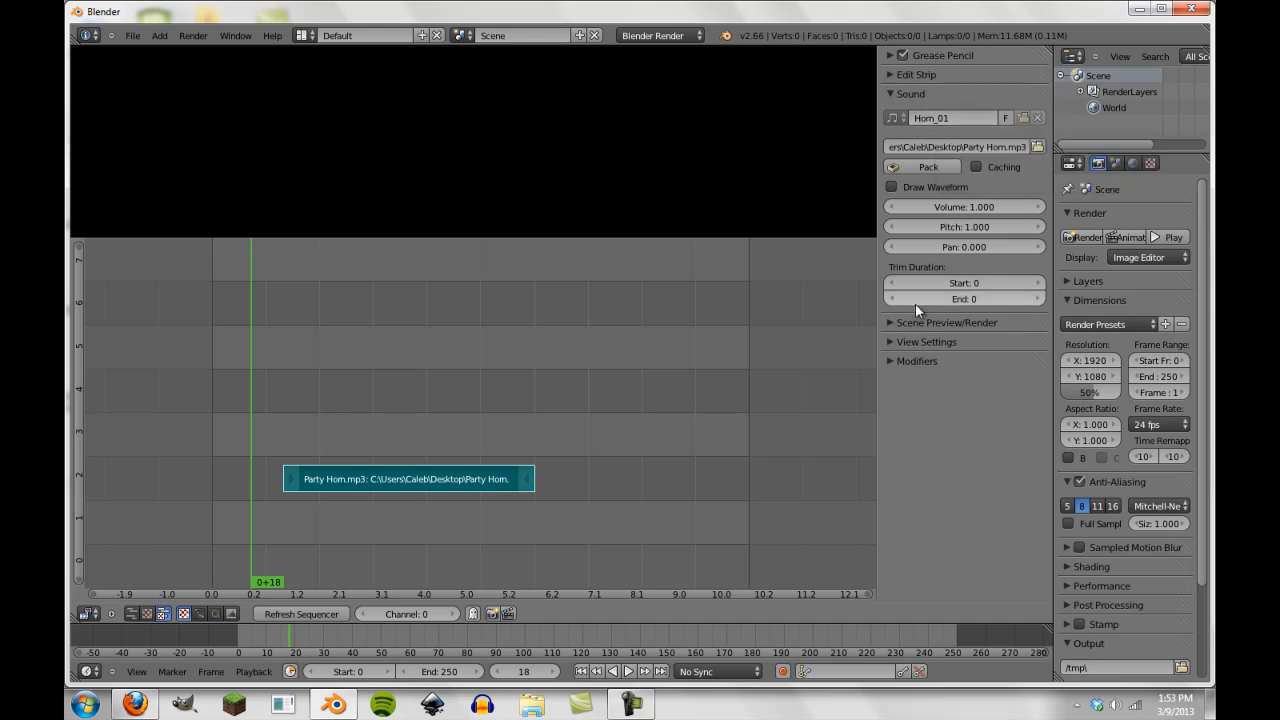
pyautogui.moveTo(580, 240)
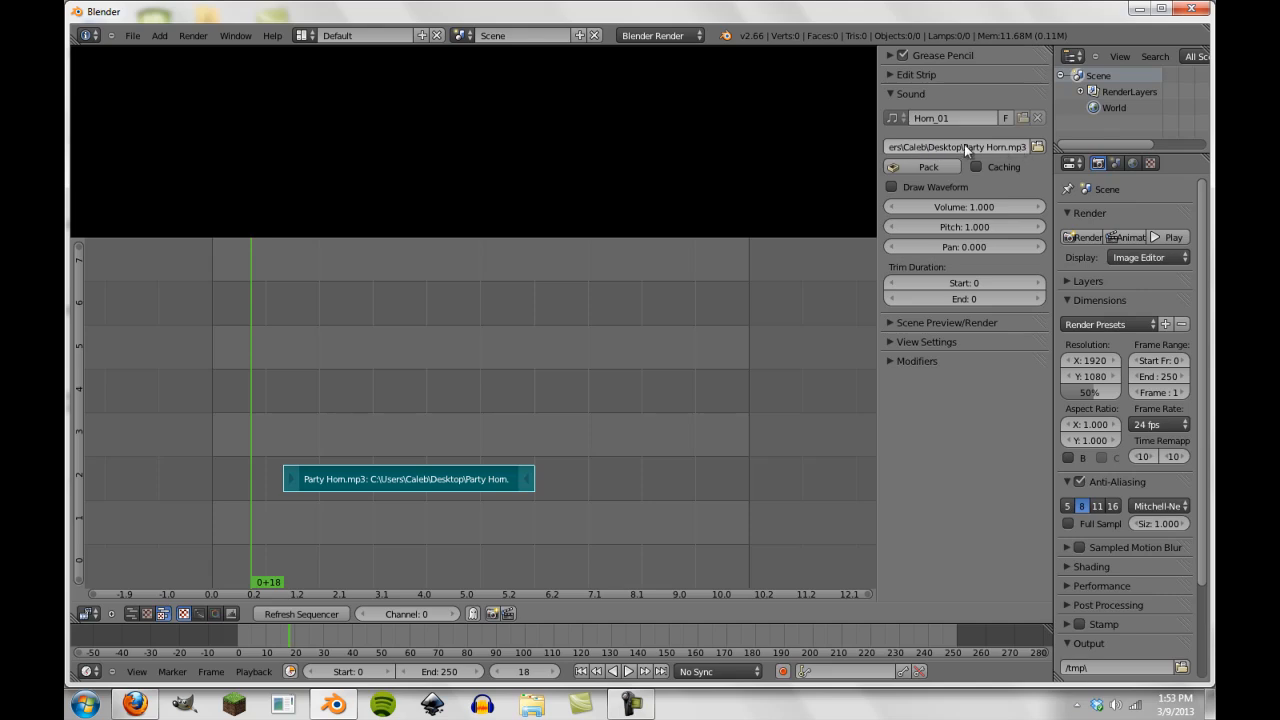
pyautogui.moveTo(1018, 188)
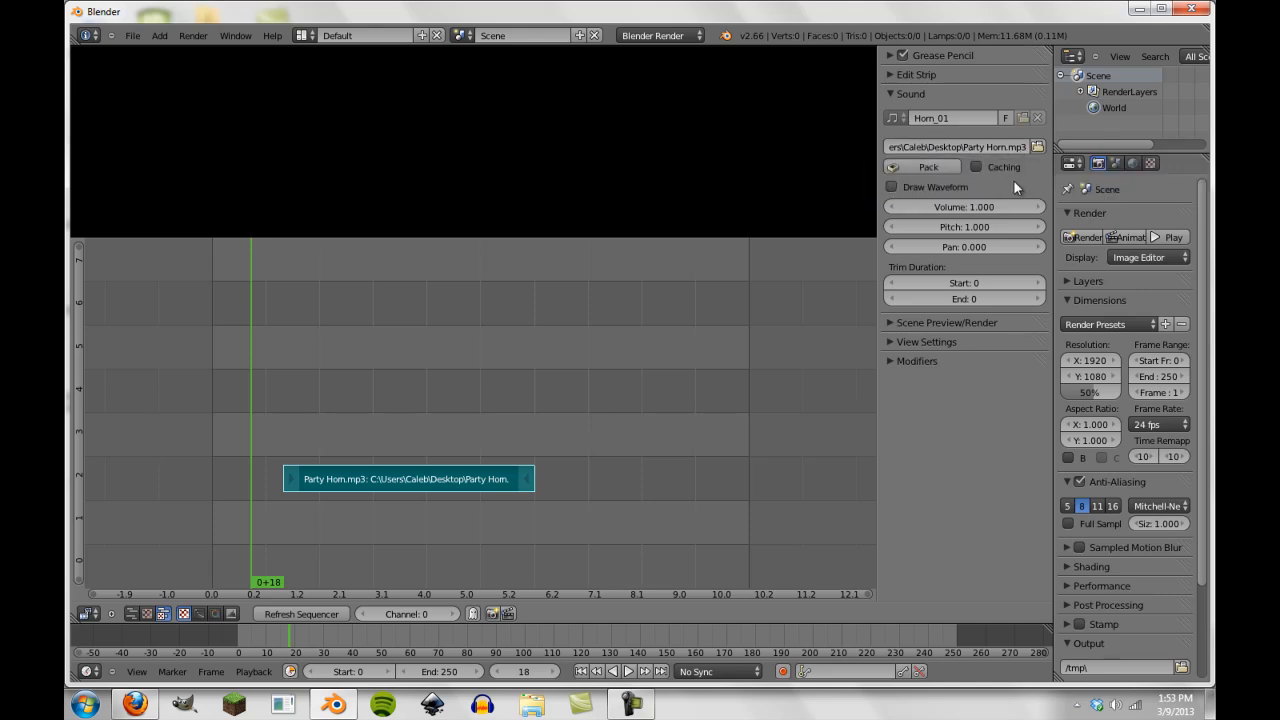
pyautogui.moveTo(926, 166)
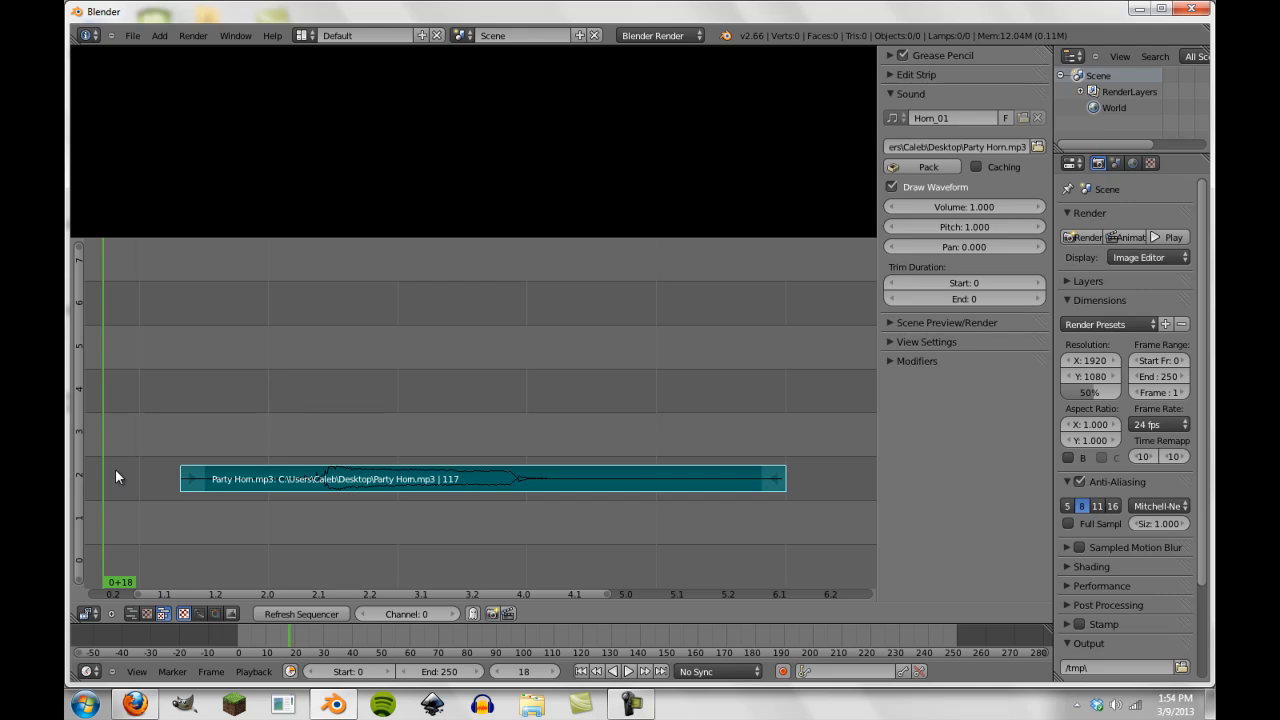
pyautogui.moveTo(137, 475)
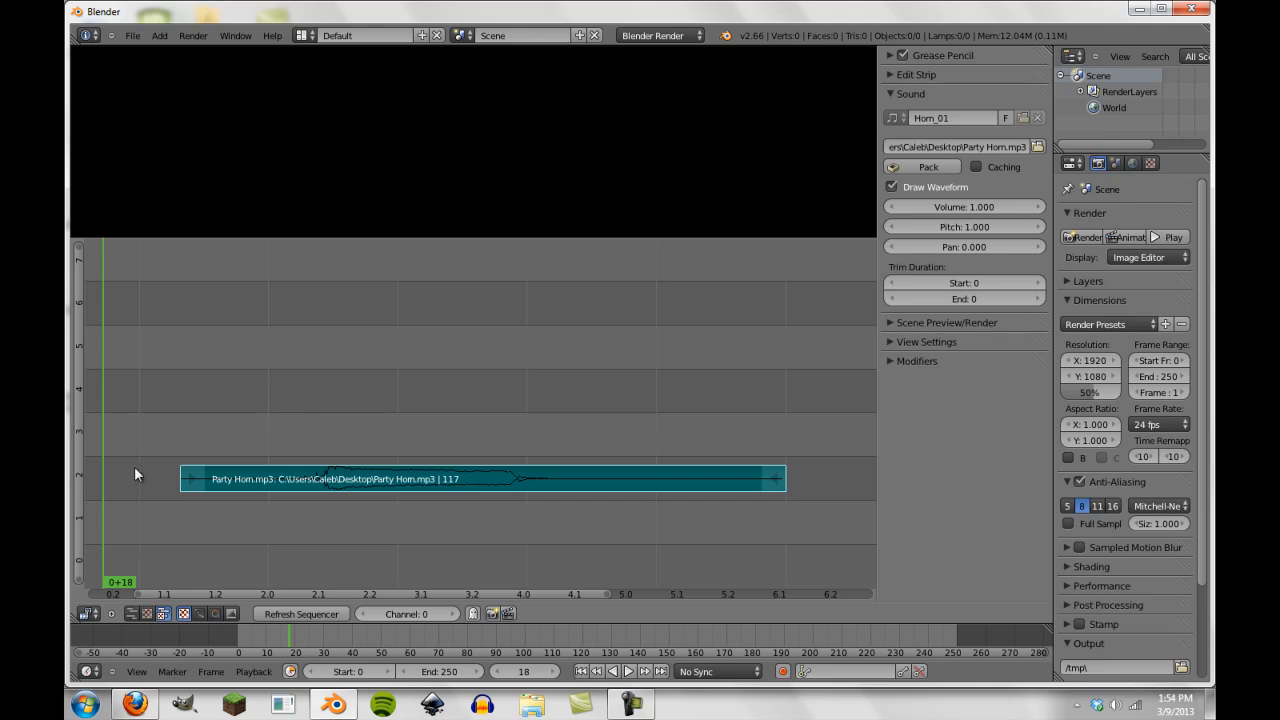
pyautogui.moveTo(168, 485)
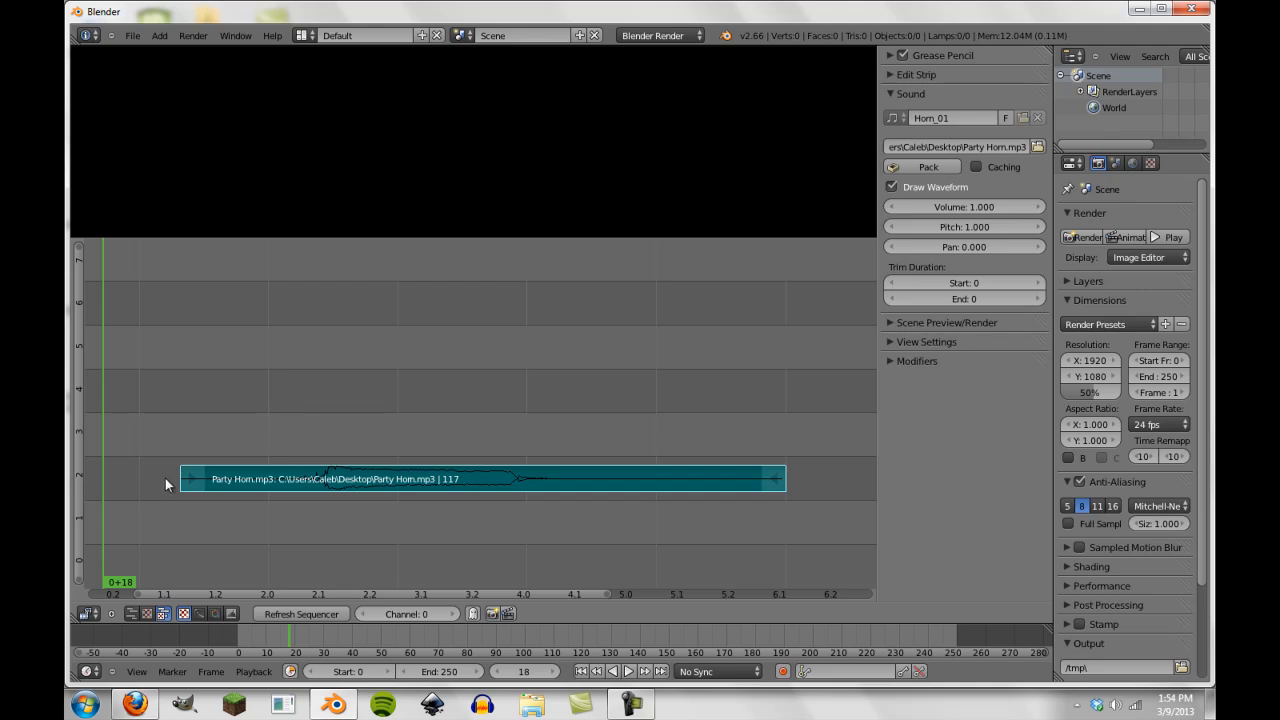
pyautogui.moveTo(173, 477)
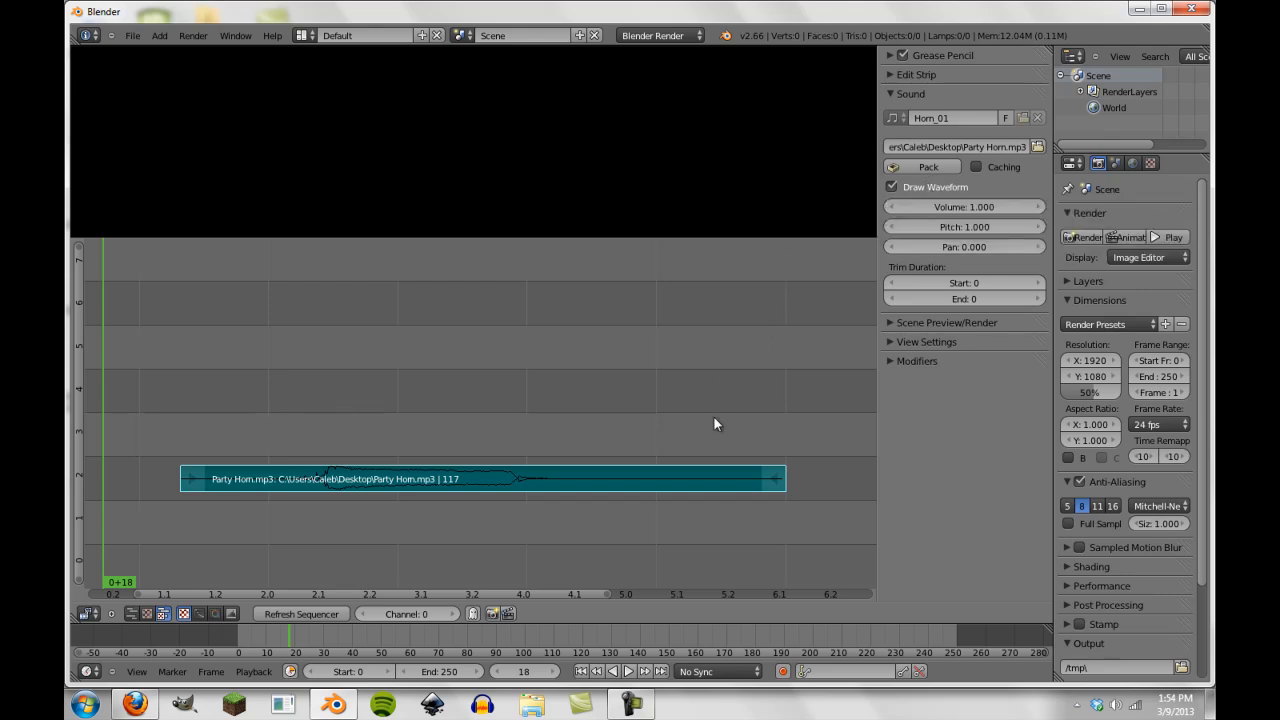
pyautogui.moveTo(690, 343)
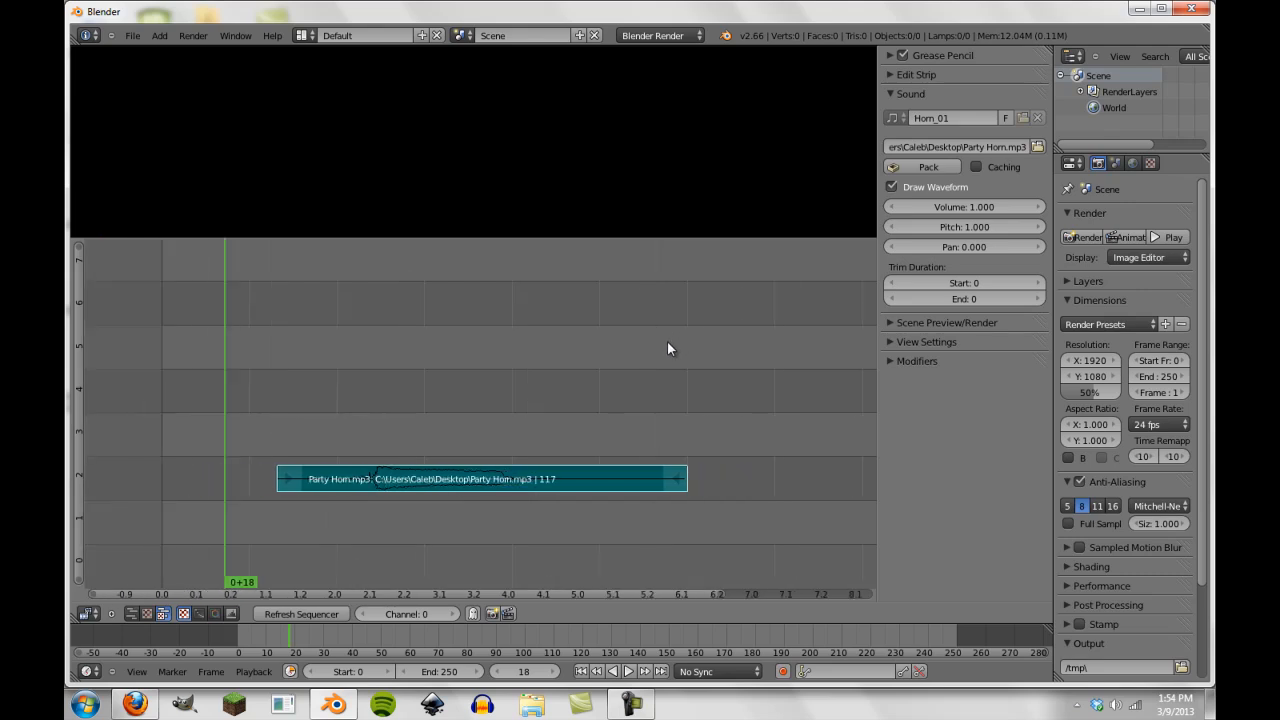
pyautogui.moveTo(605, 322)
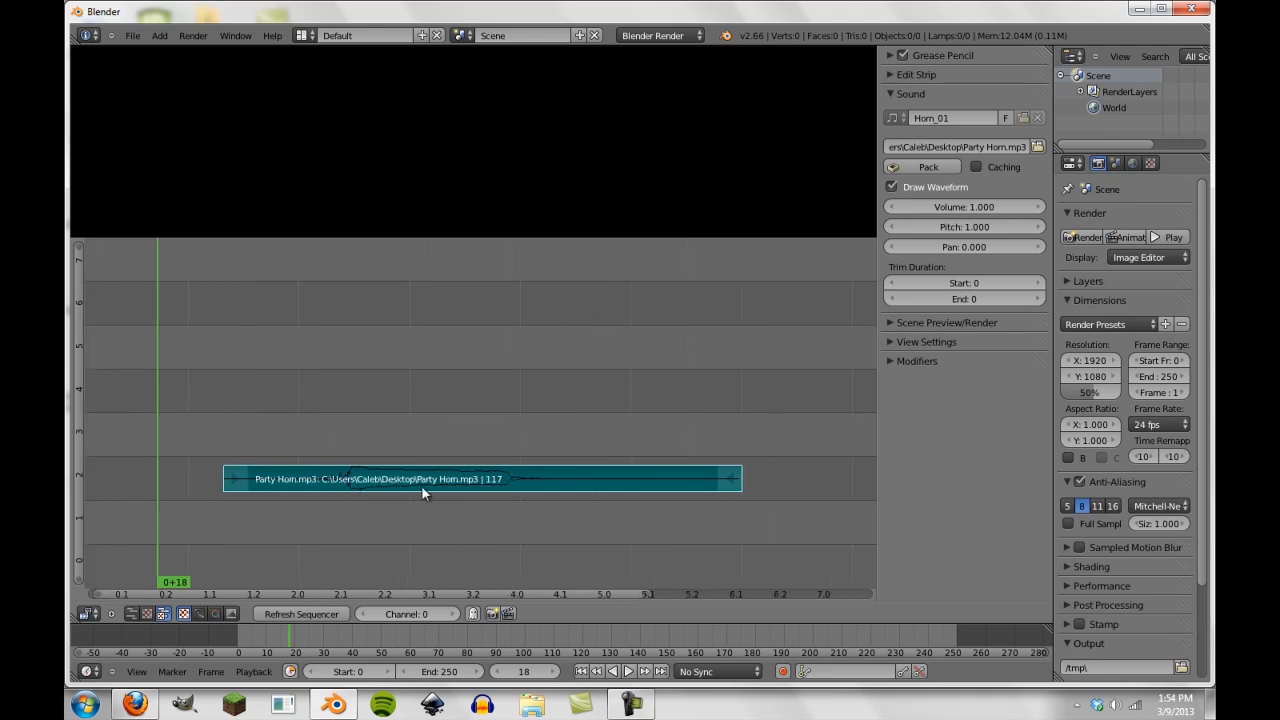
pyautogui.moveTo(520, 515)
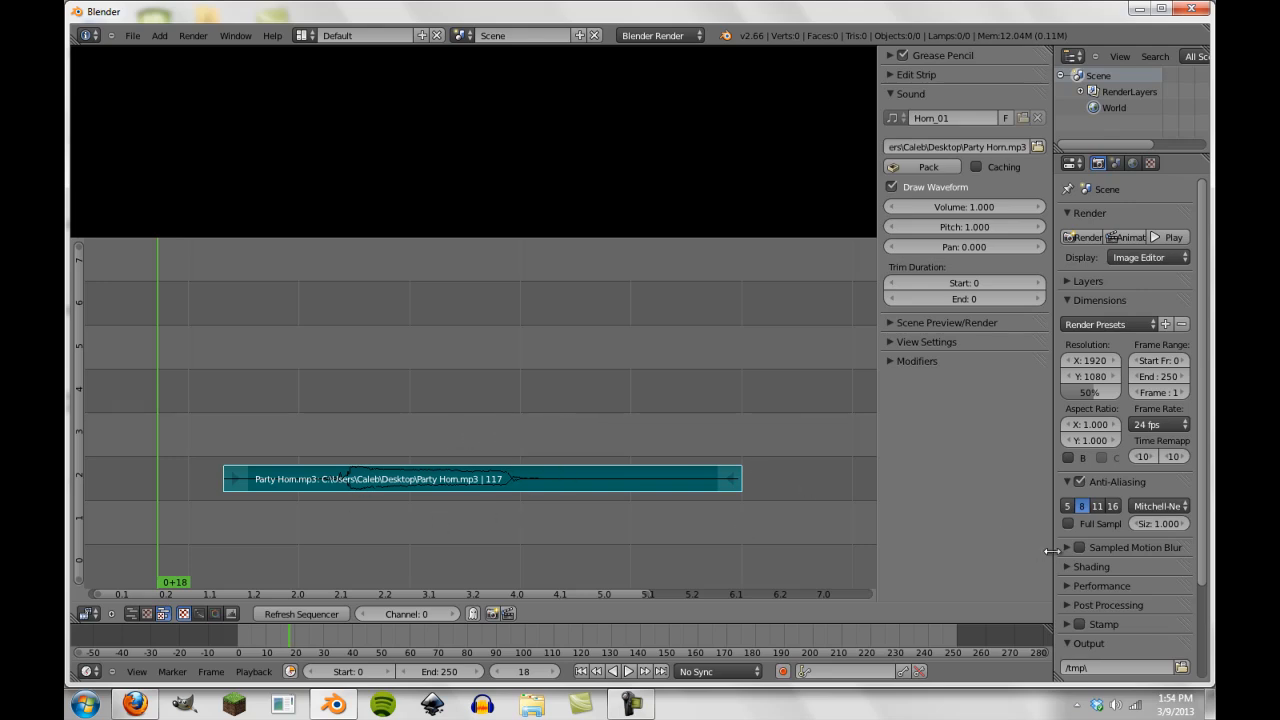
pyautogui.moveTo(547, 513)
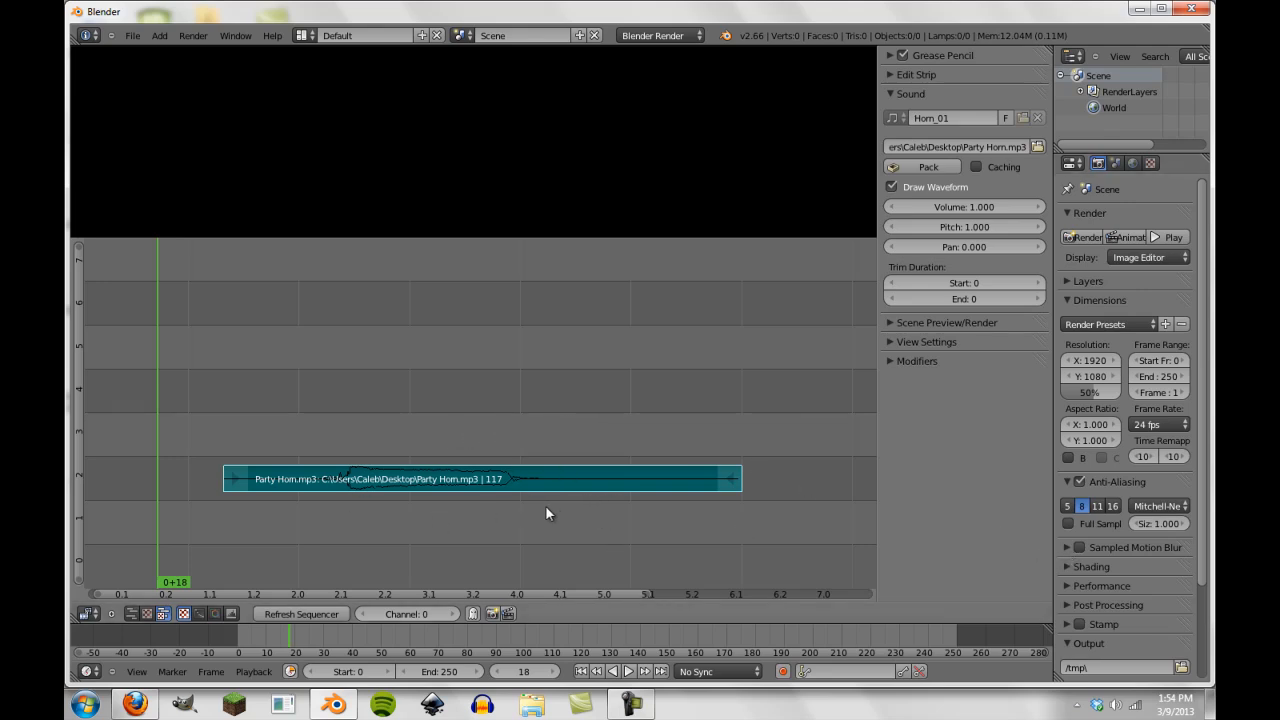
pyautogui.moveTo(905, 206)
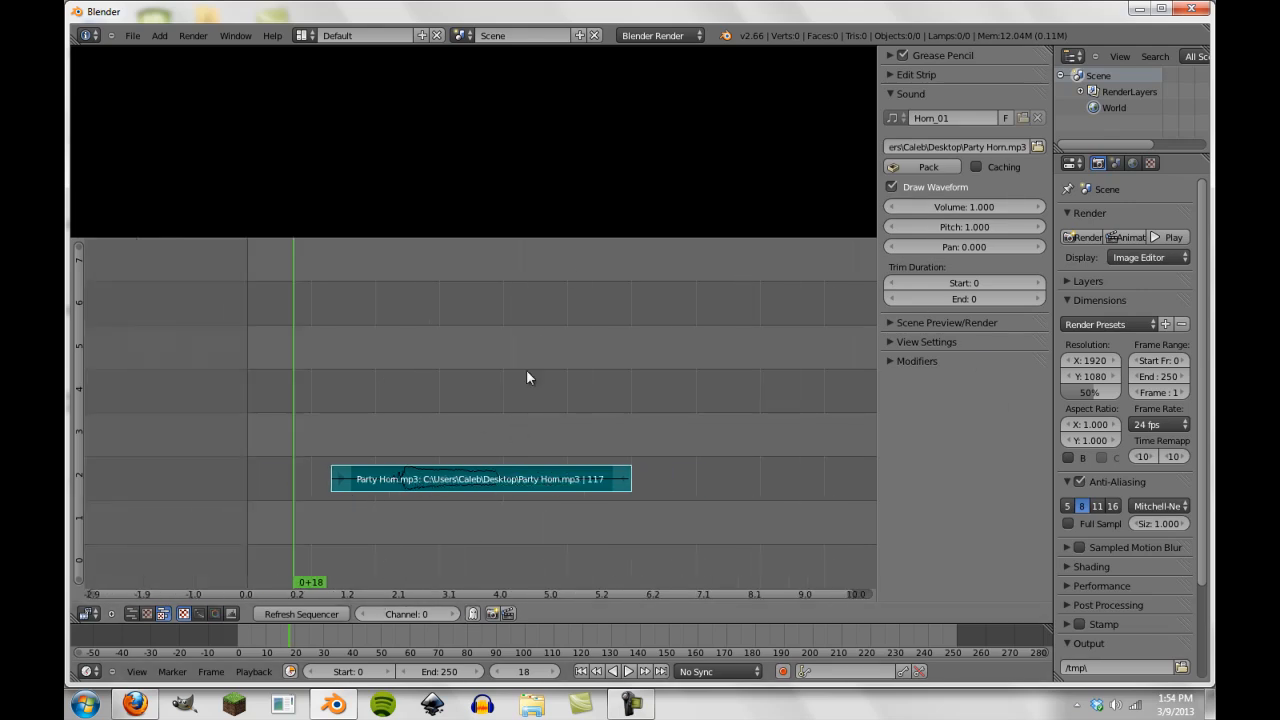
pyautogui.moveTo(355, 520)
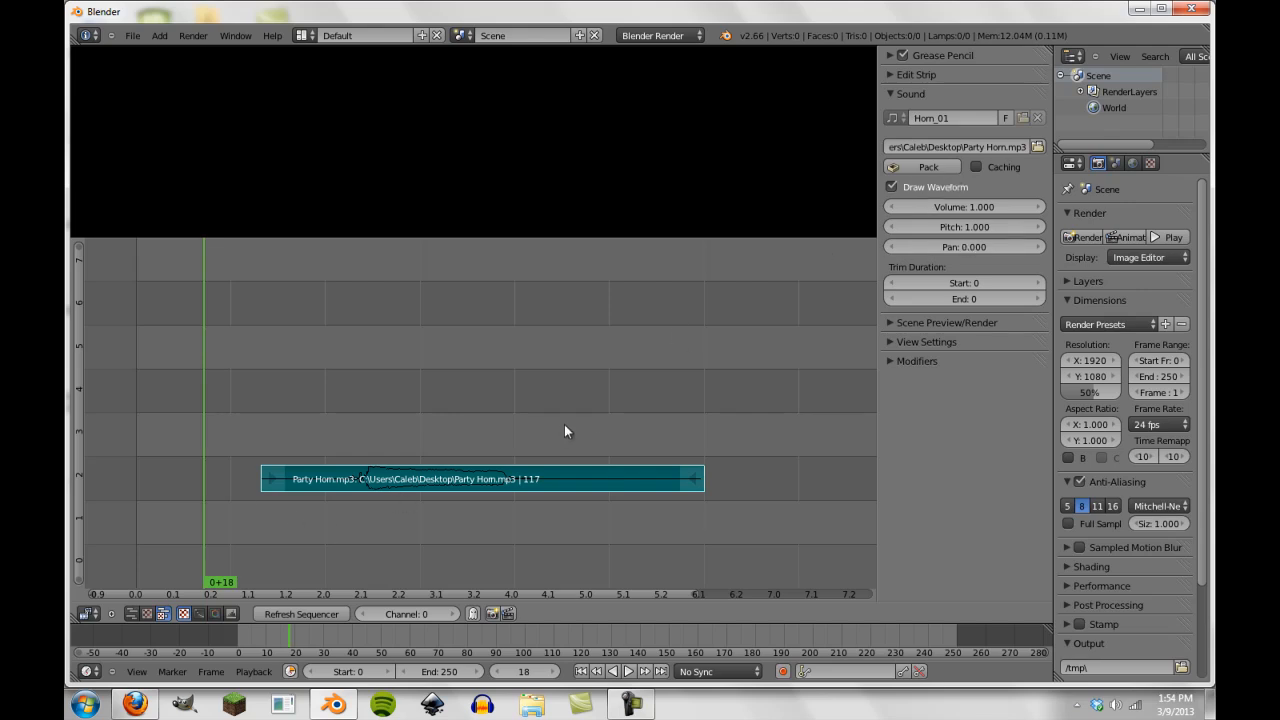
pyautogui.moveTo(977, 175)
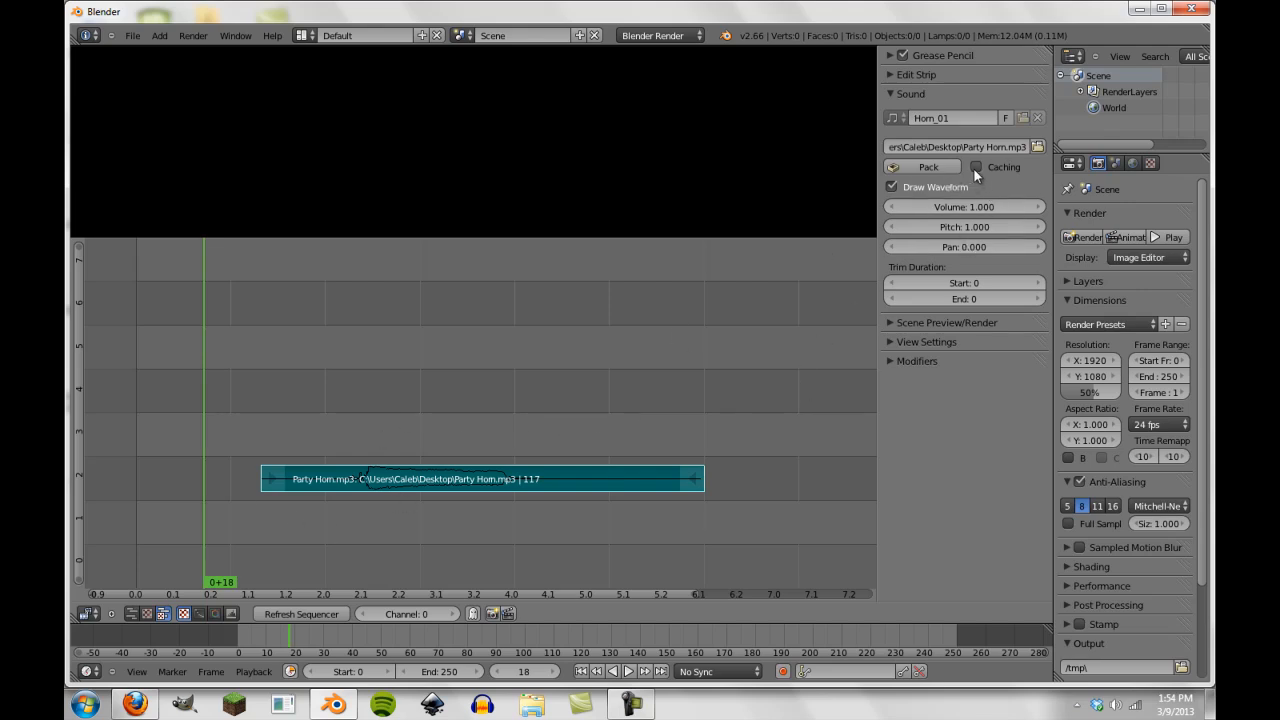
pyautogui.moveTo(975, 167)
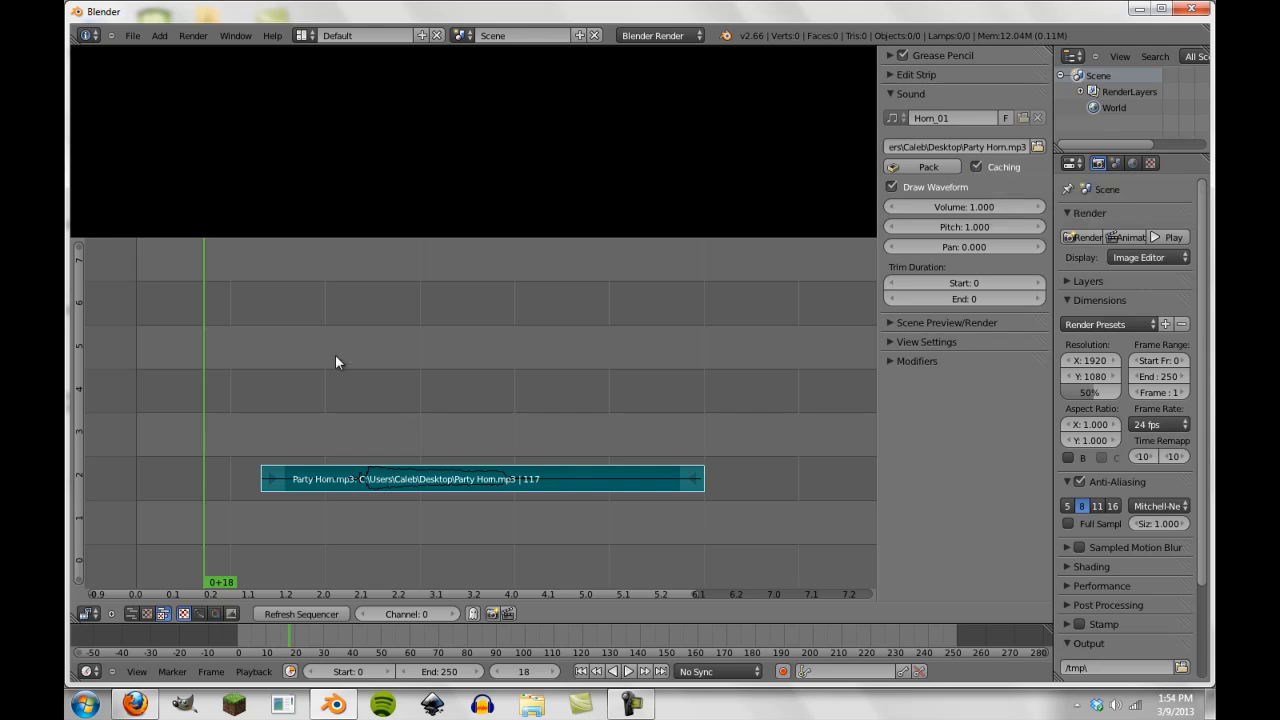
pyautogui.moveTo(227, 439)
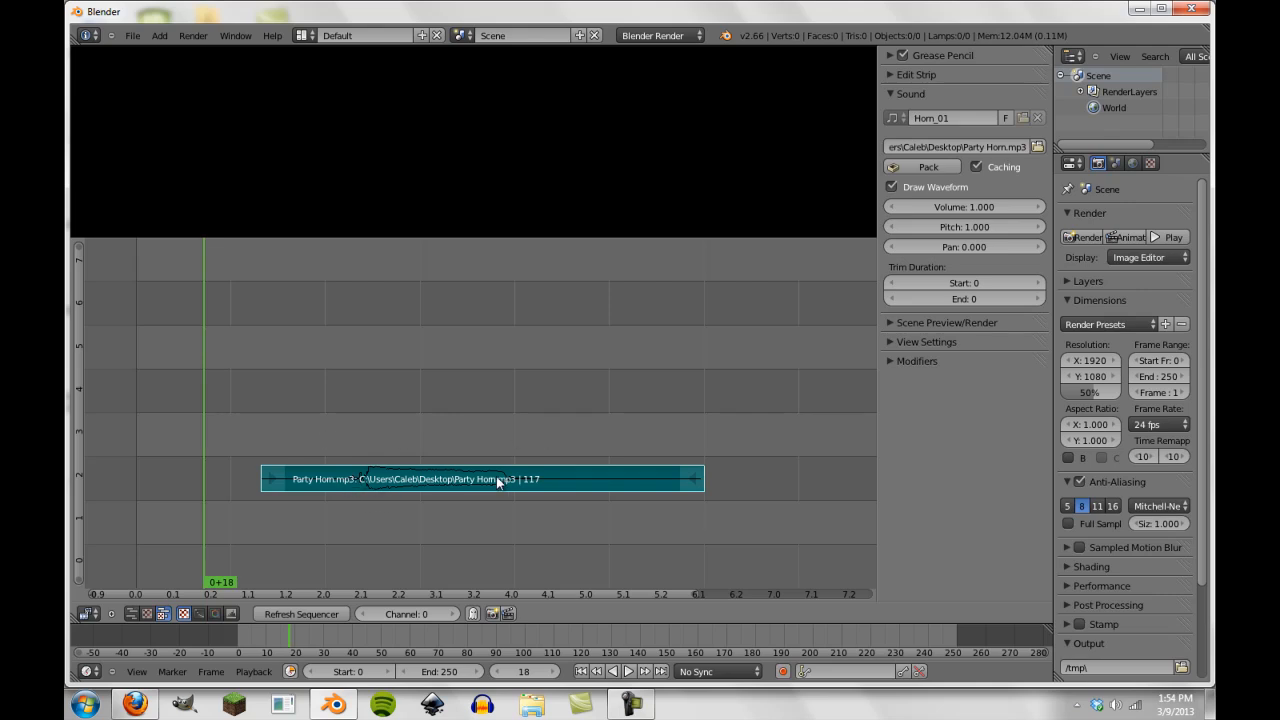
pyautogui.moveTo(295, 470)
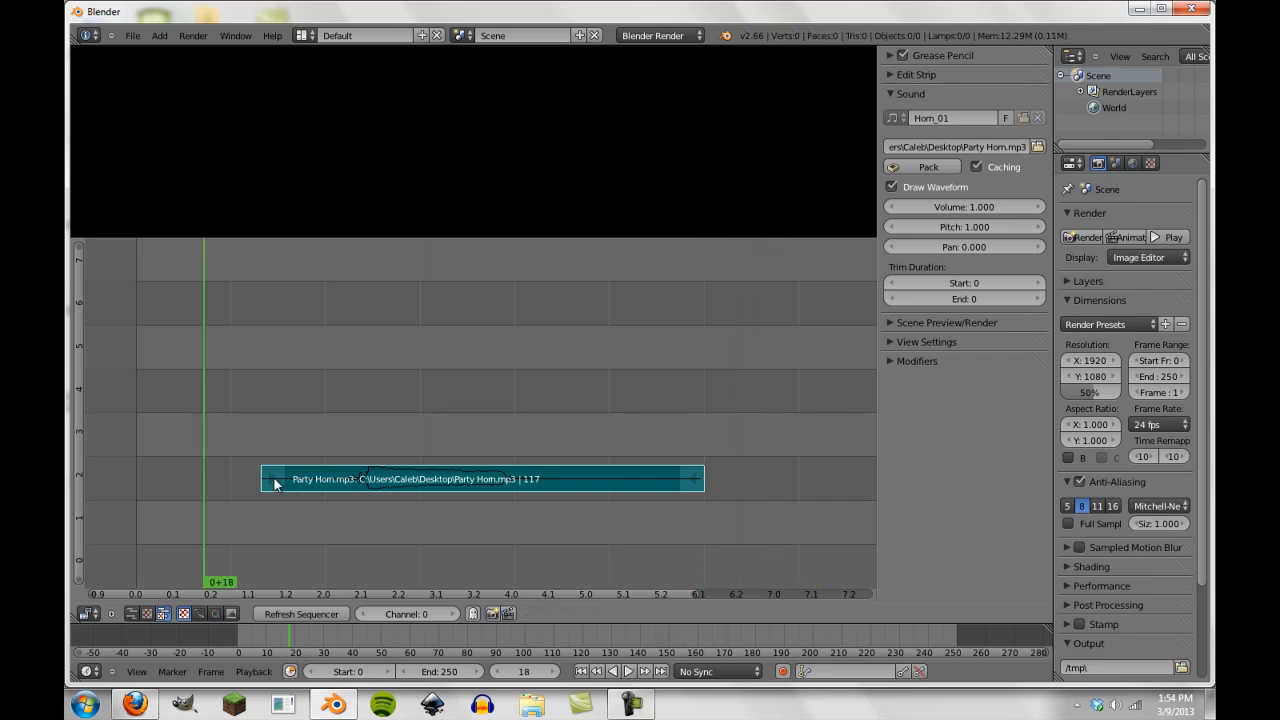
pyautogui.moveTo(347, 490)
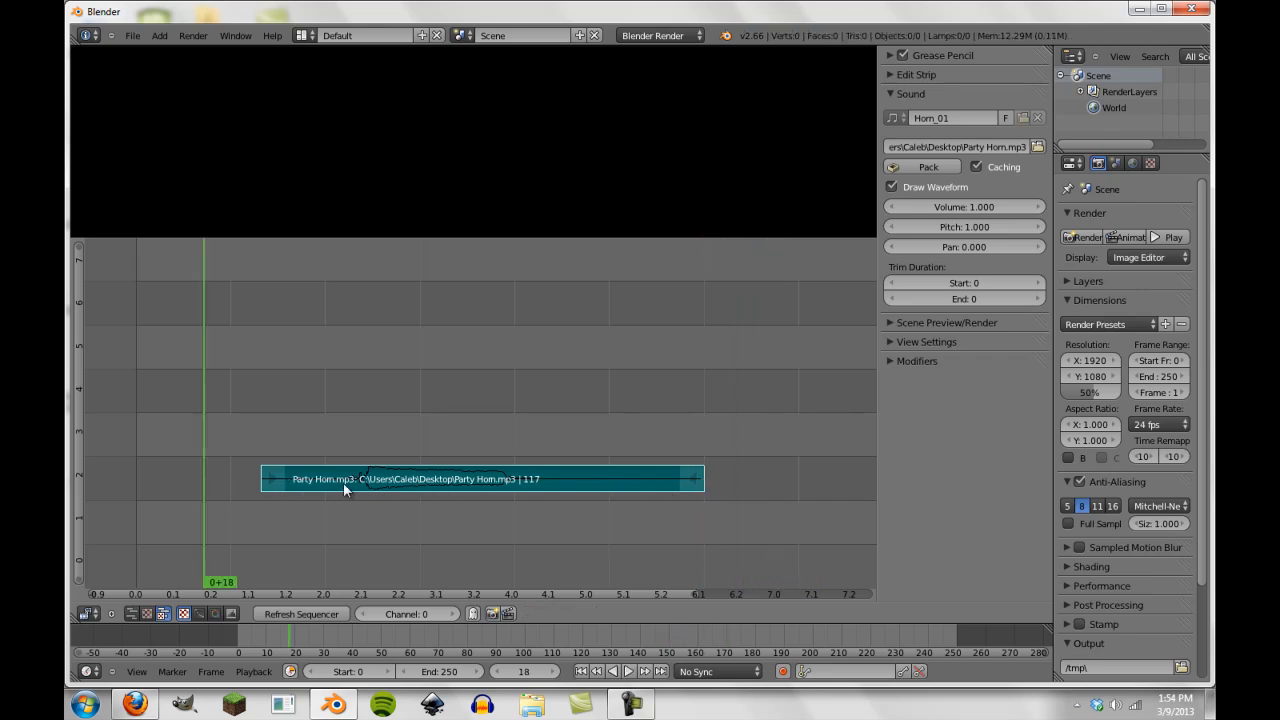
pyautogui.moveTo(297, 497)
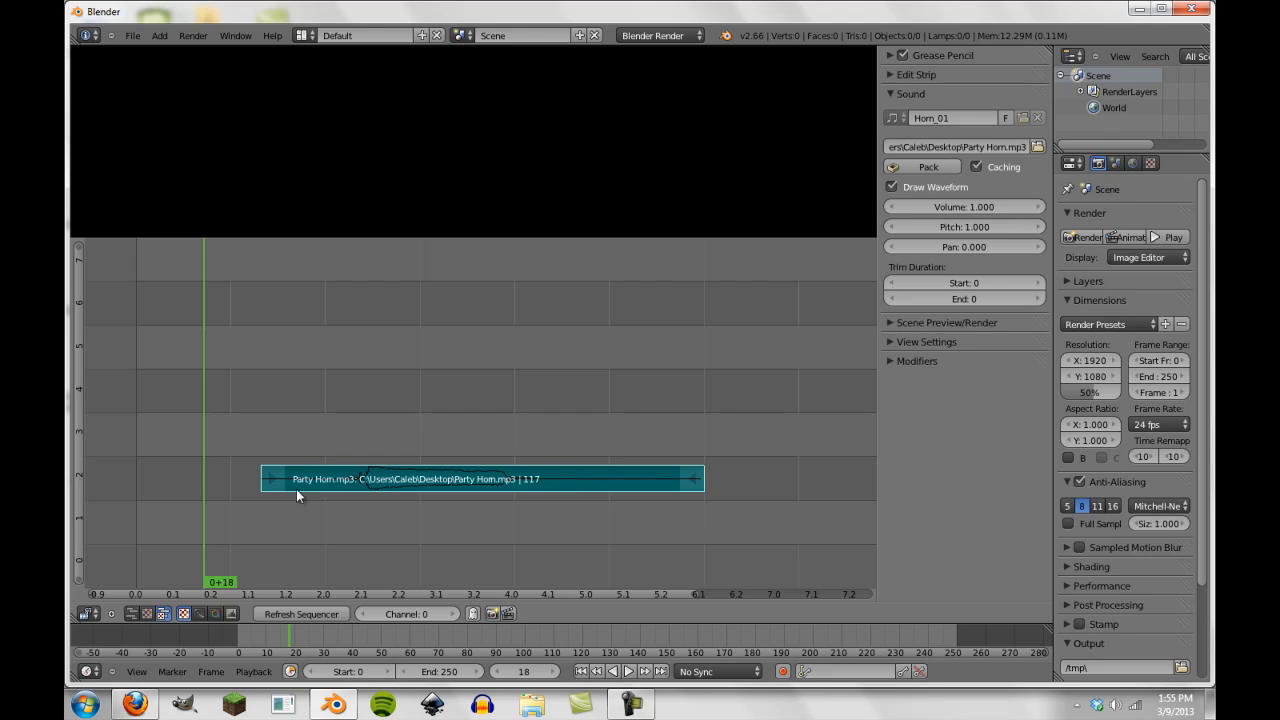
pyautogui.moveTo(258, 463)
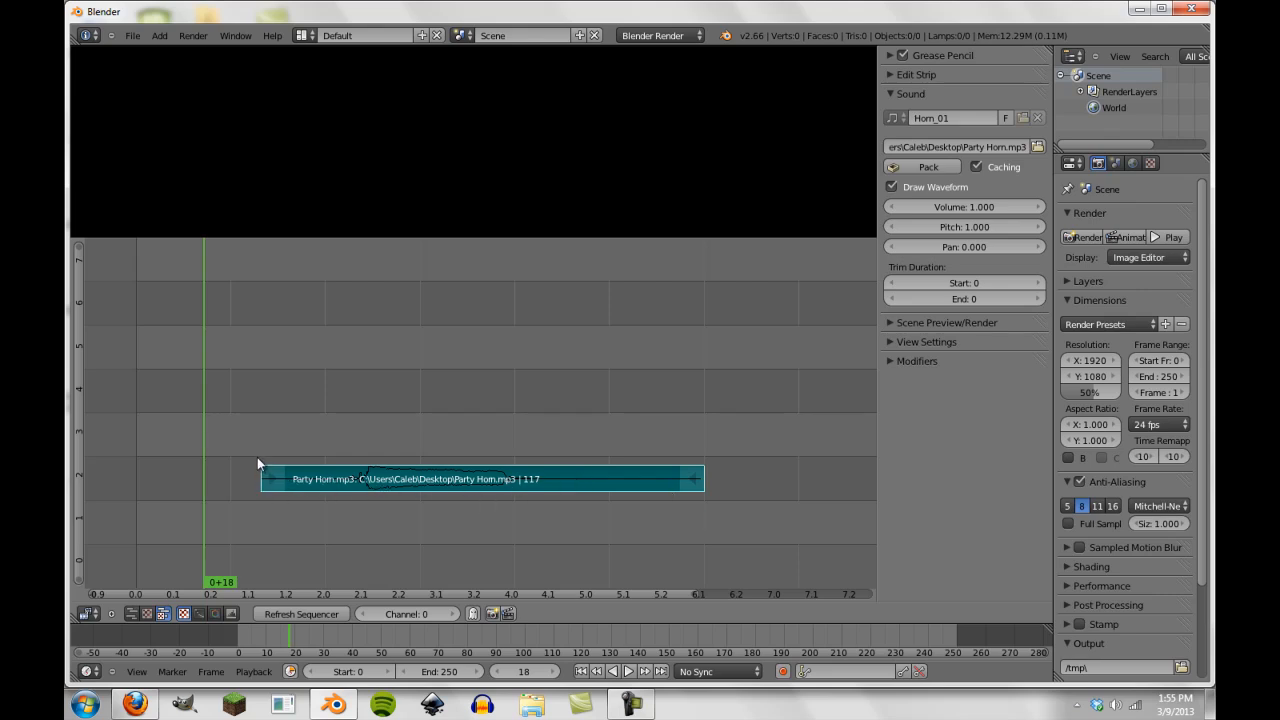
pyautogui.moveTo(252, 460)
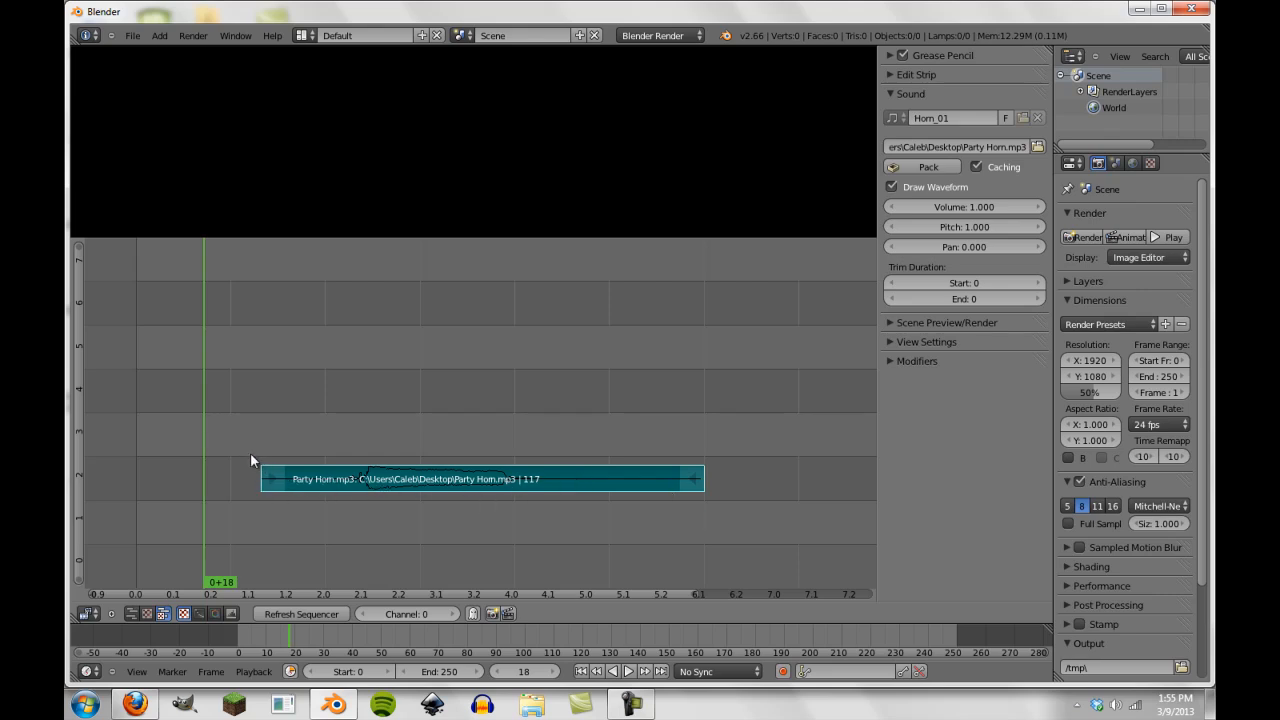
pyautogui.moveTo(309, 421)
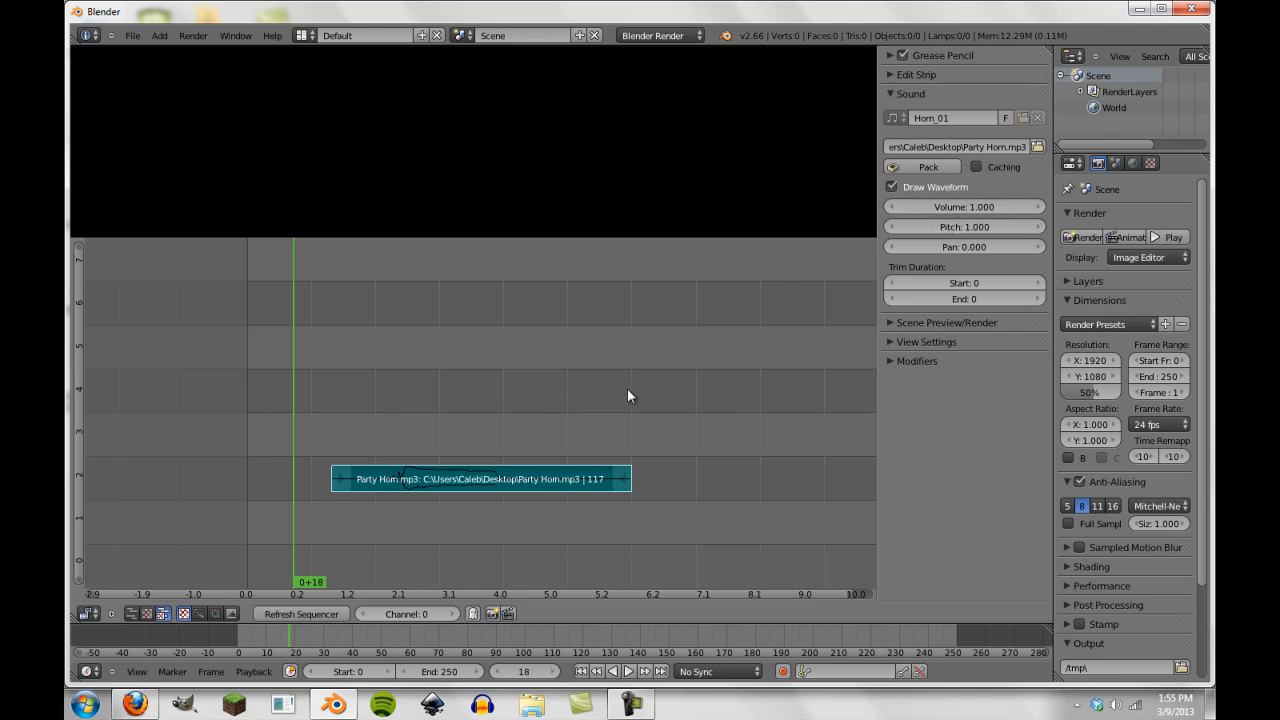
pyautogui.moveTo(621, 394)
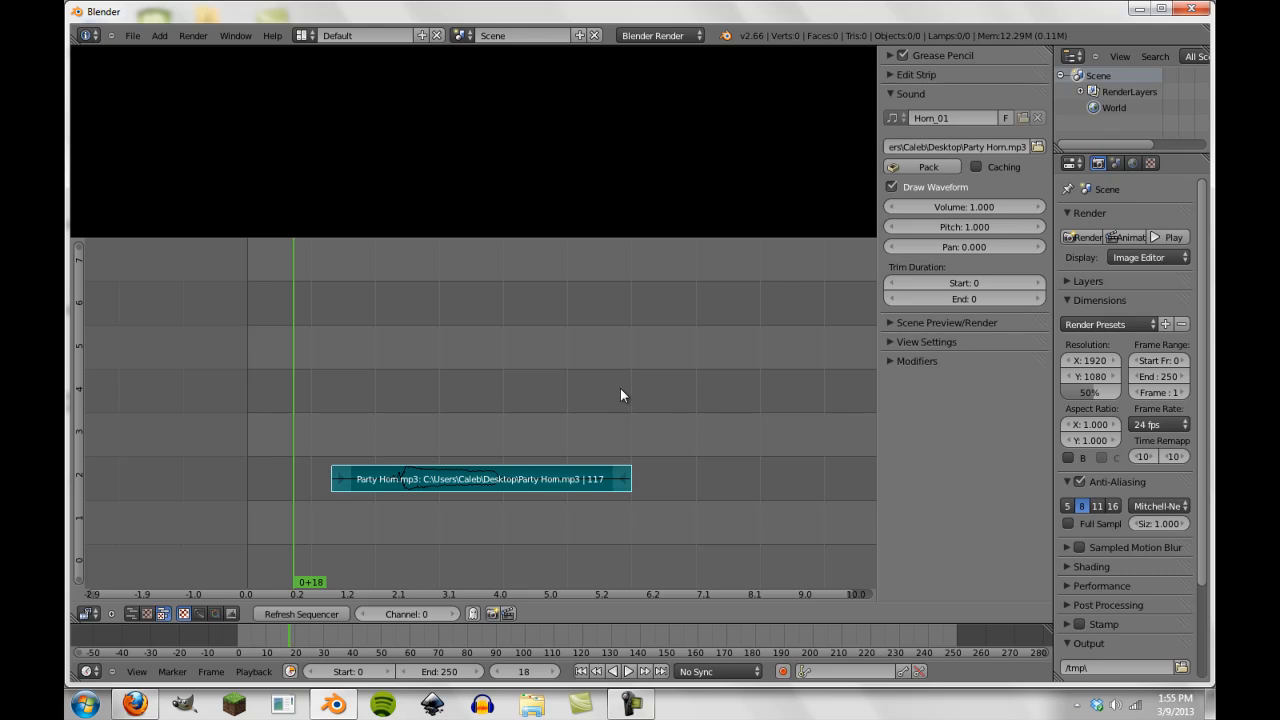
pyautogui.moveTo(749, 56)
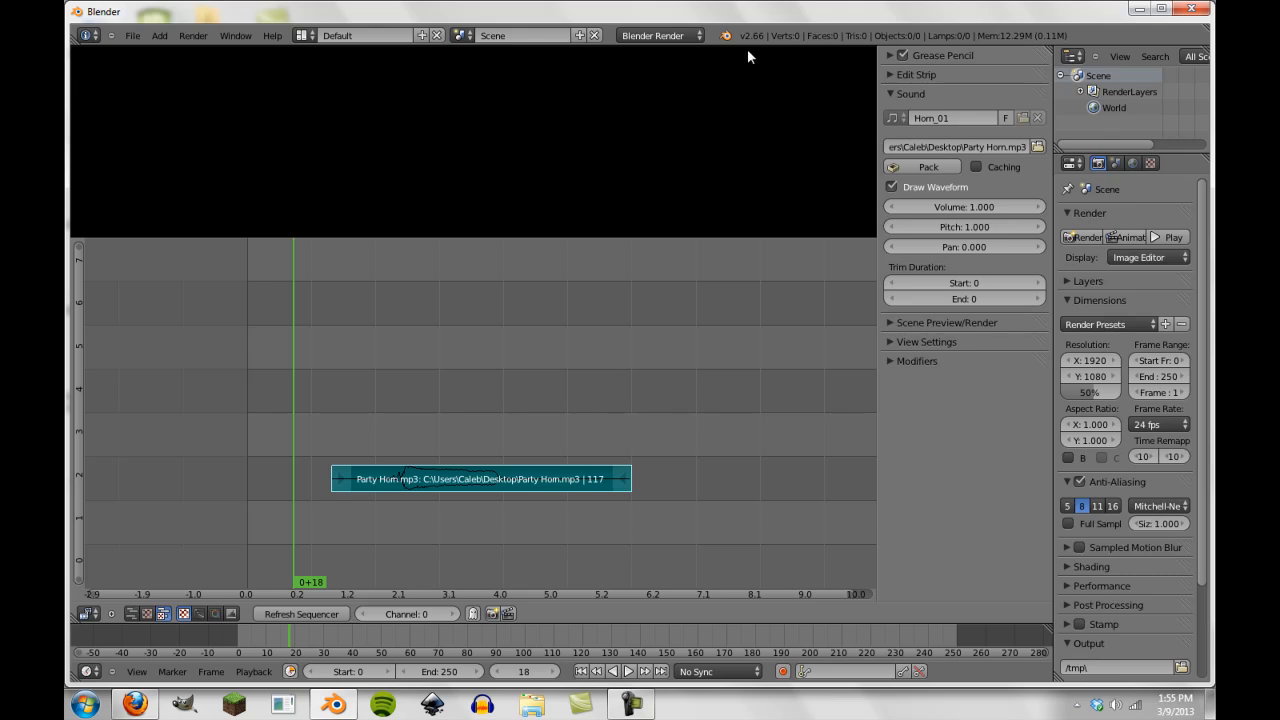
pyautogui.moveTo(565, 420)
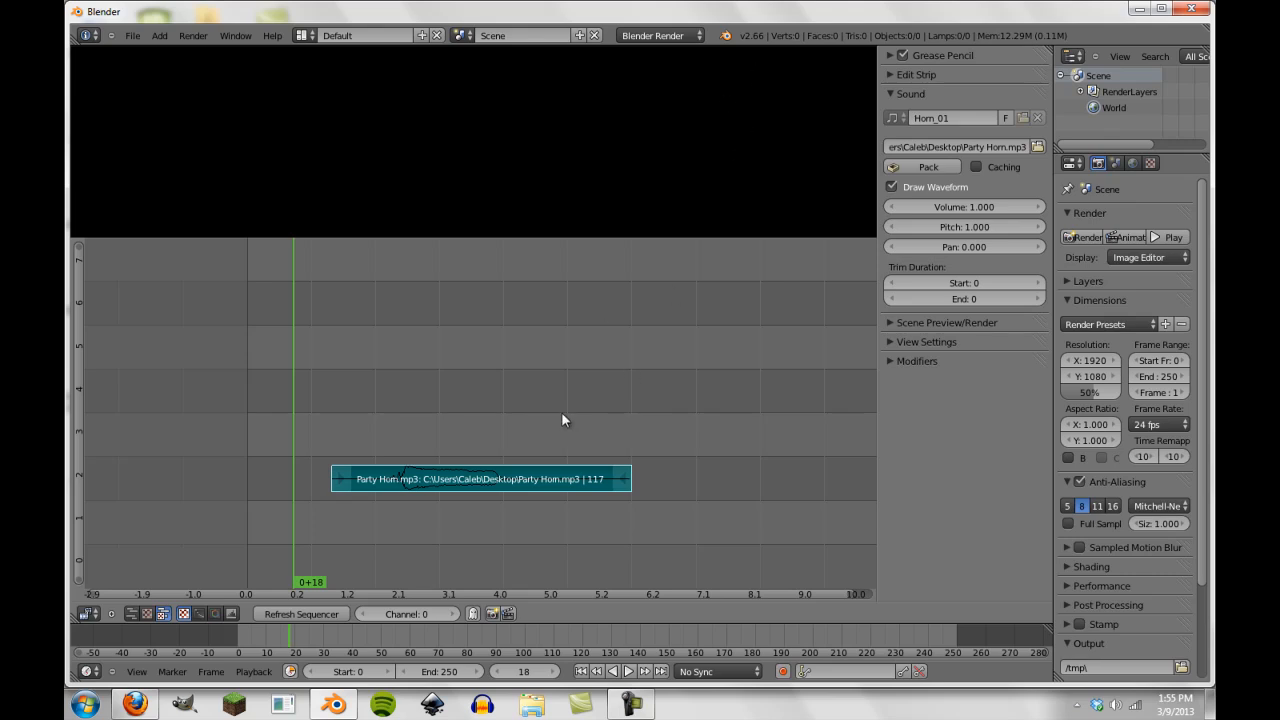
pyautogui.moveTo(553, 417)
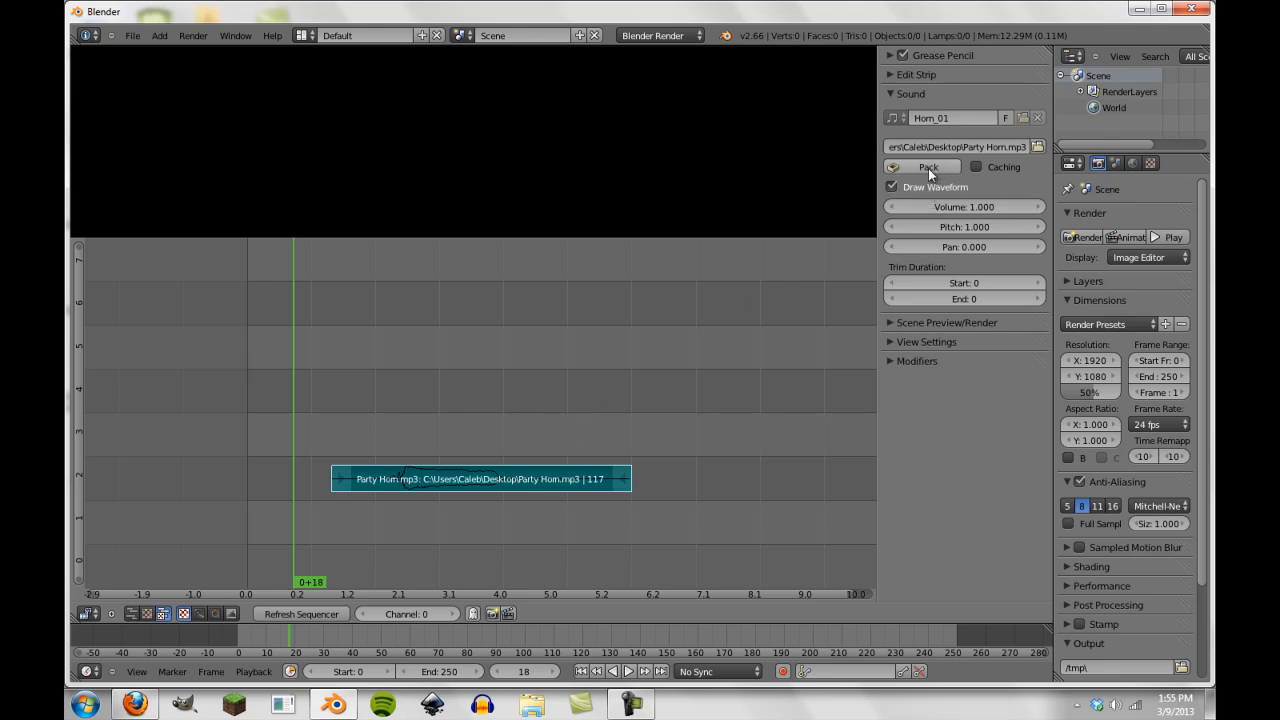
pyautogui.moveTo(927, 166)
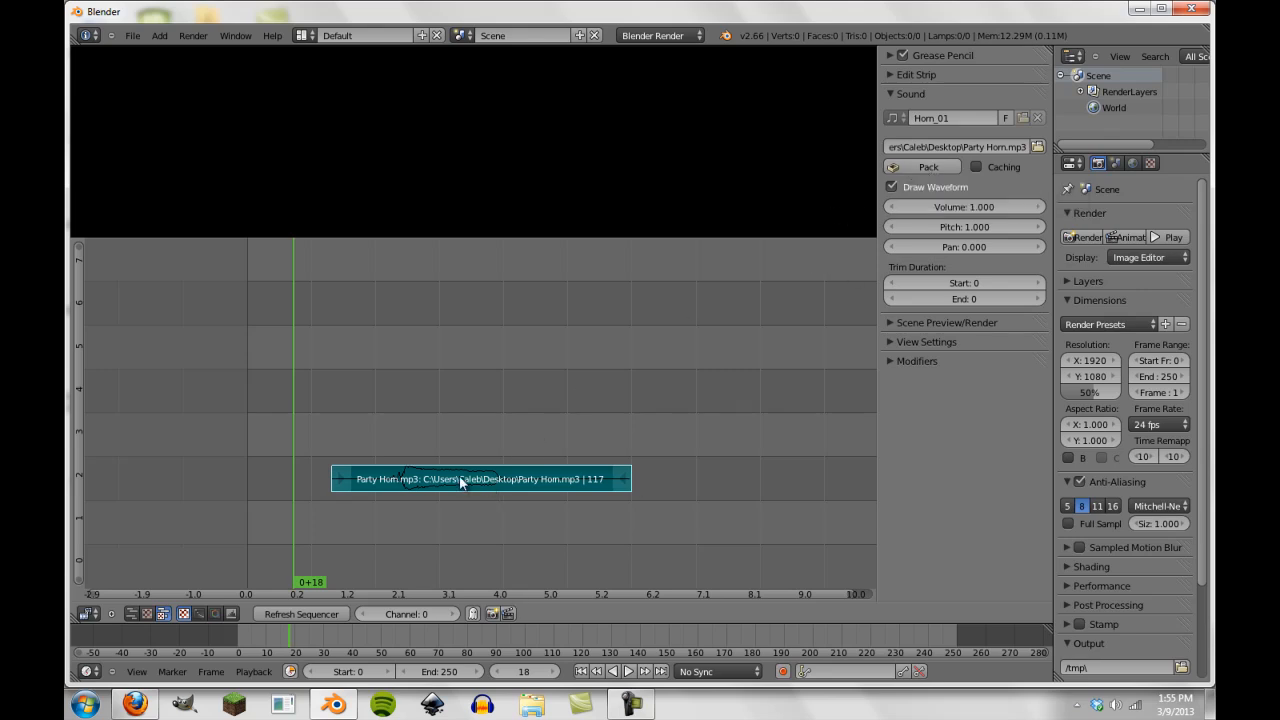
pyautogui.moveTo(505, 199)
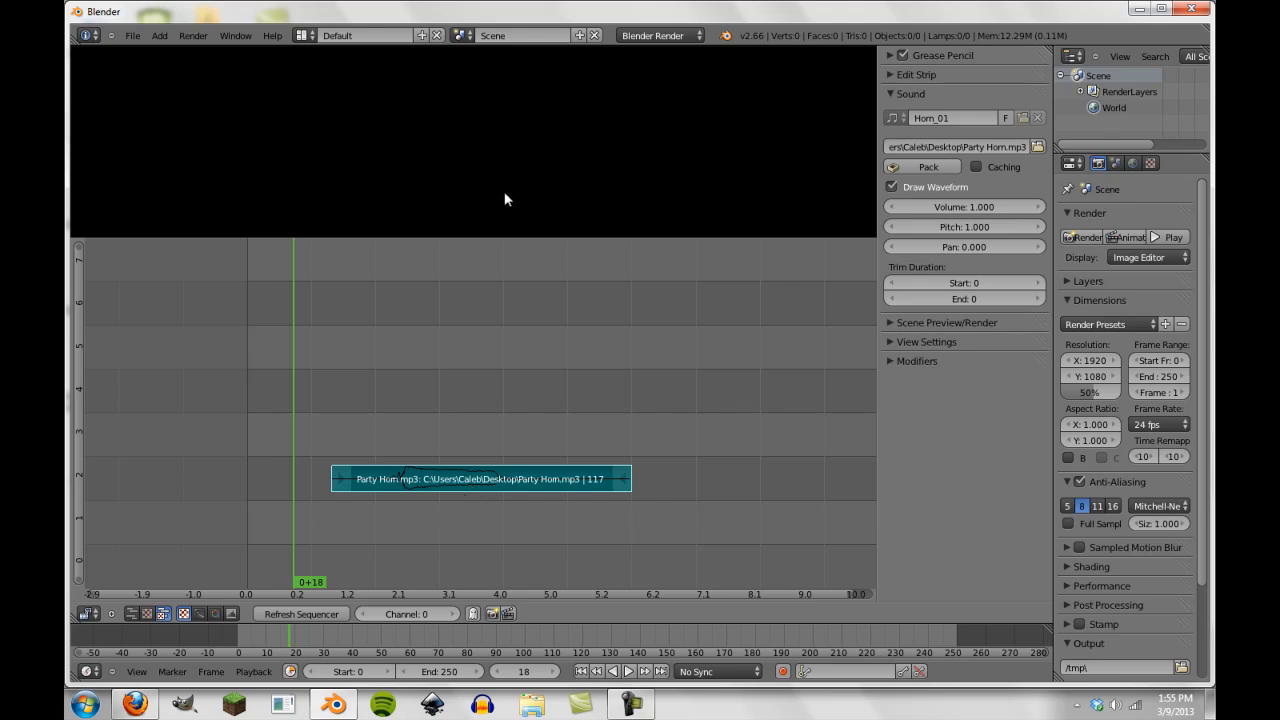
pyautogui.moveTo(725, 480)
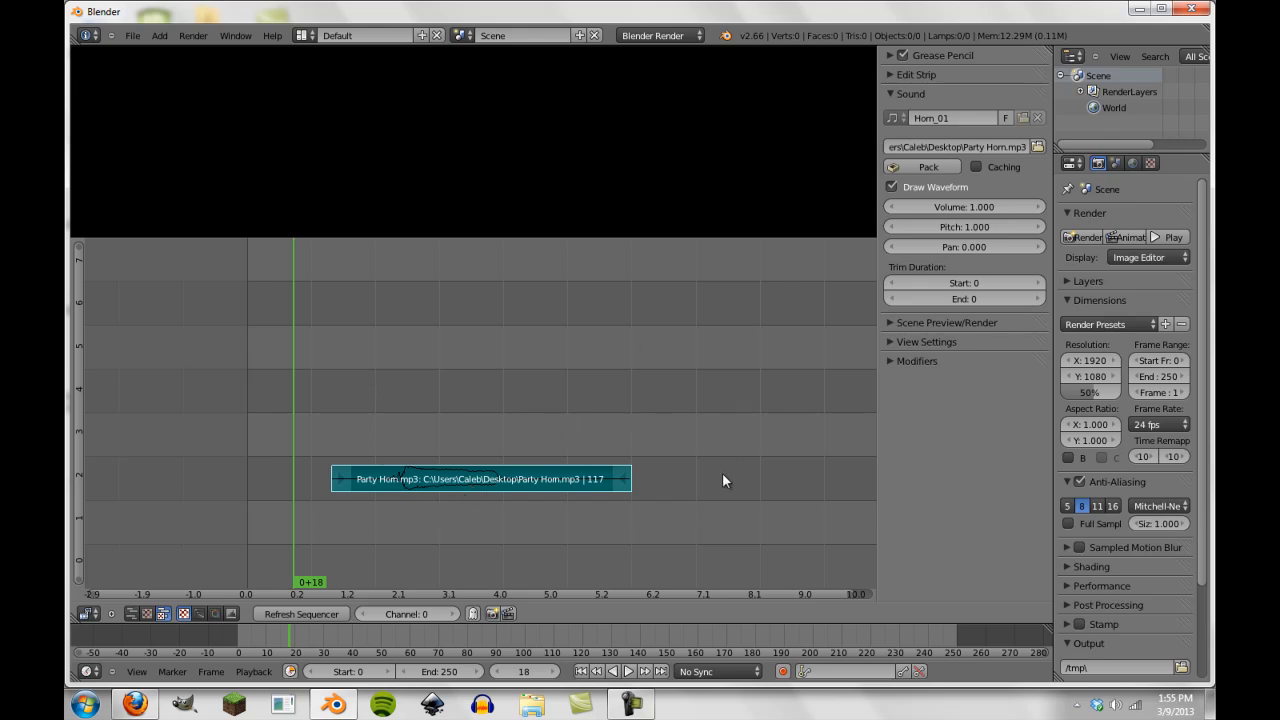
pyautogui.moveTo(622, 289)
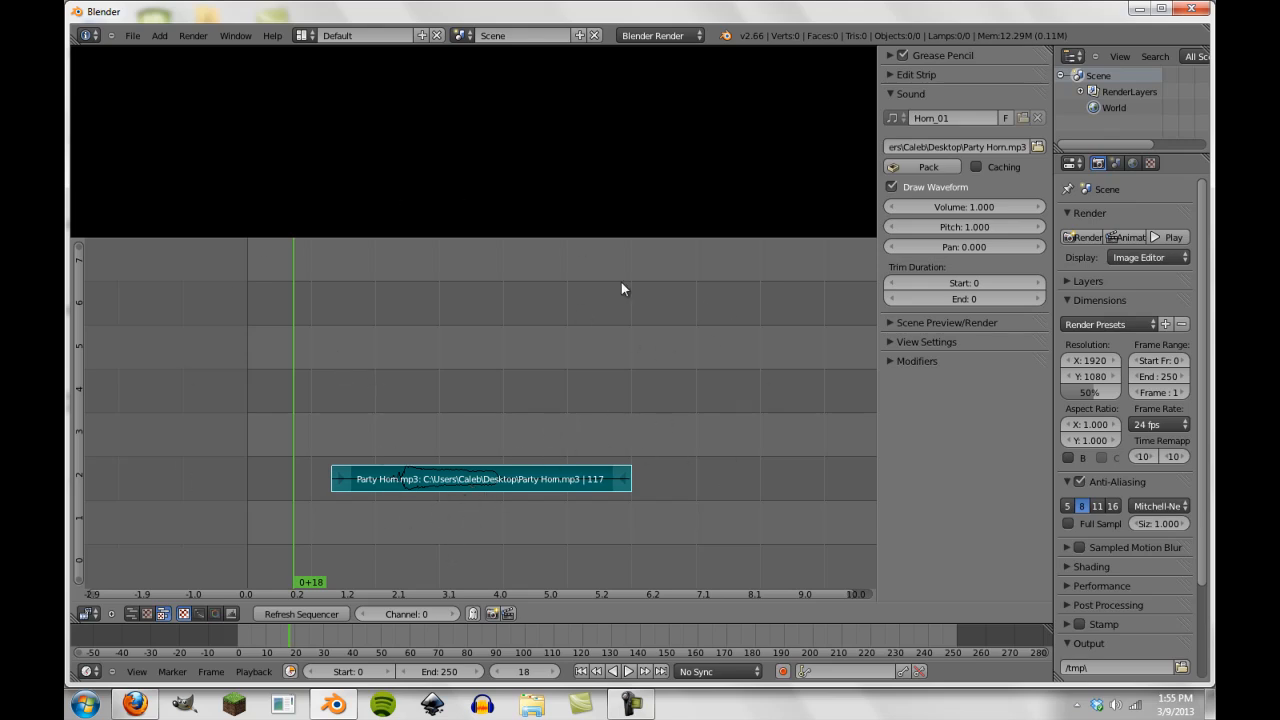
pyautogui.moveTo(425, 419)
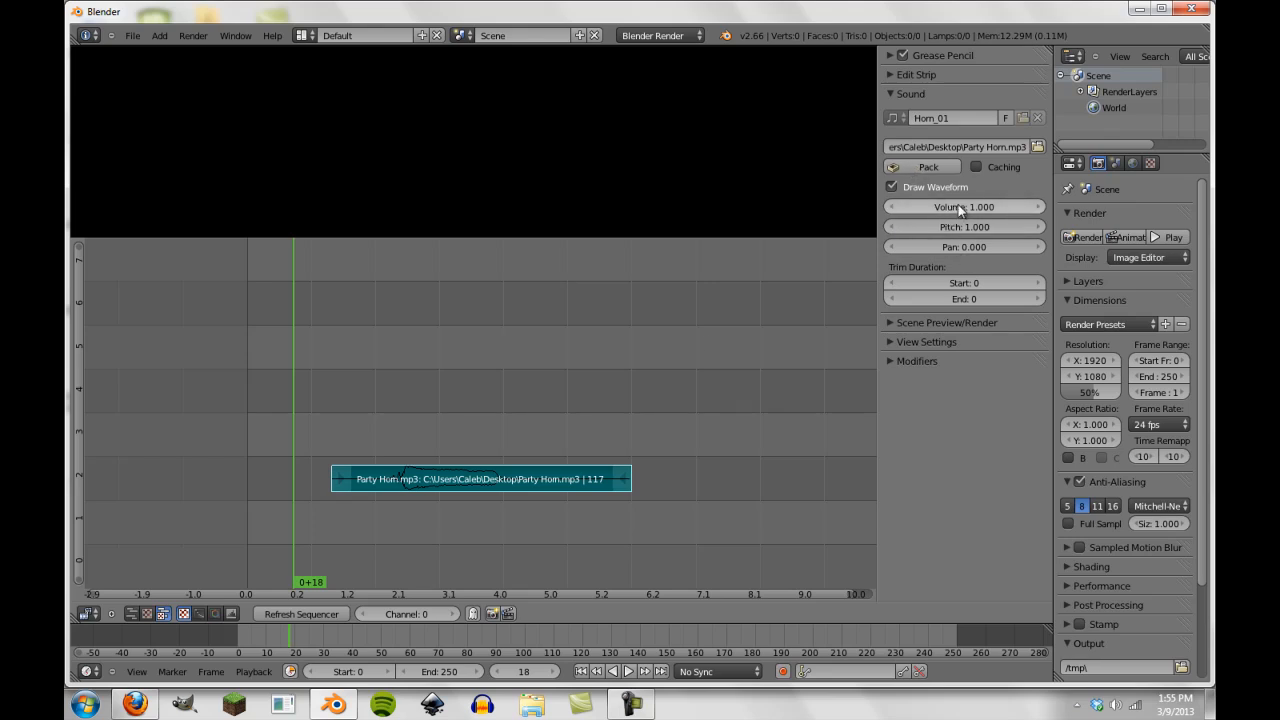
pyautogui.moveTo(964, 288)
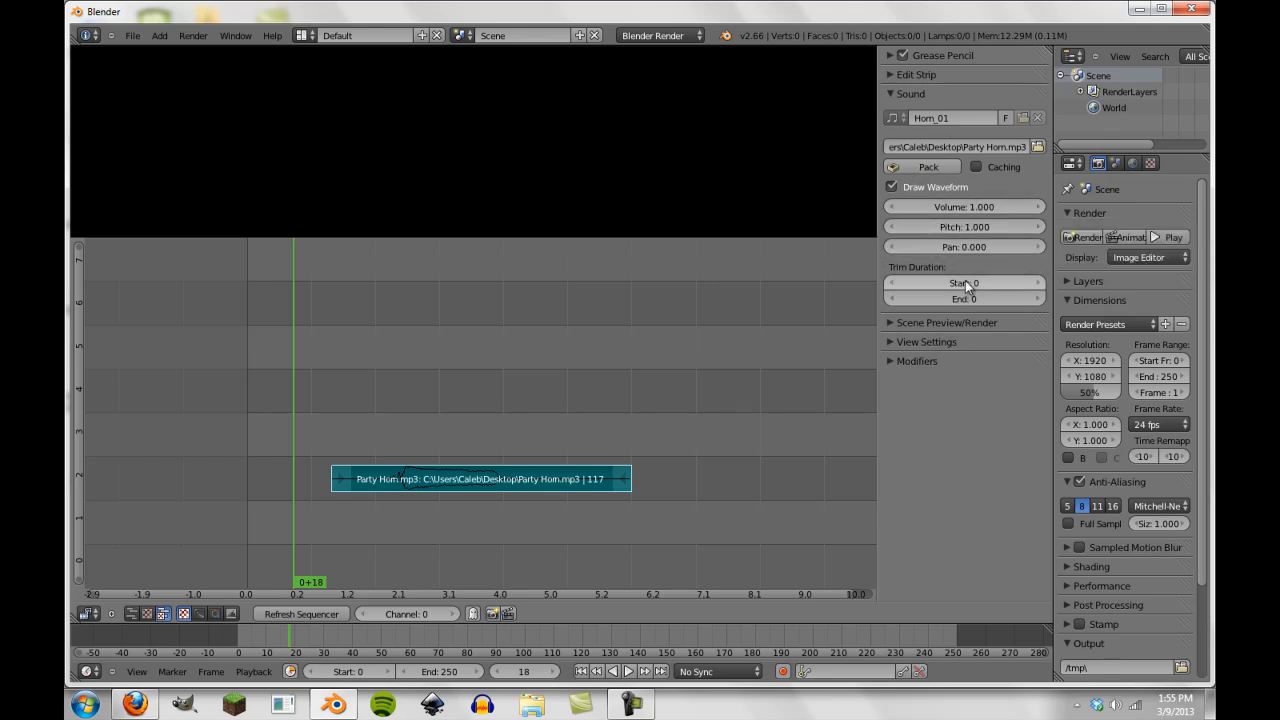
pyautogui.moveTo(978, 285)
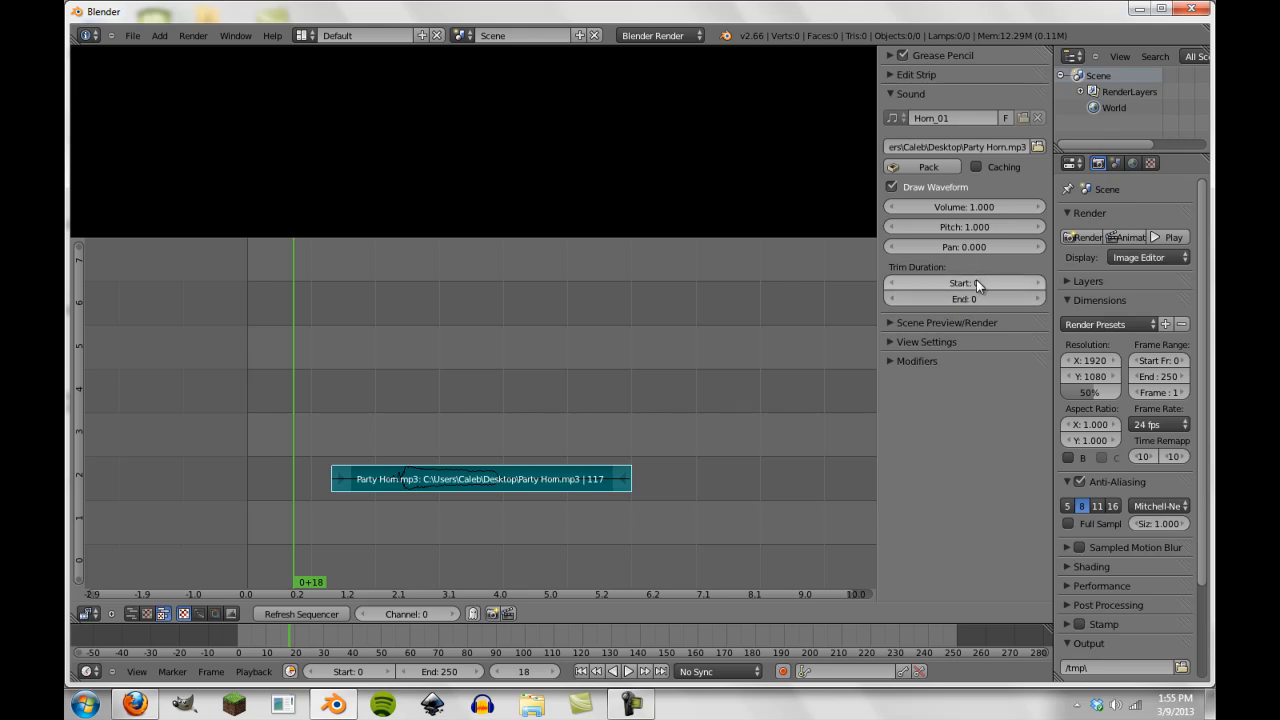
pyautogui.click(963, 283)
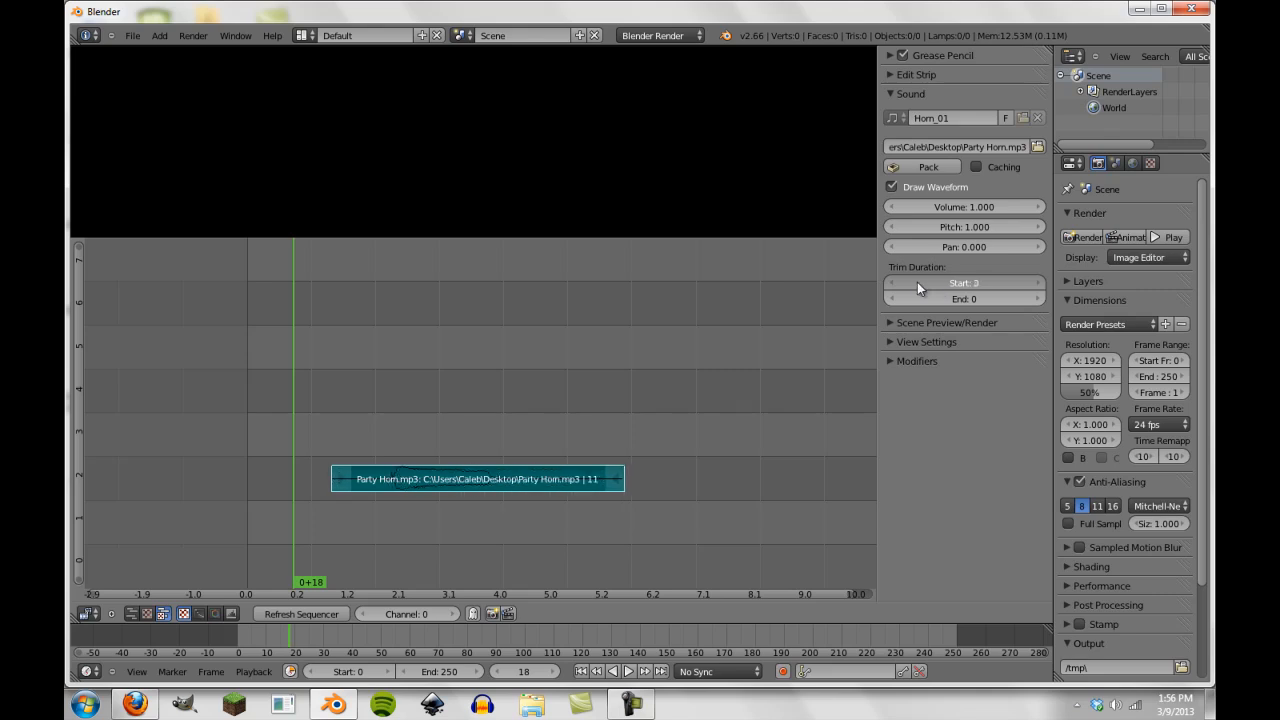
pyautogui.moveTo(963, 283); pyautogui.dragTo(1000, 283)
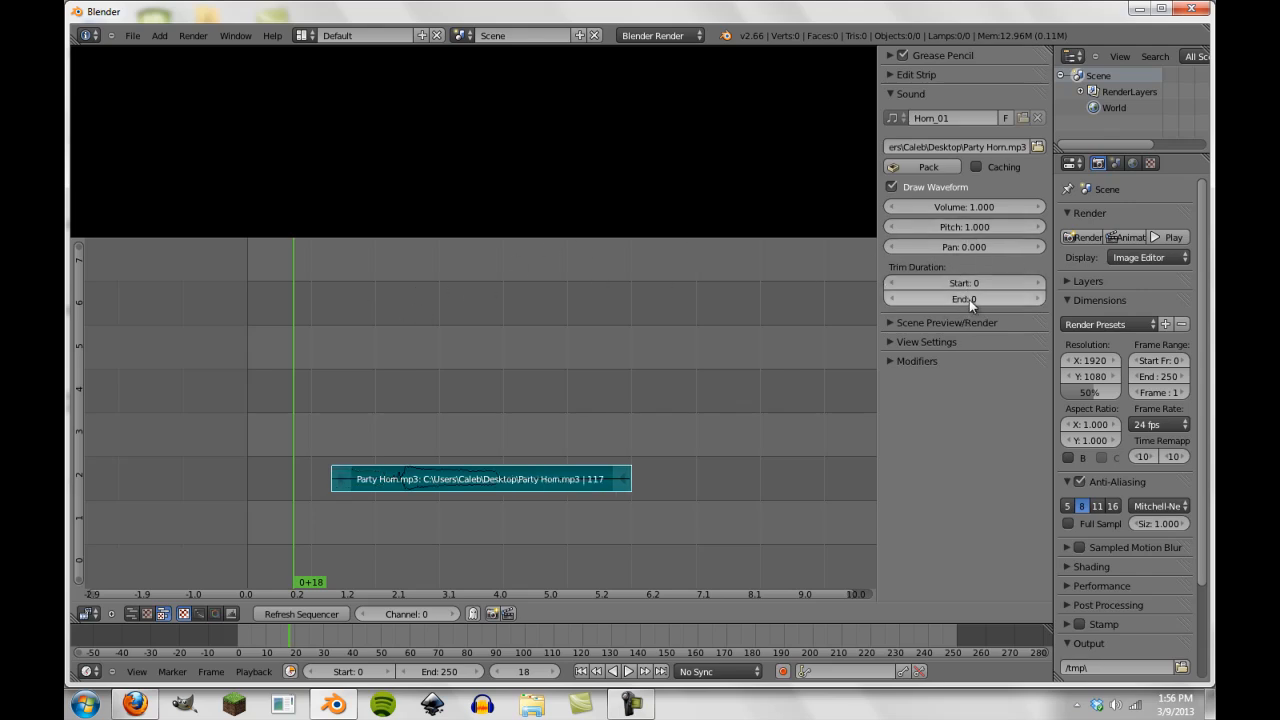
pyautogui.moveTo(963, 207)
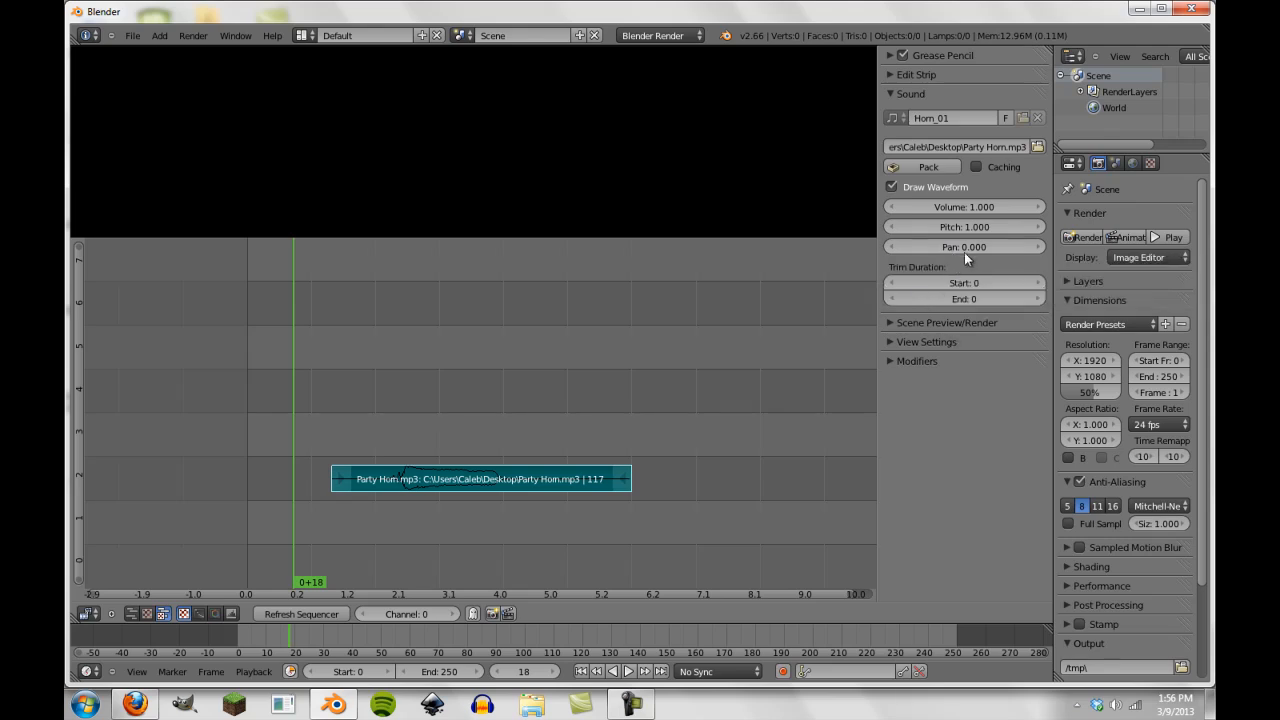
pyautogui.moveTo(963, 246)
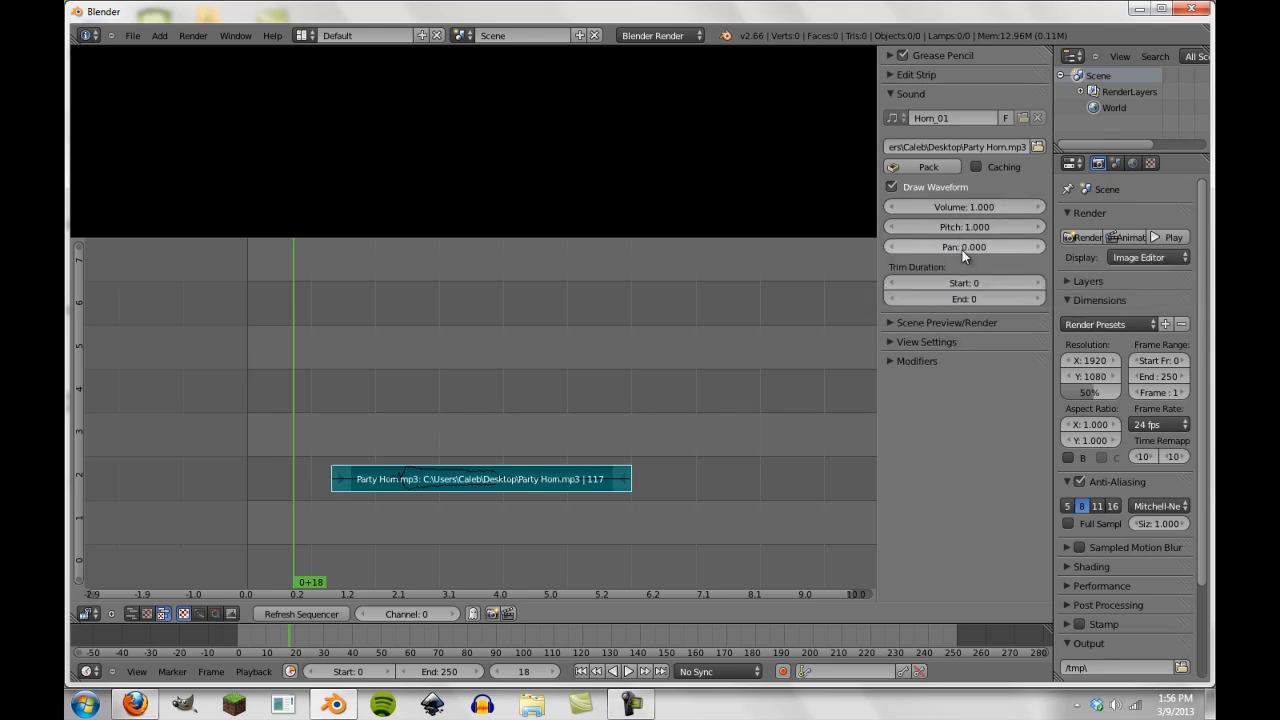
pyautogui.moveTo(963, 247)
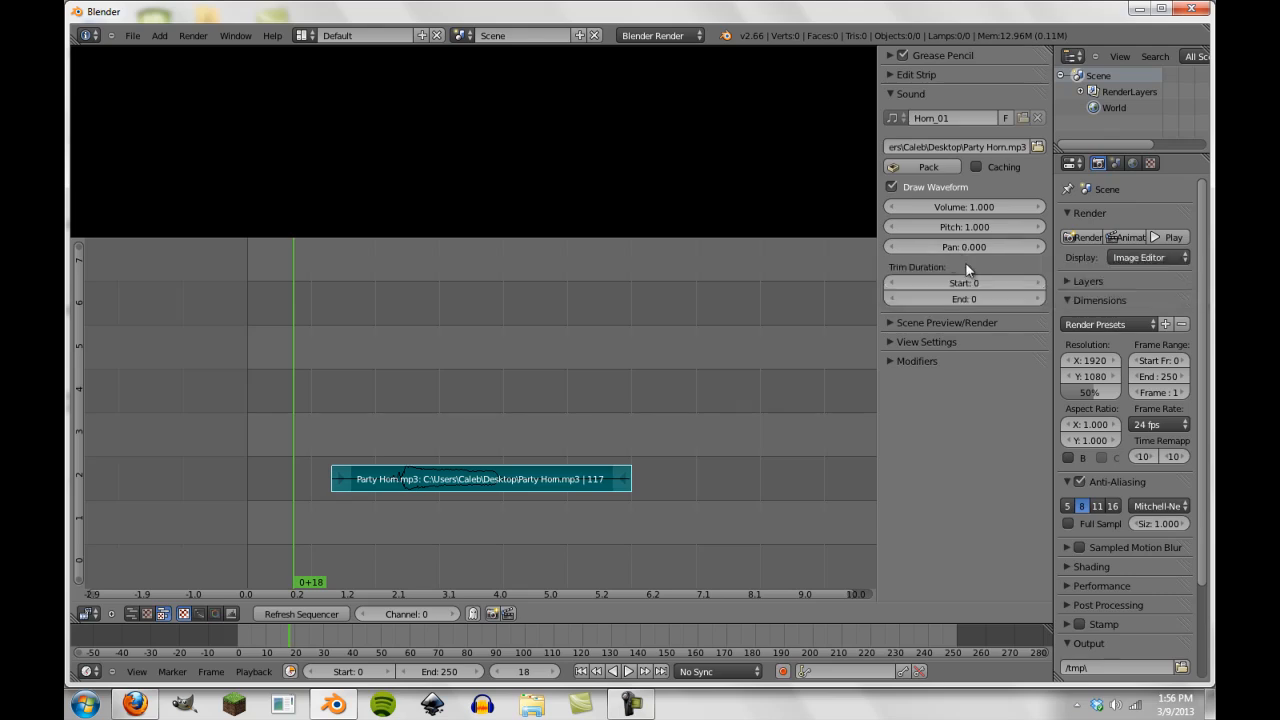
pyautogui.moveTo(963, 246)
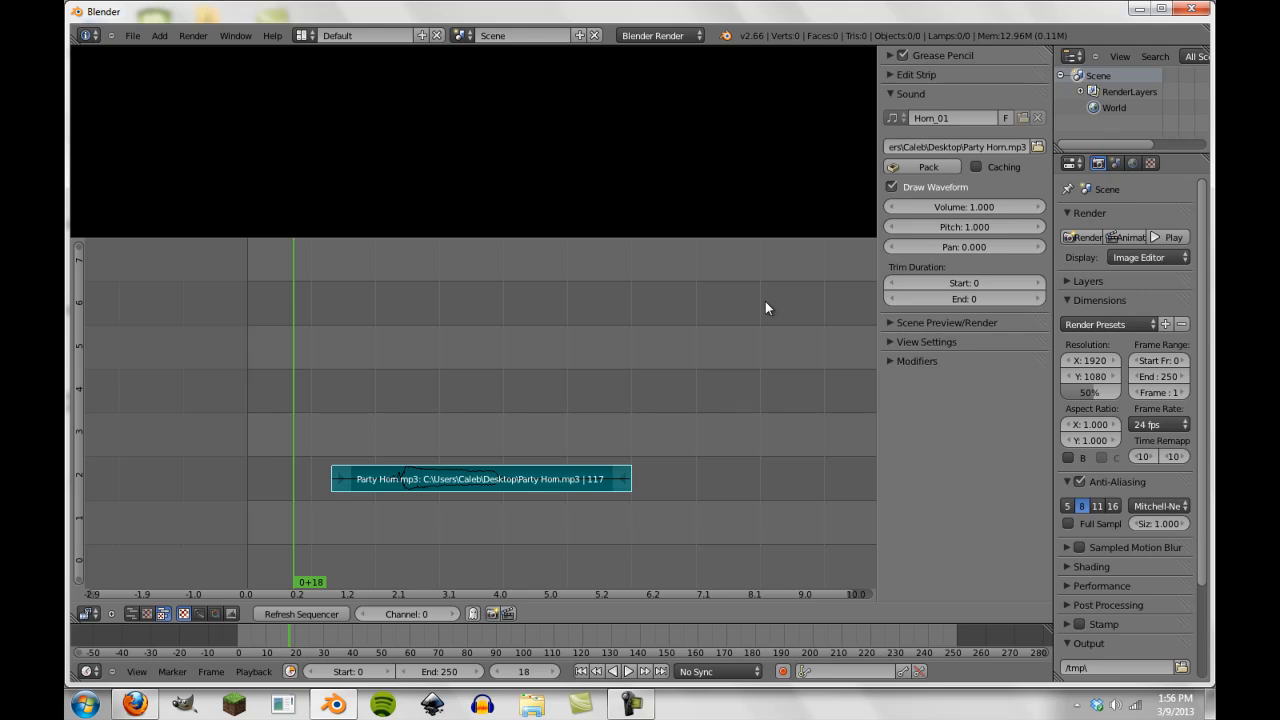
pyautogui.moveTo(400, 480)
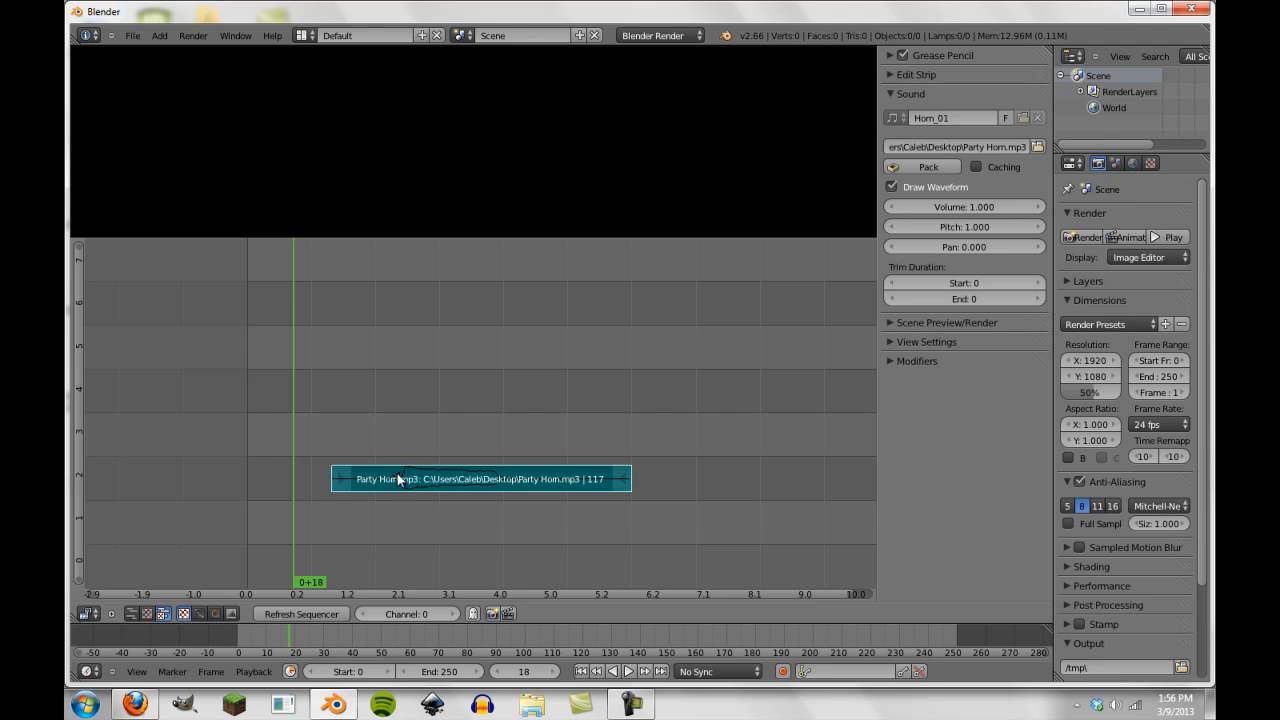
pyautogui.moveTo(397, 492)
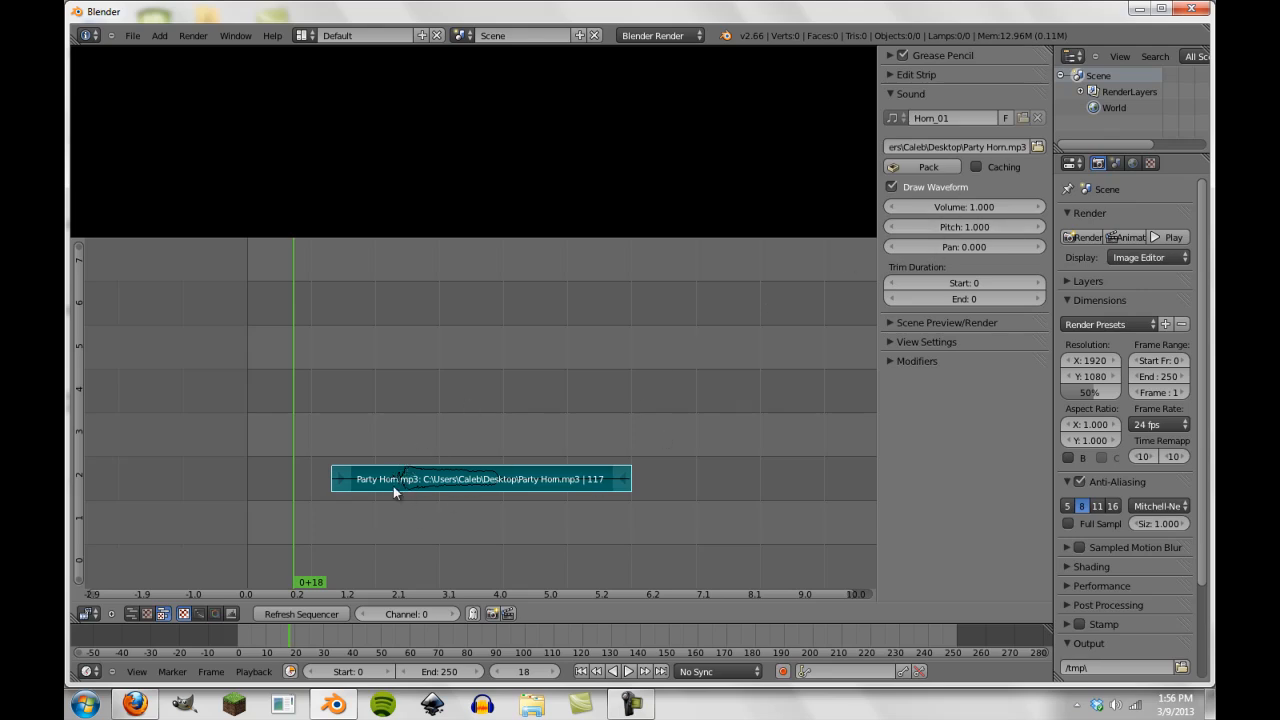
pyautogui.moveTo(397, 480)
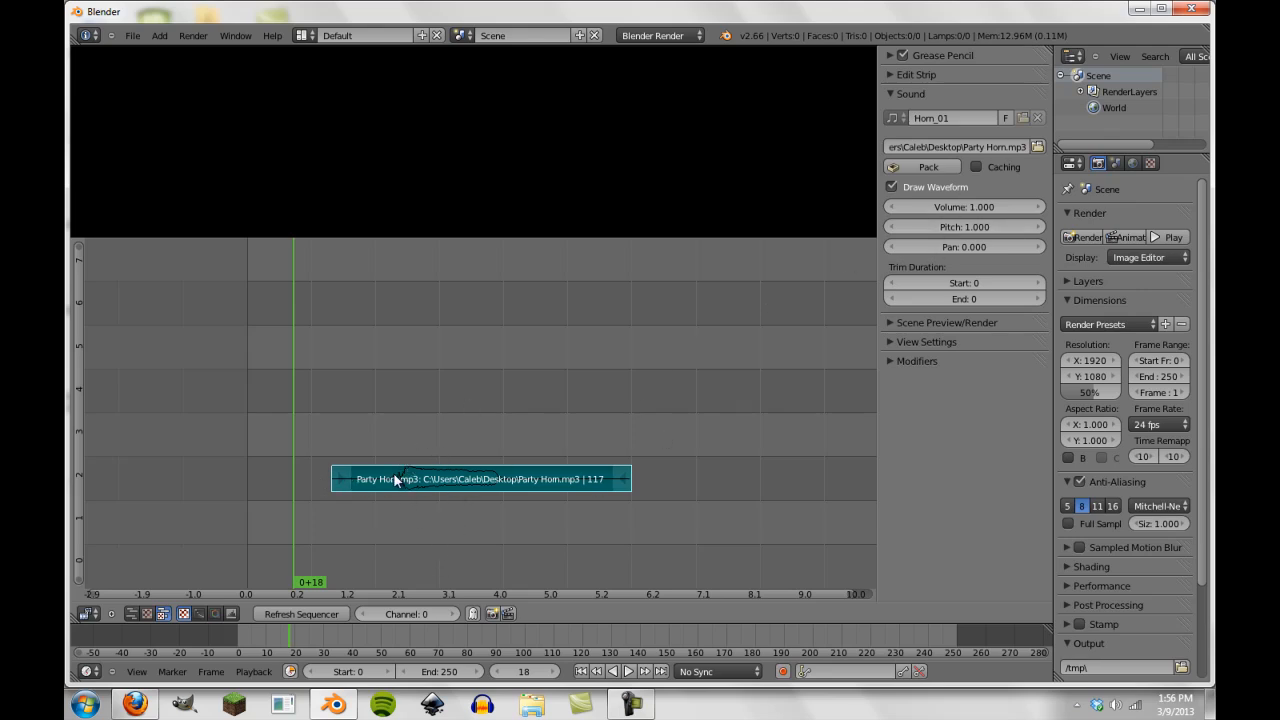
pyautogui.moveTo(963, 247)
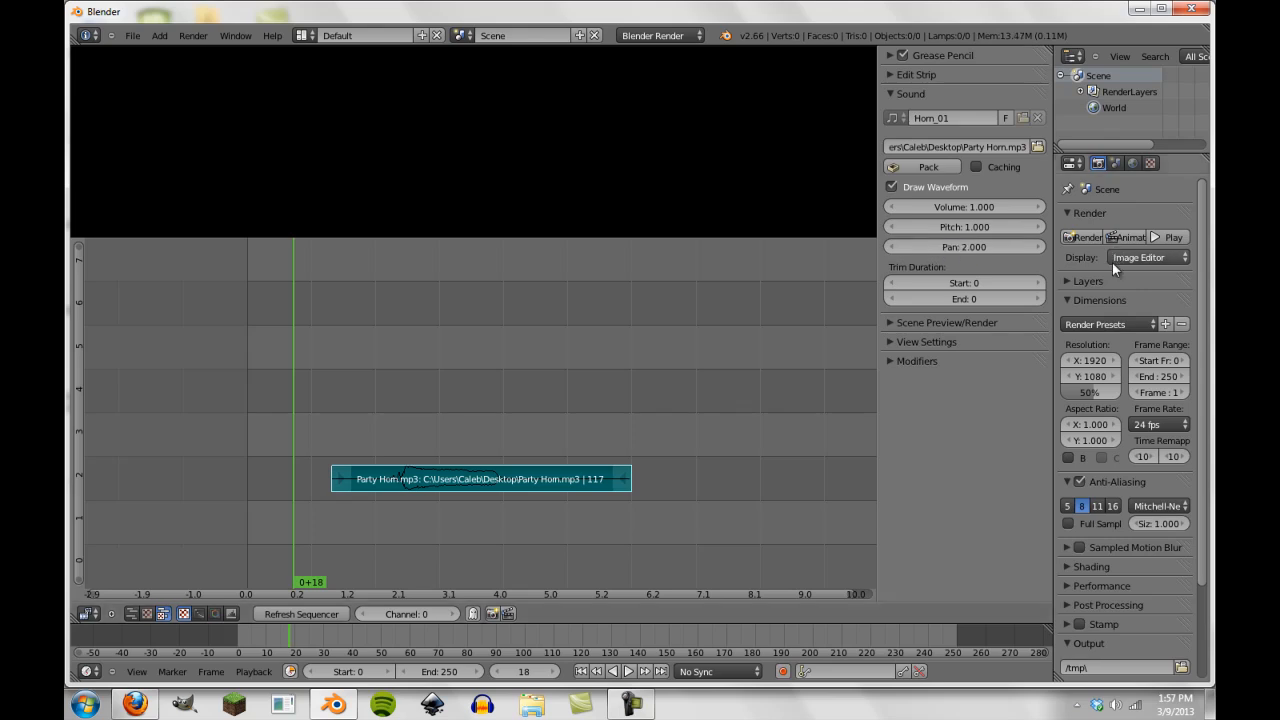
pyautogui.moveTo(430, 400)
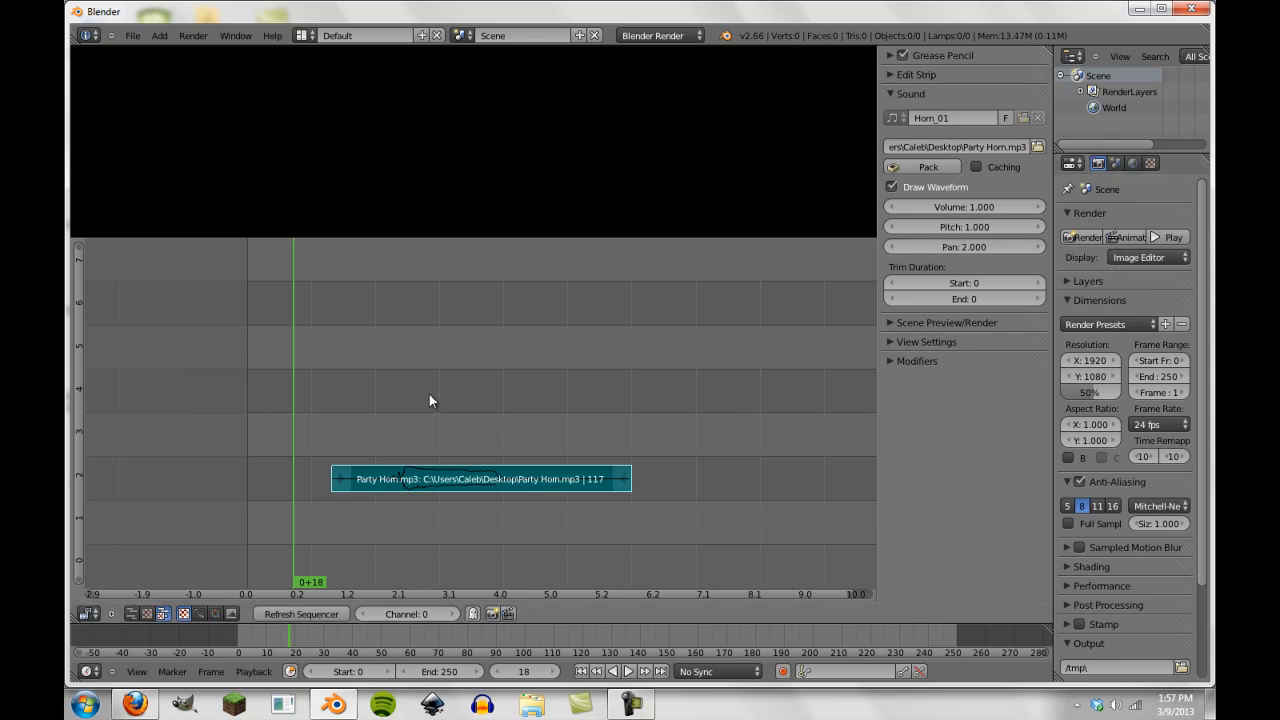
pyautogui.moveTo(678, 419)
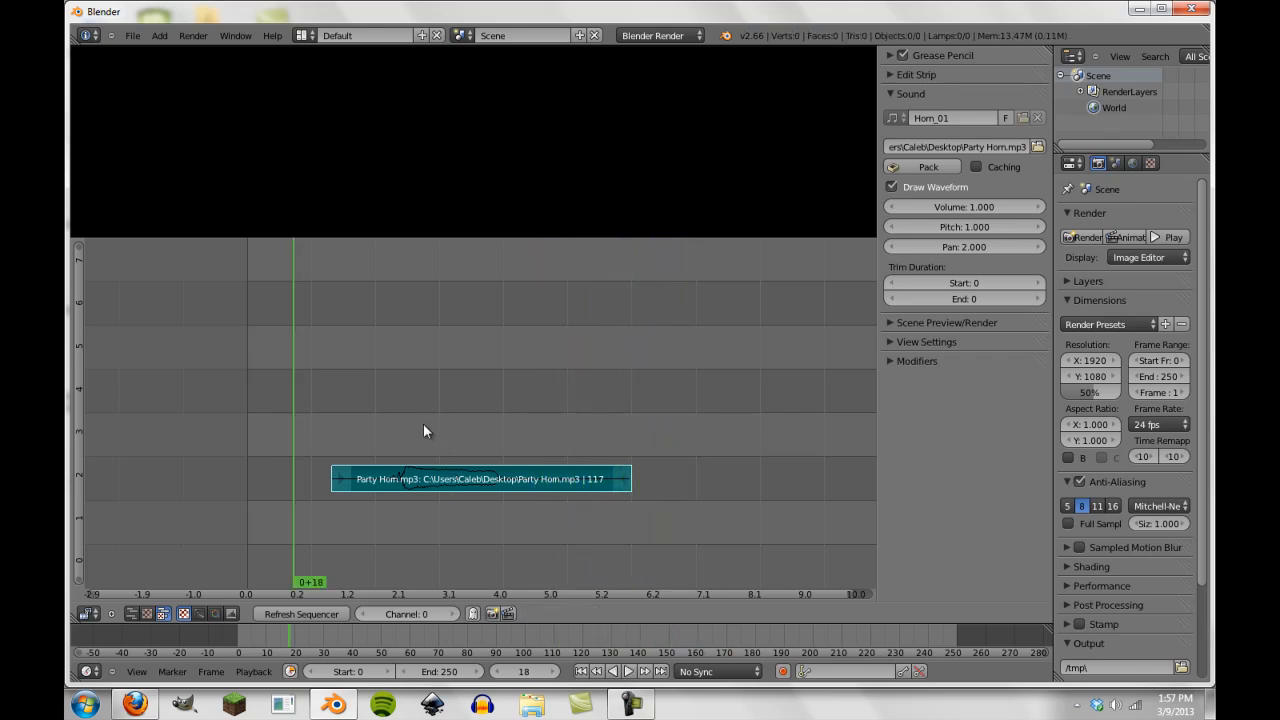
pyautogui.moveTo(418, 446)
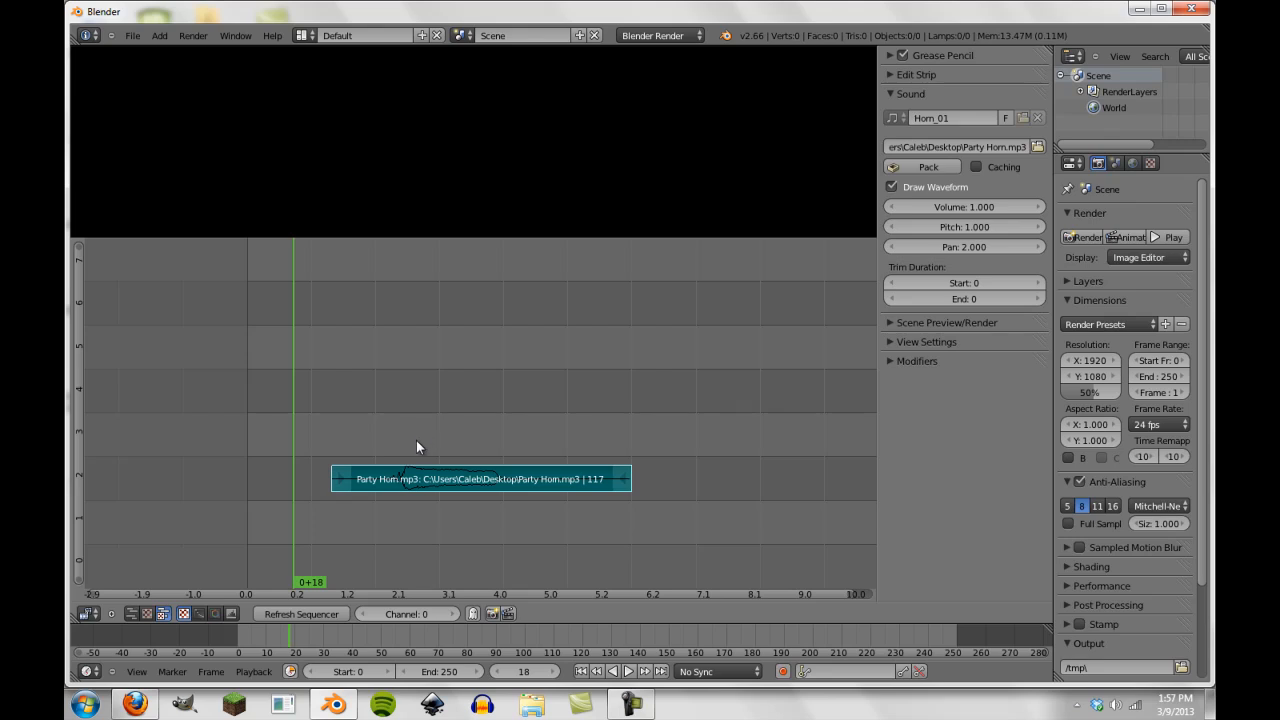
pyautogui.moveTo(781, 308)
pyautogui.write('-')
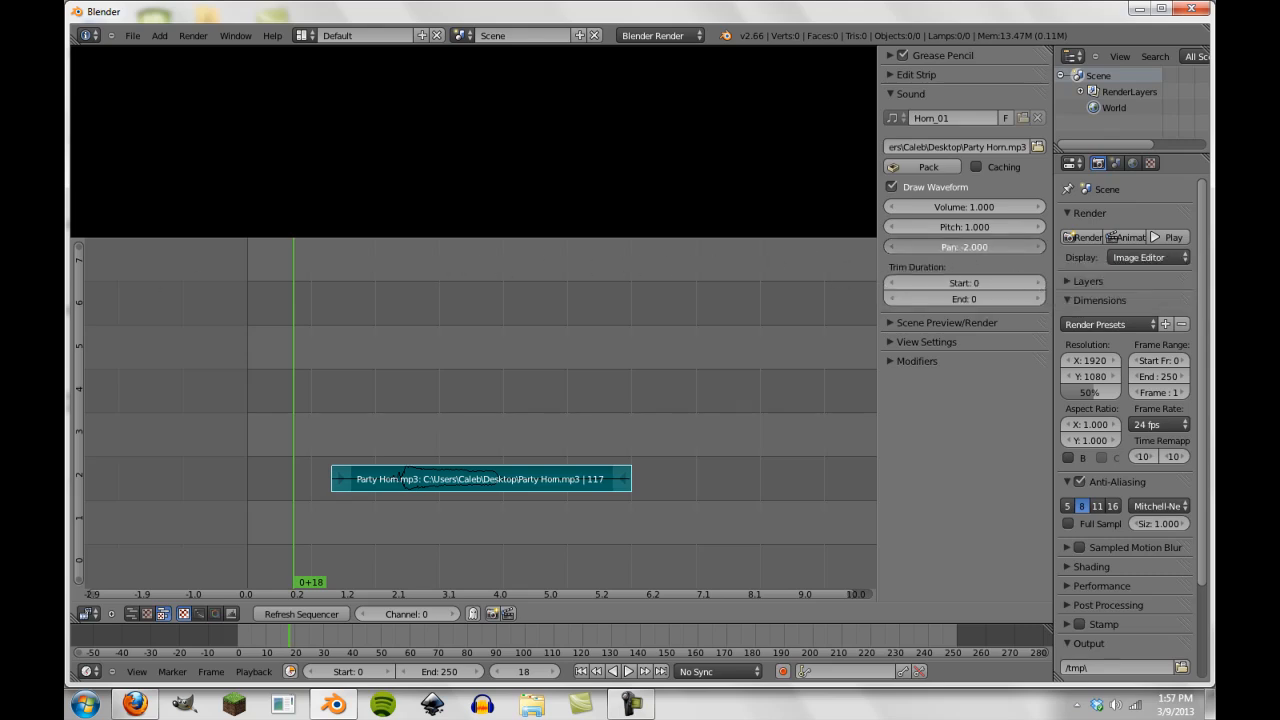
pyautogui.click(963, 246)
pyautogui.write('0')
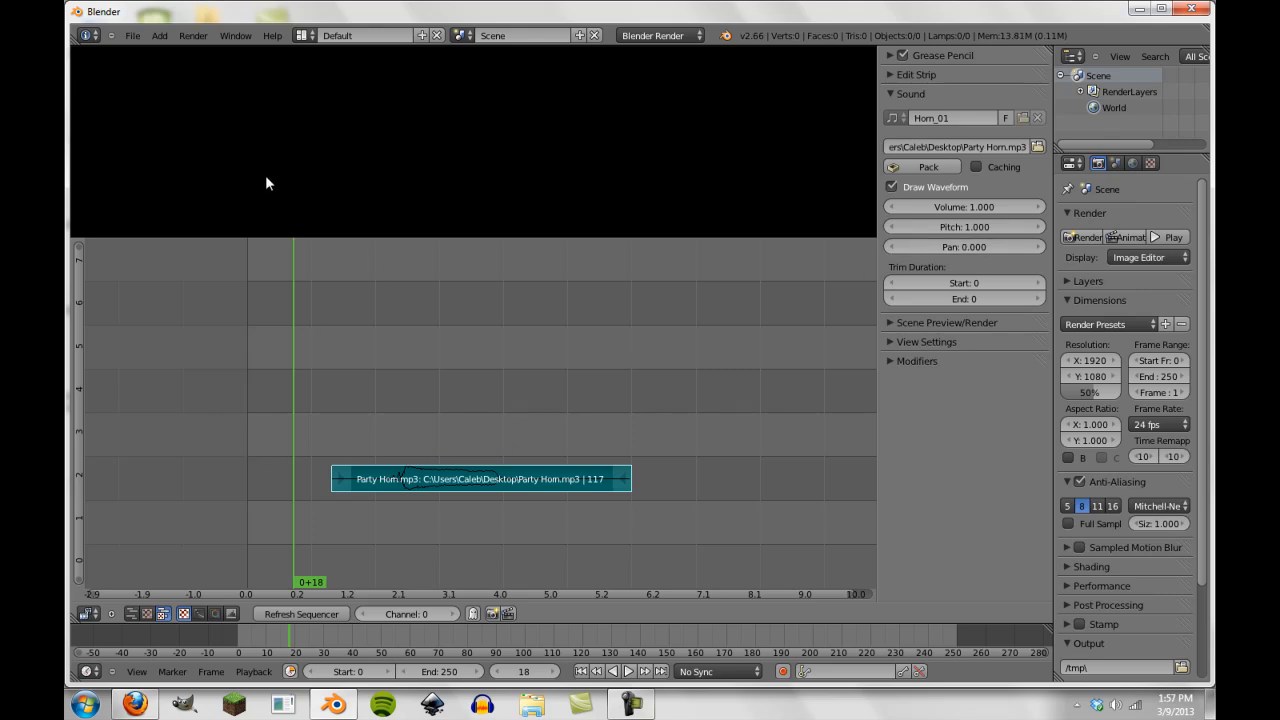
pyautogui.moveTo(168, 86)
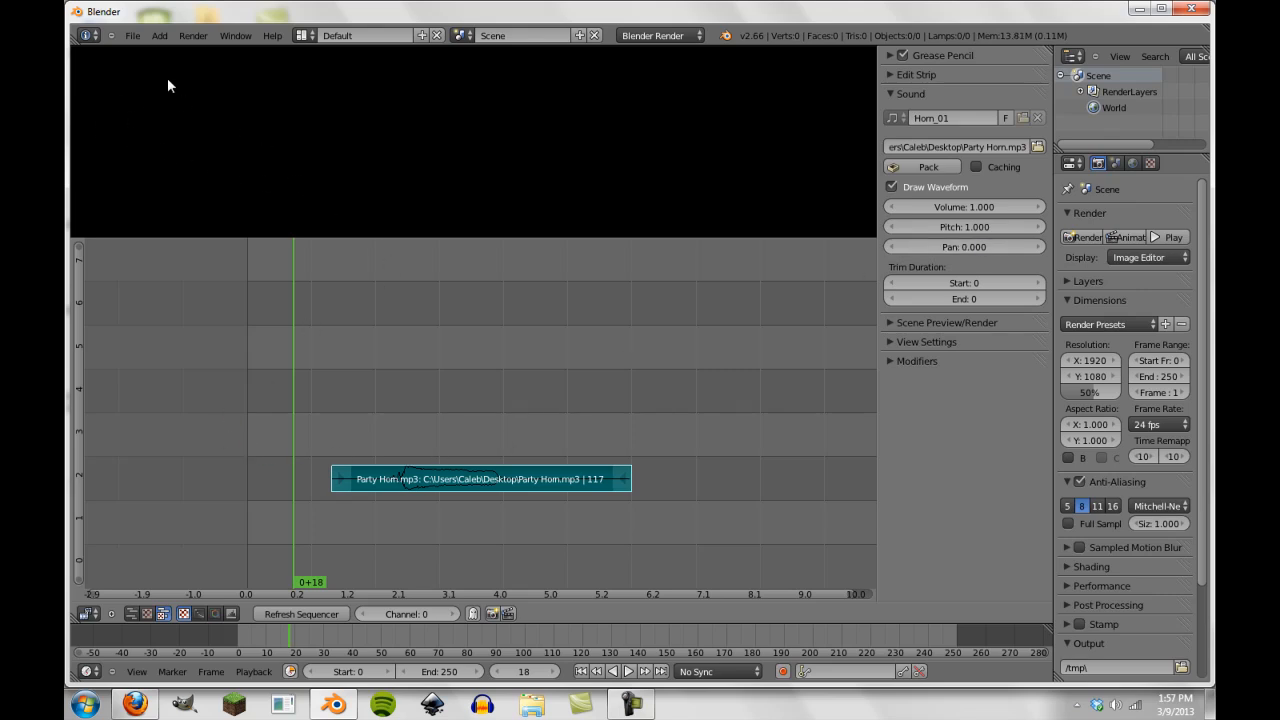
pyautogui.moveTo(182, 176)
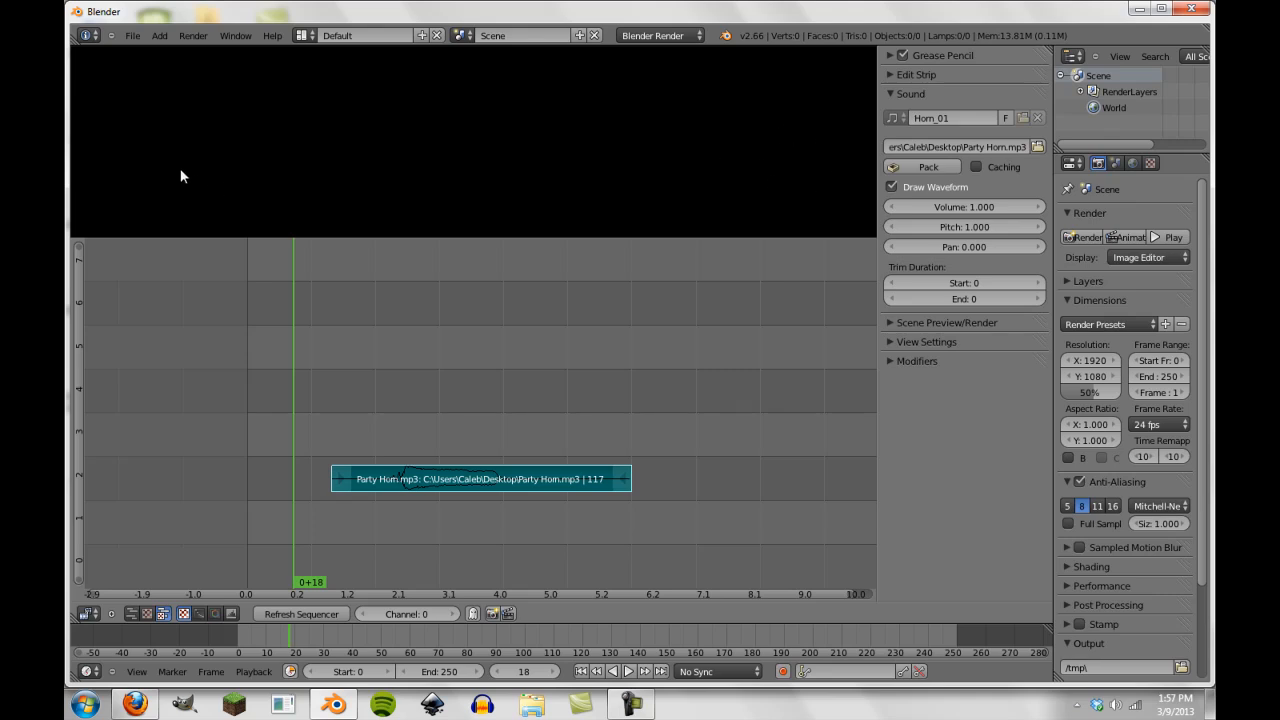
pyautogui.moveTo(770, 167)
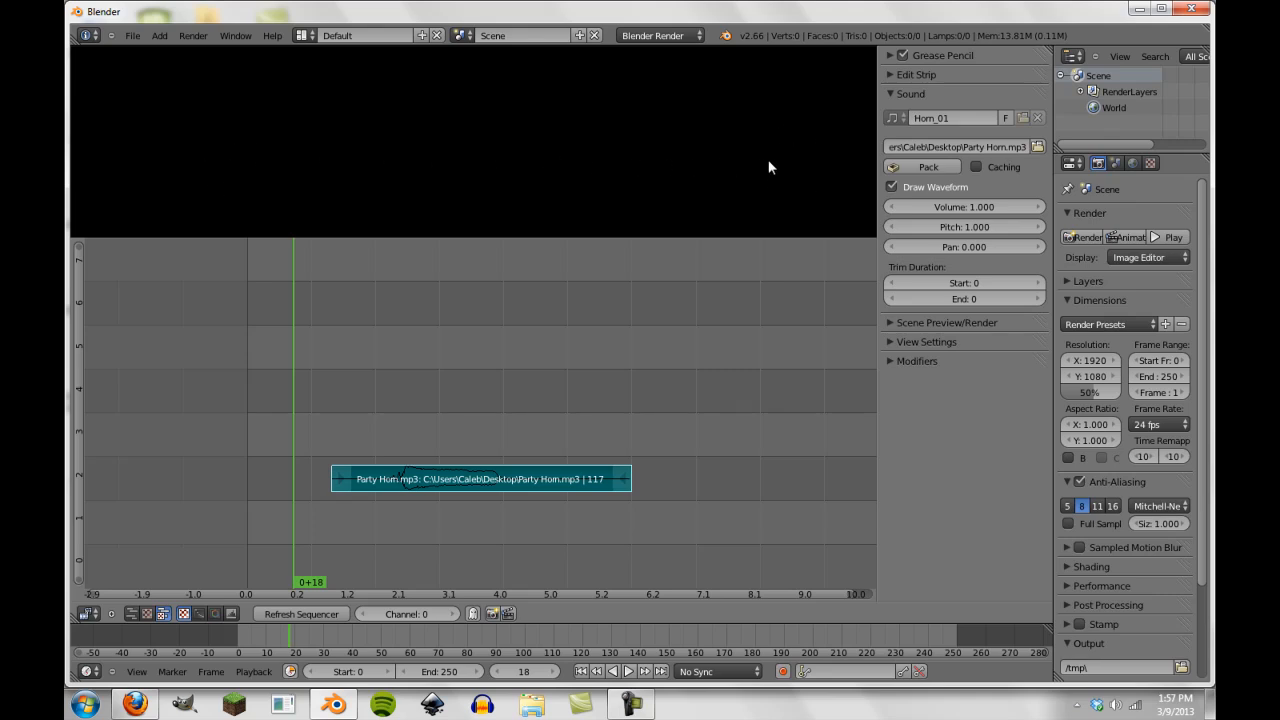
pyautogui.moveTo(510, 299)
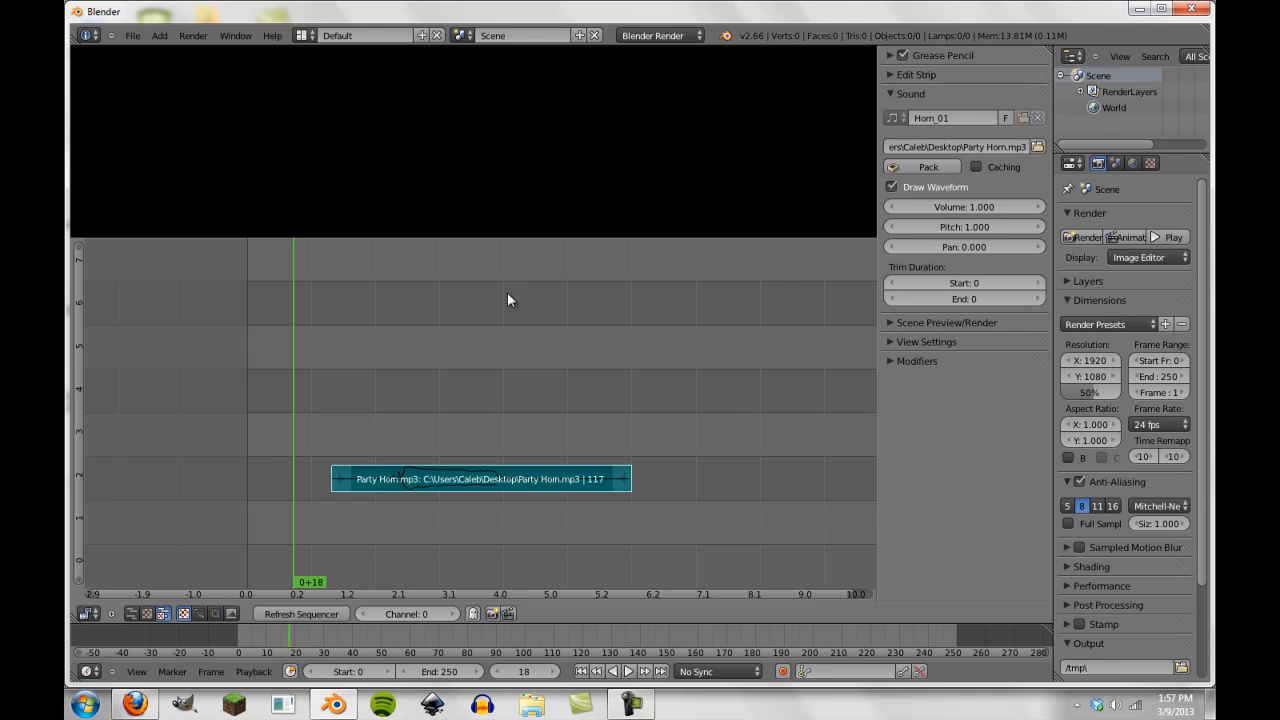
pyautogui.moveTo(416, 362)
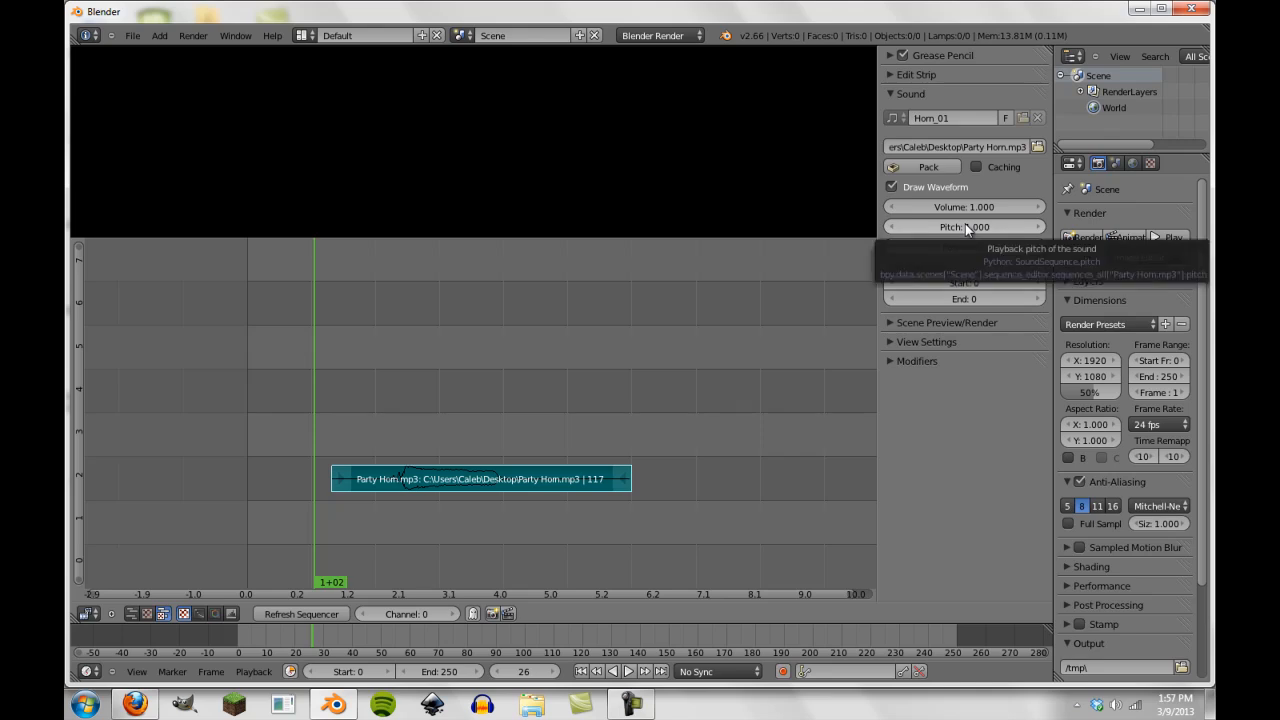
pyautogui.moveTo(712, 389)
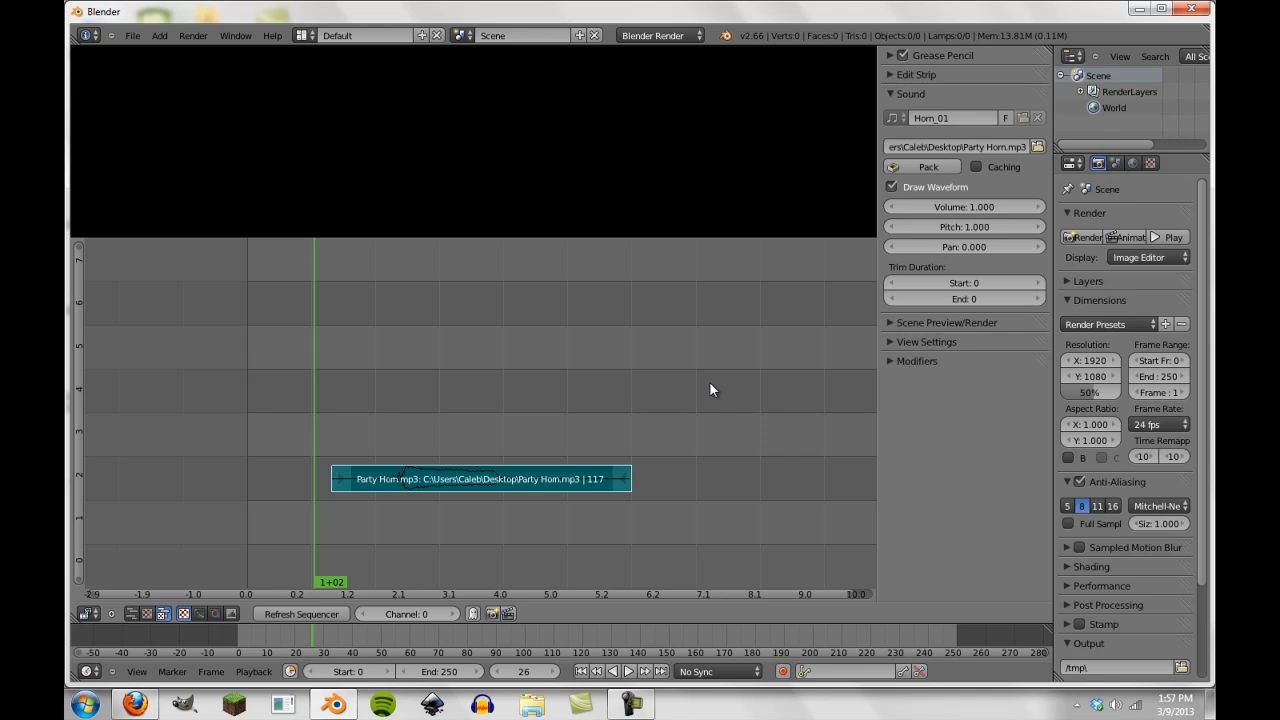
pyautogui.moveTo(680, 372)
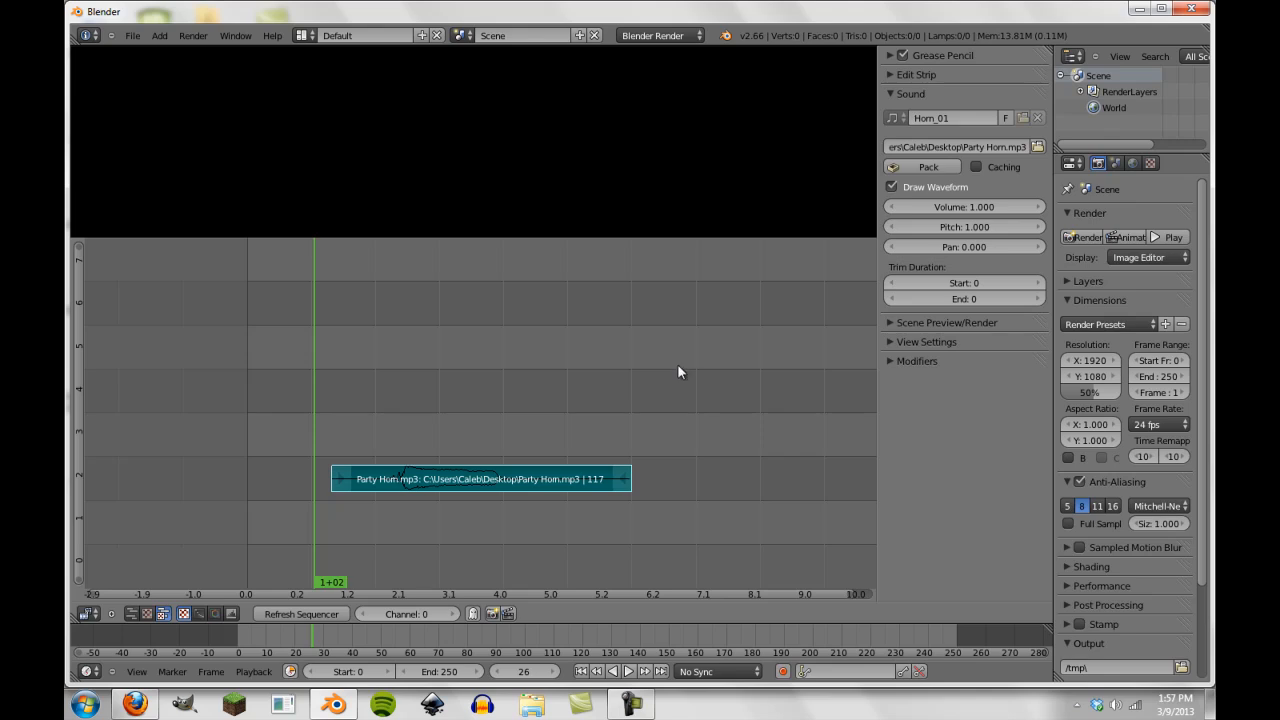
pyautogui.click(963, 227)
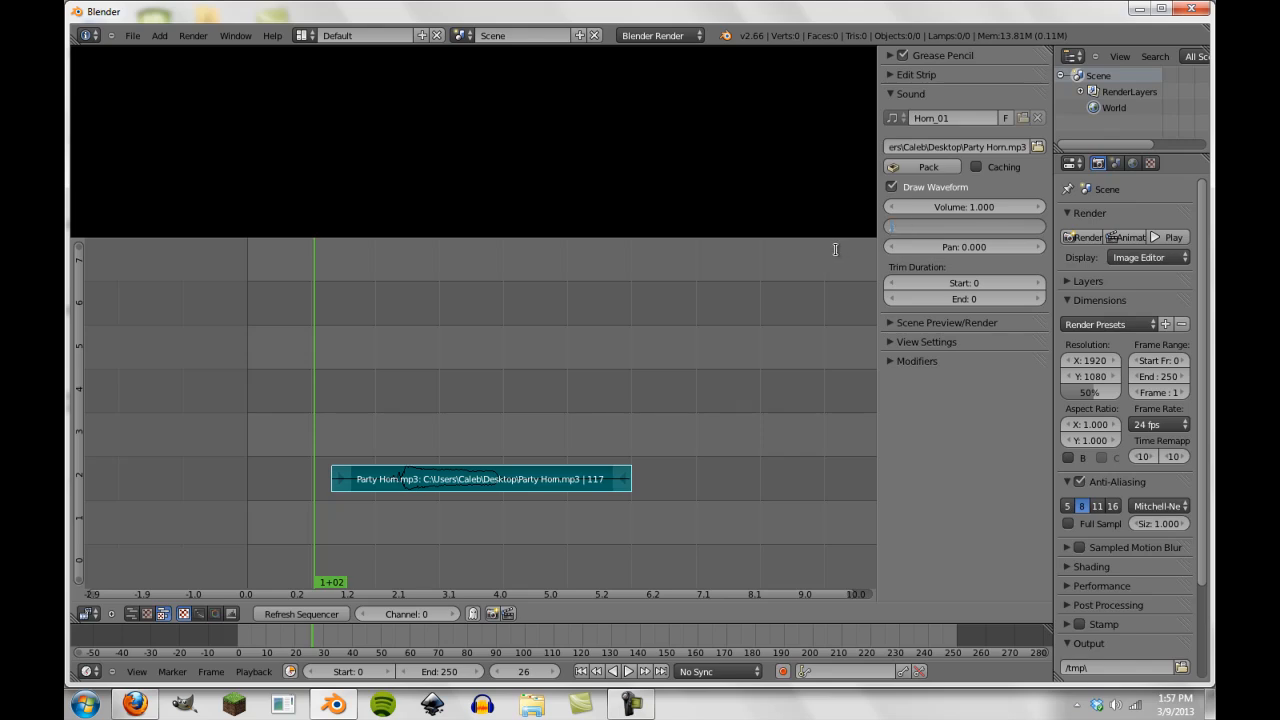
pyautogui.click(628, 671)
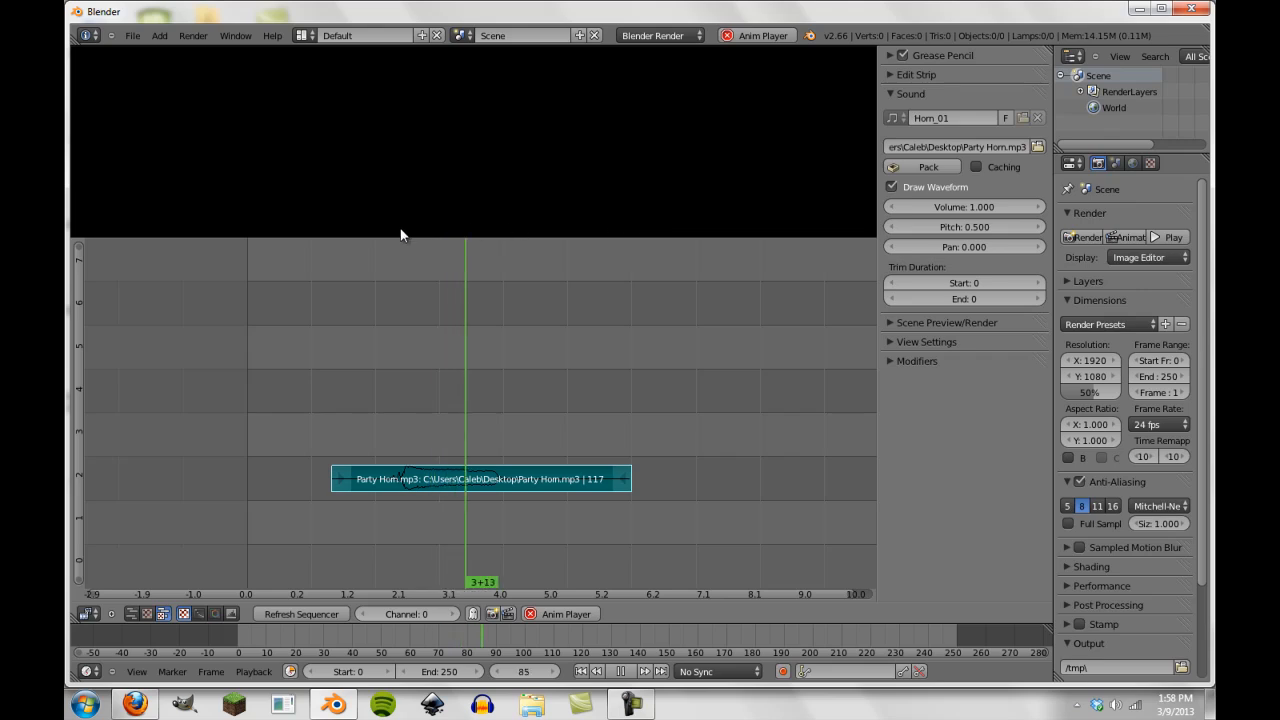
pyautogui.click(555, 323)
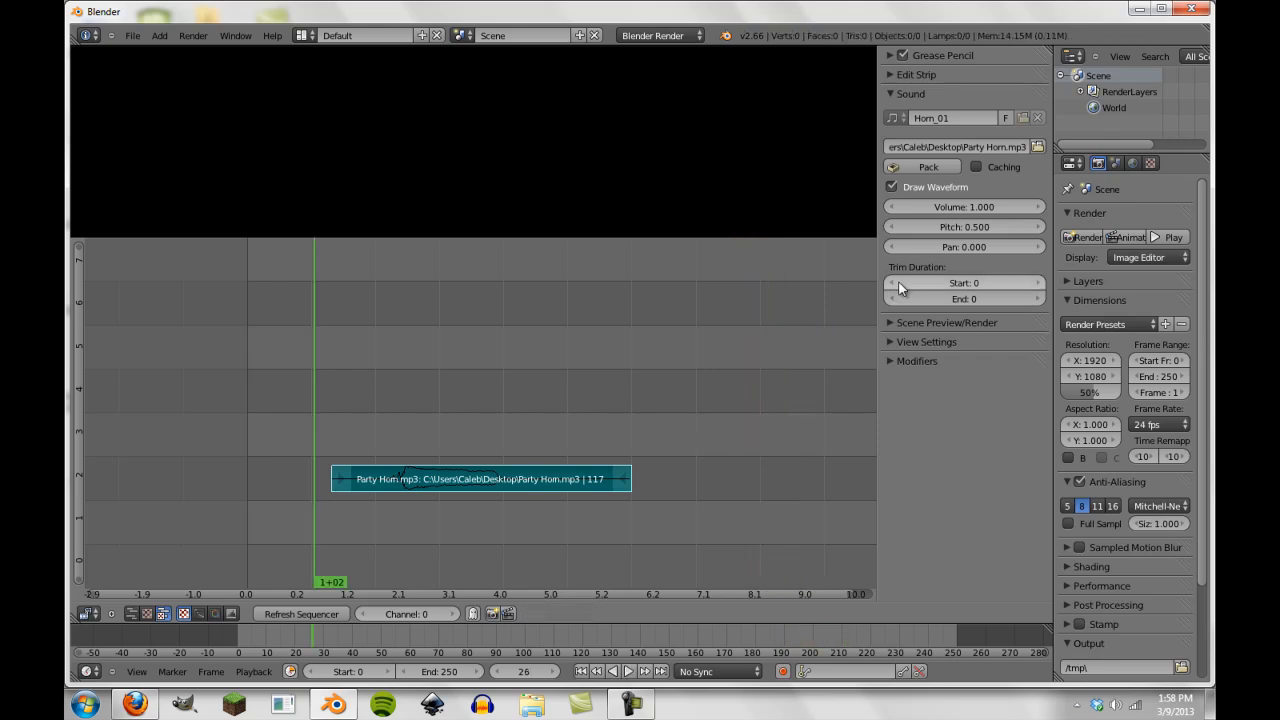
pyautogui.click(963, 226)
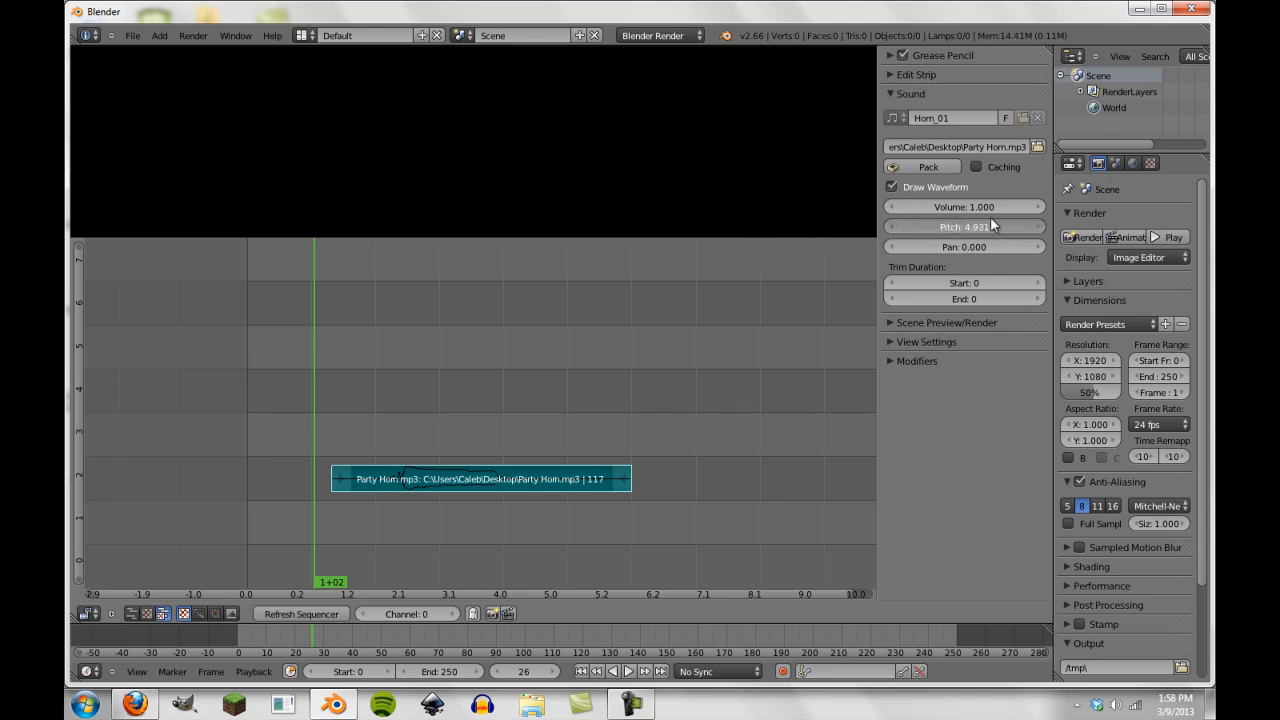
pyautogui.moveTo(990, 226); pyautogui.dragTo(840, 306)
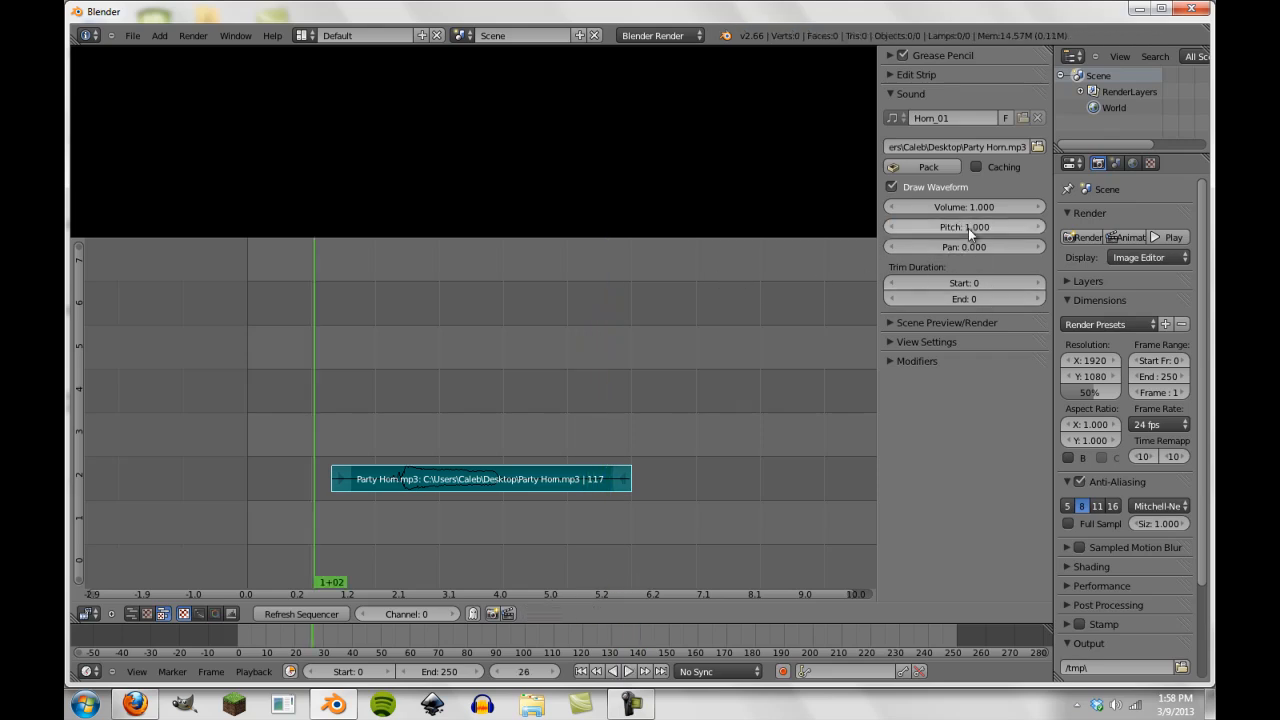
pyautogui.moveTo(963, 207)
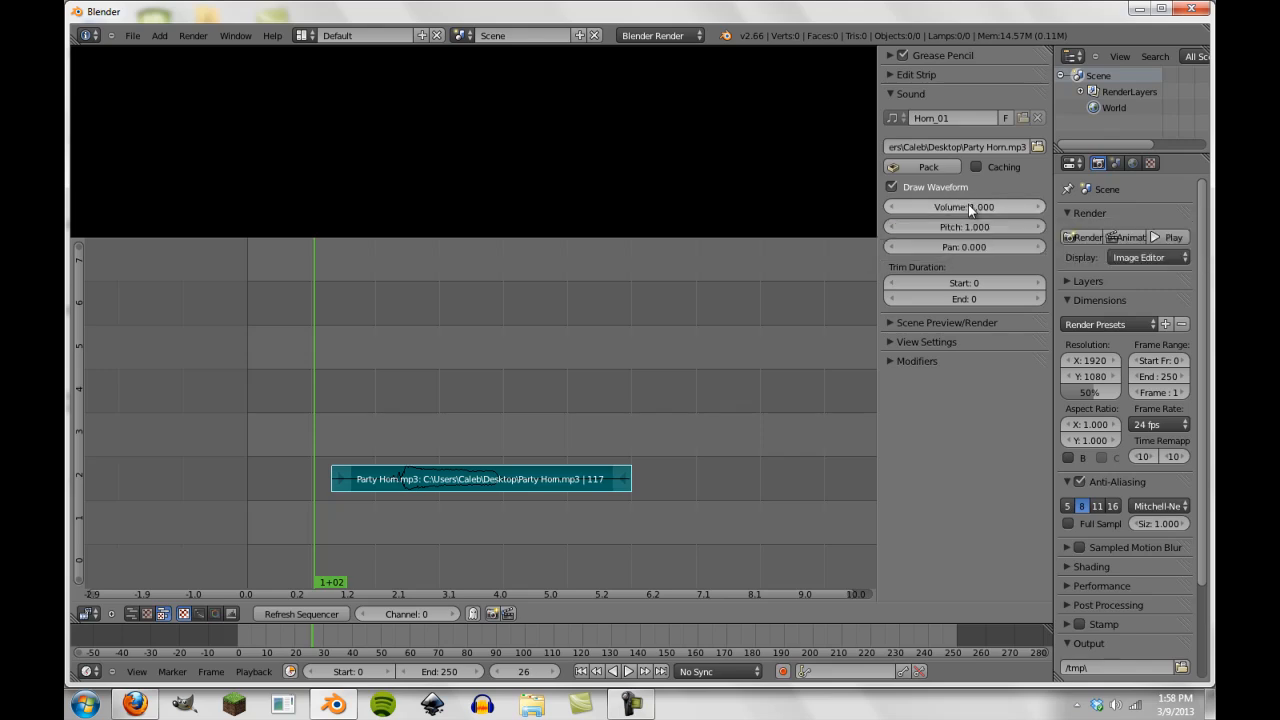
pyautogui.moveTo(963, 206)
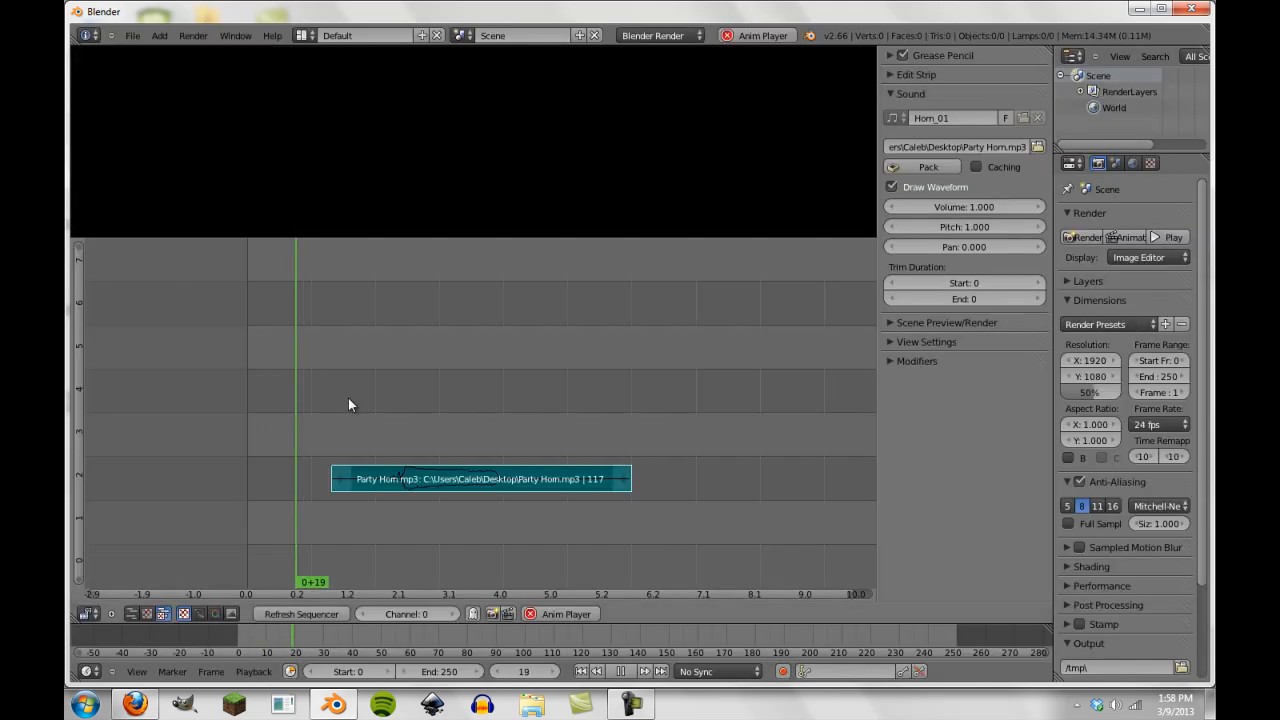
# Step: Expand Edit Strip, mute the Party Horn strip, and set the playhead to frame 29
pyautogui.click(915, 74)
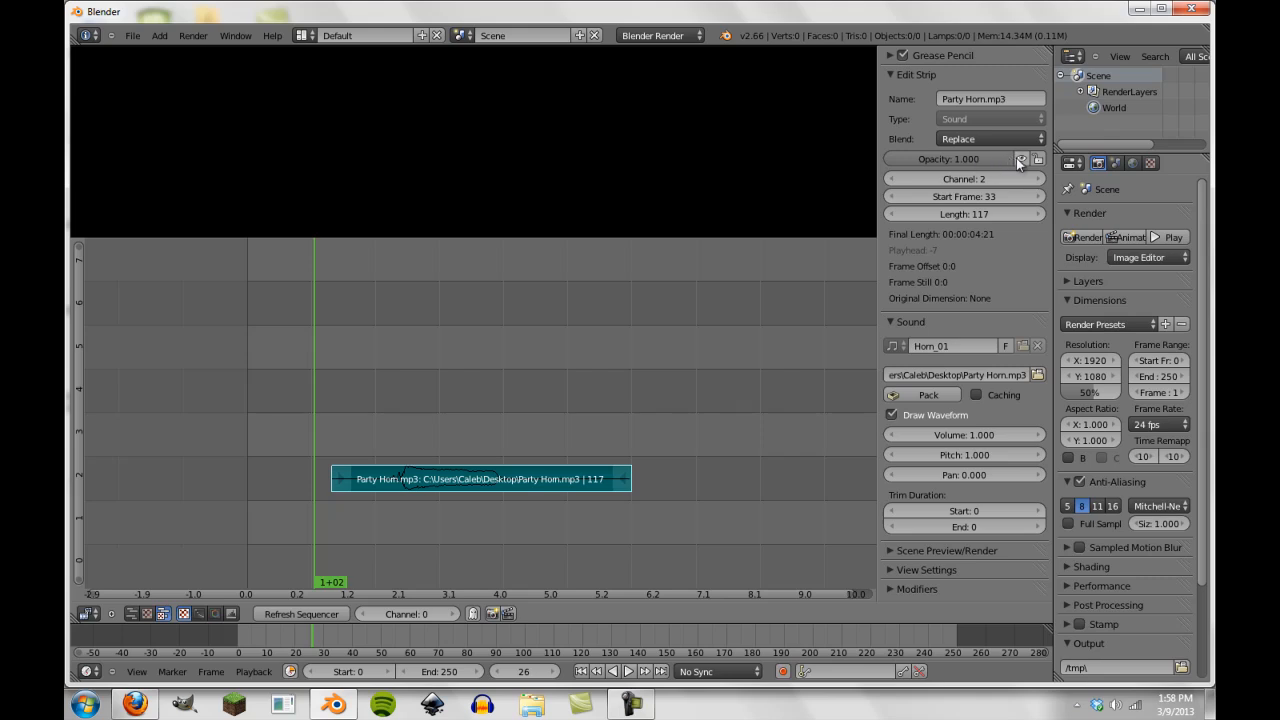
pyautogui.click(1167, 237)
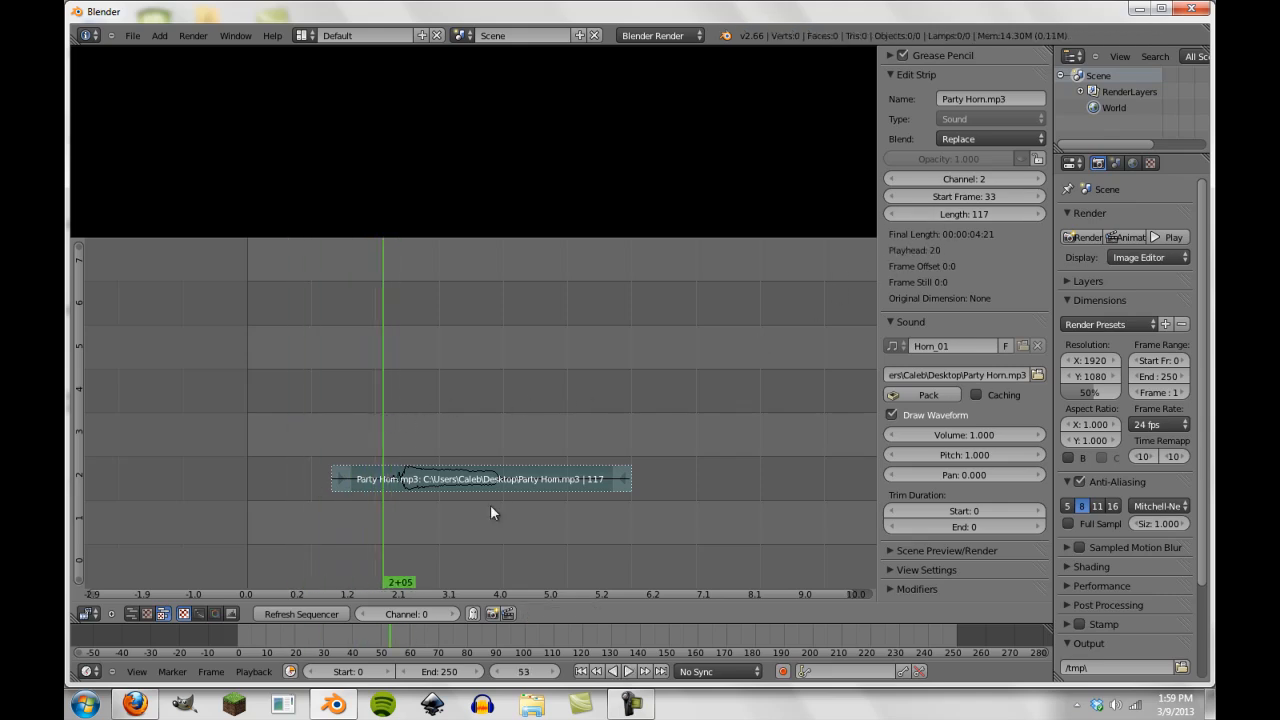
pyautogui.moveTo(865, 530)
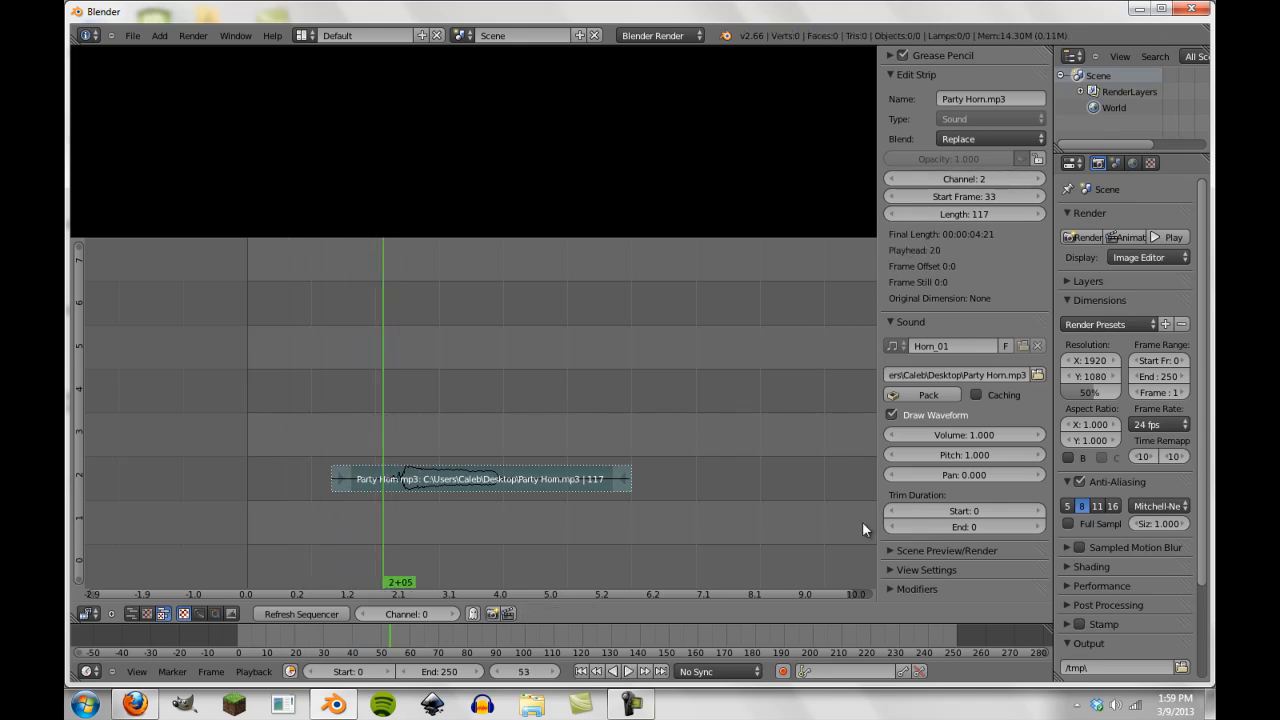
pyautogui.click(322, 450)
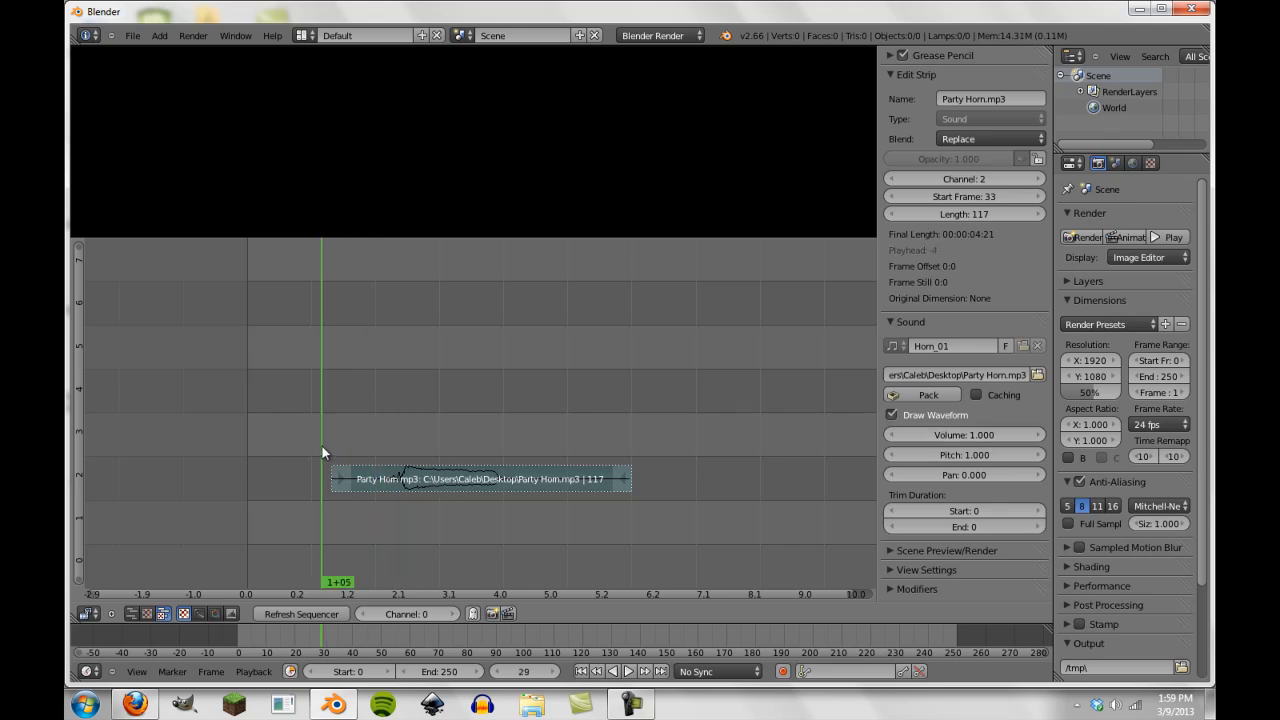
pyautogui.moveTo(1020, 167)
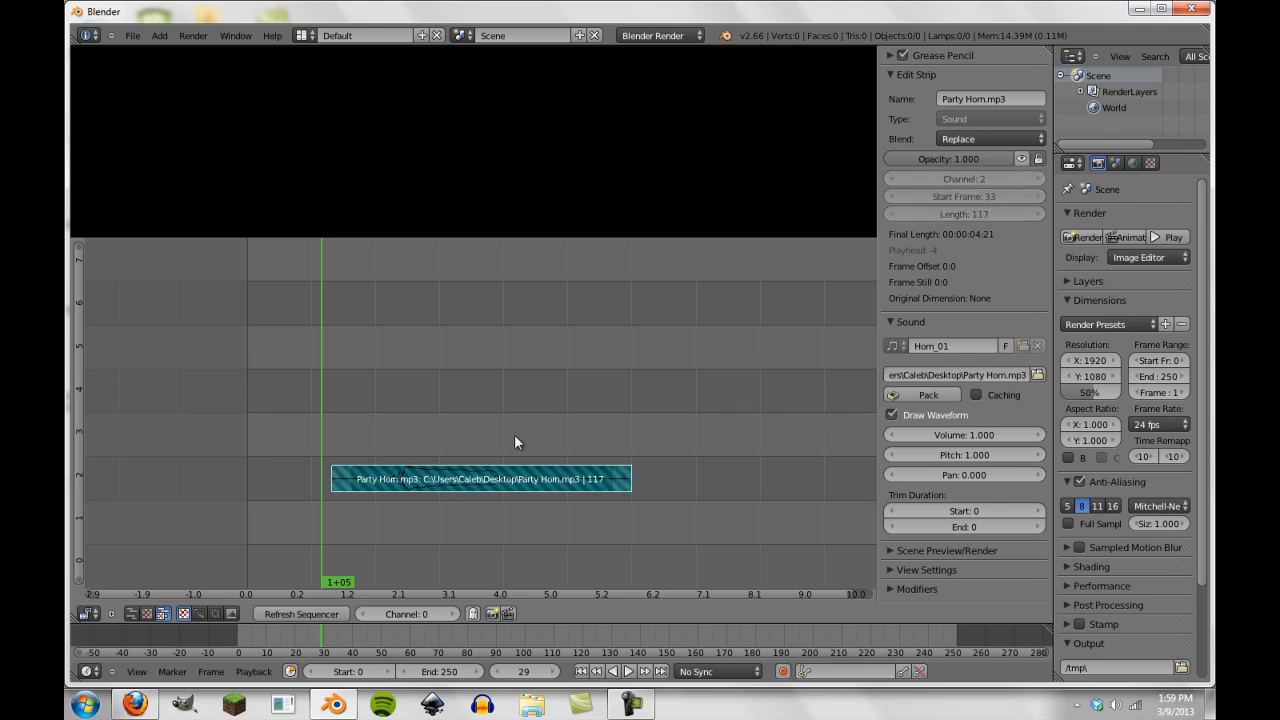
pyautogui.moveTo(683, 405)
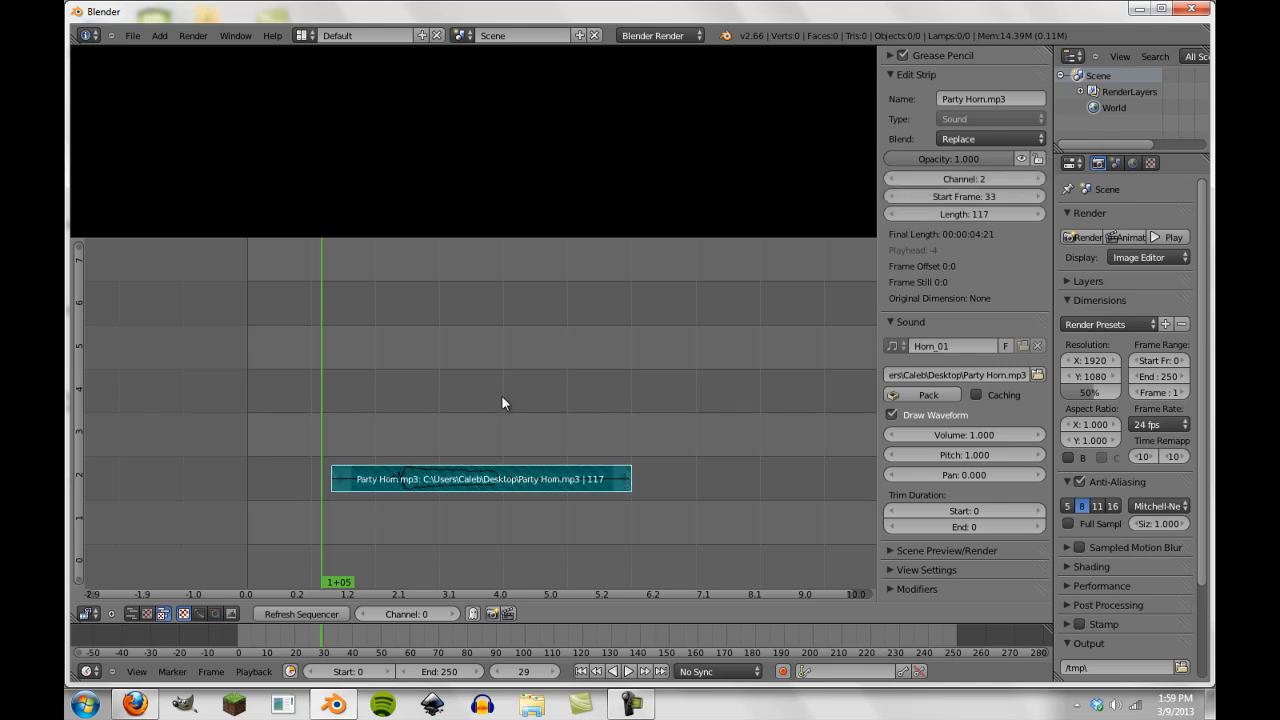
pyautogui.moveTo(620, 391)
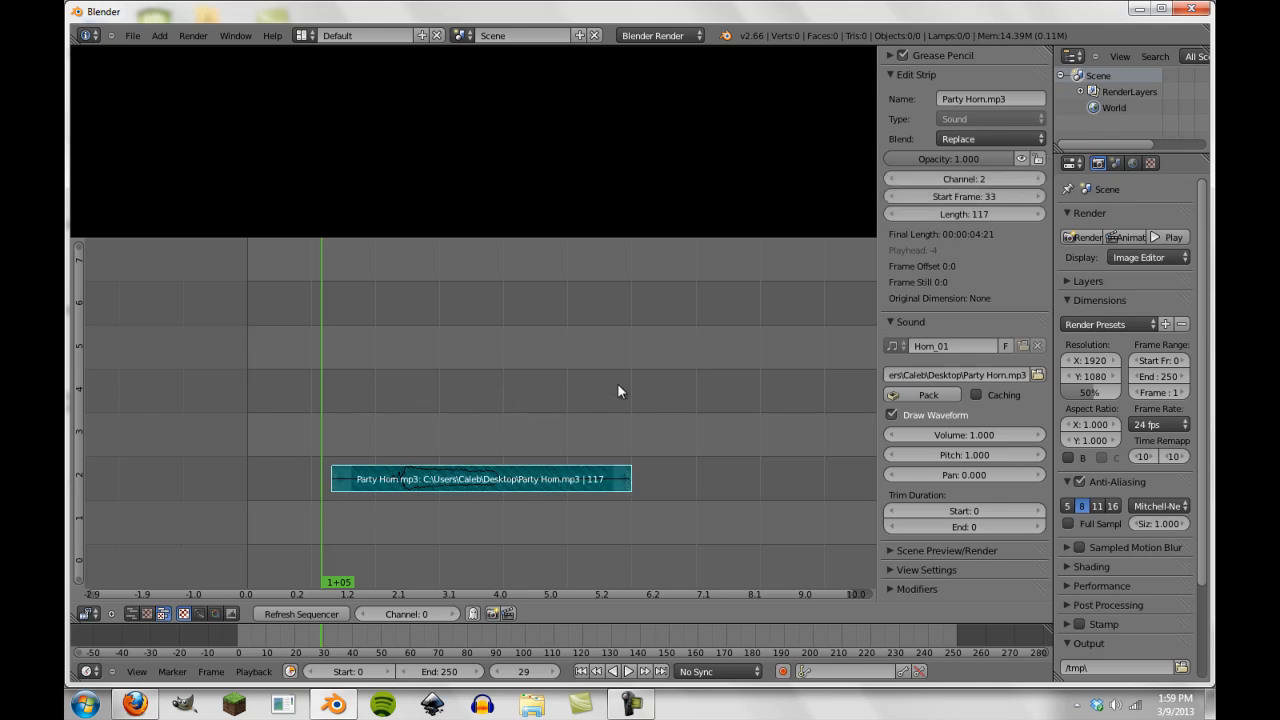